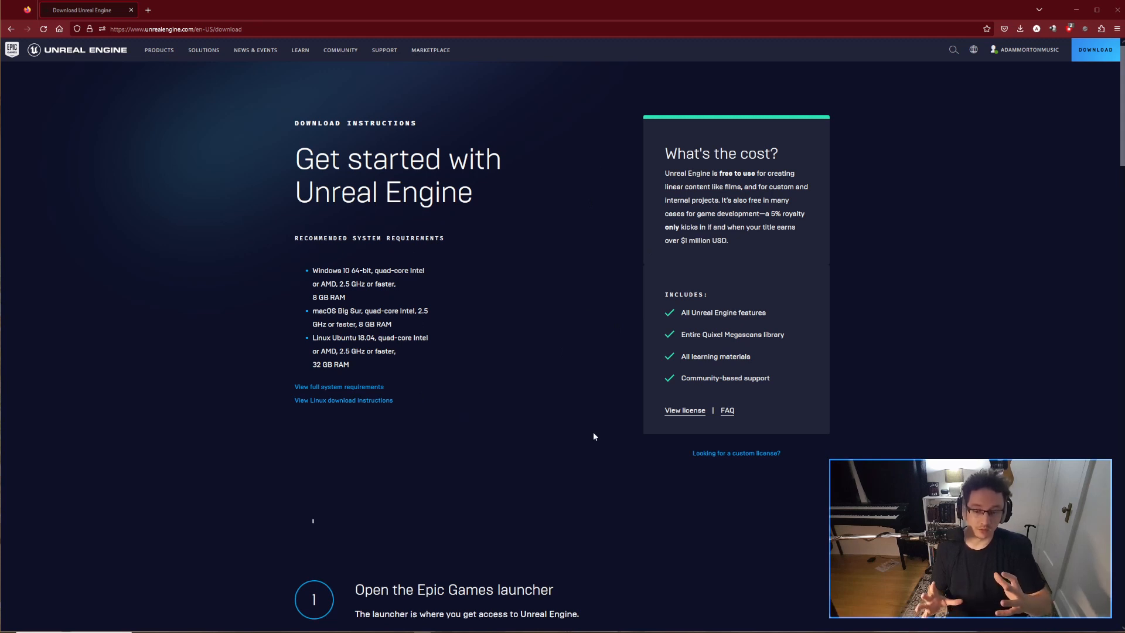
Step: Scroll the download page down to the 'Open the Epic Games launcher' step
scroll(down, 3)
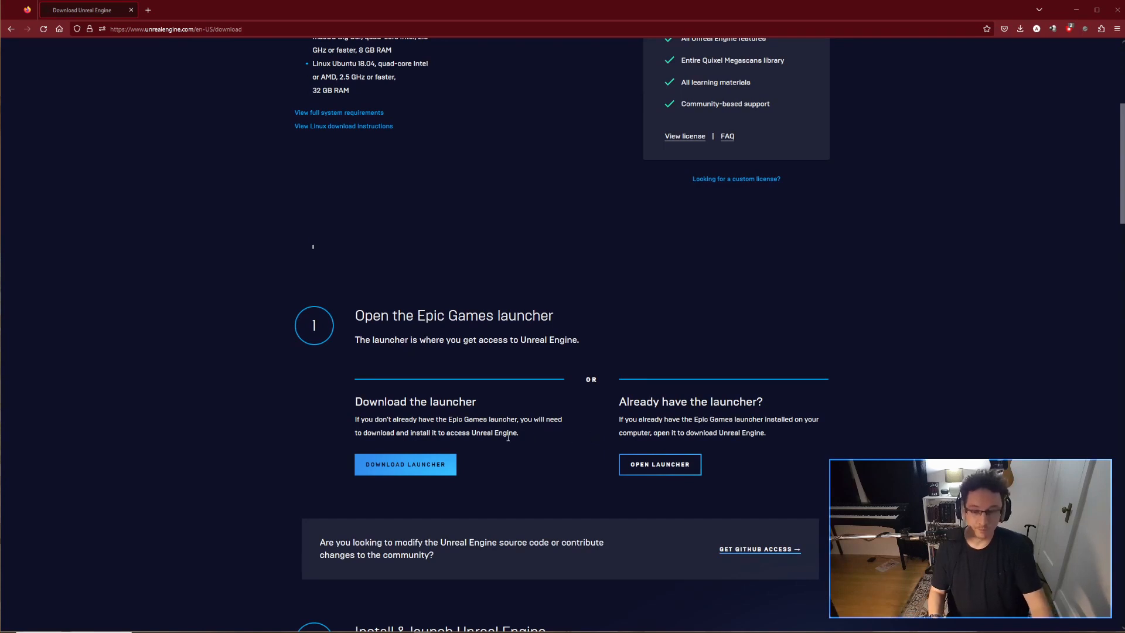
mouse_move(508, 442)
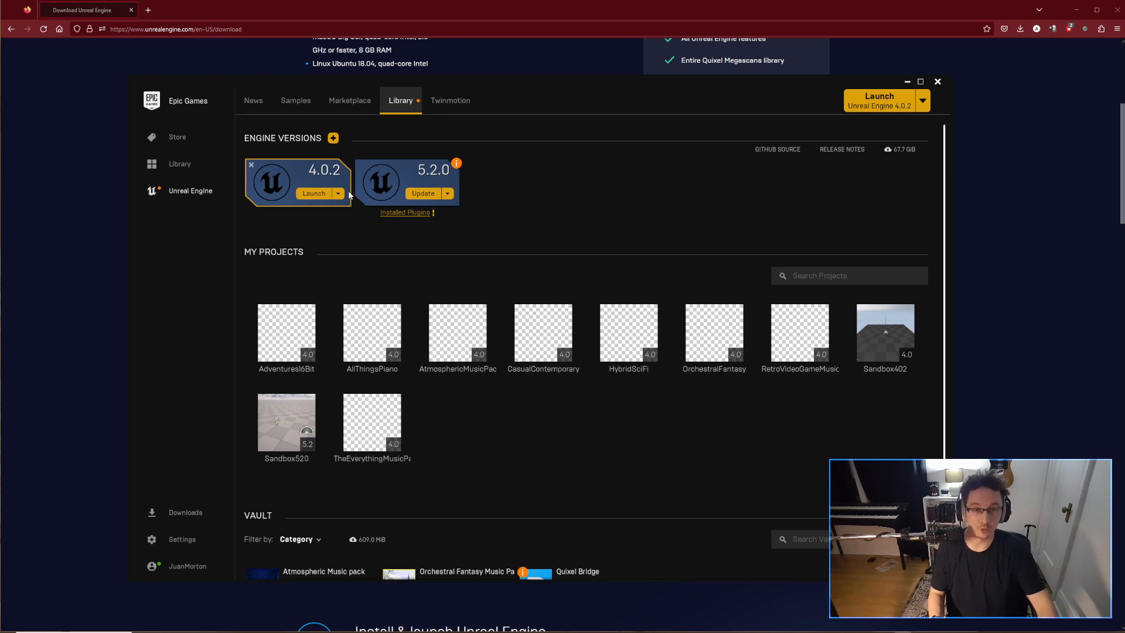
mouse_move(333, 138)
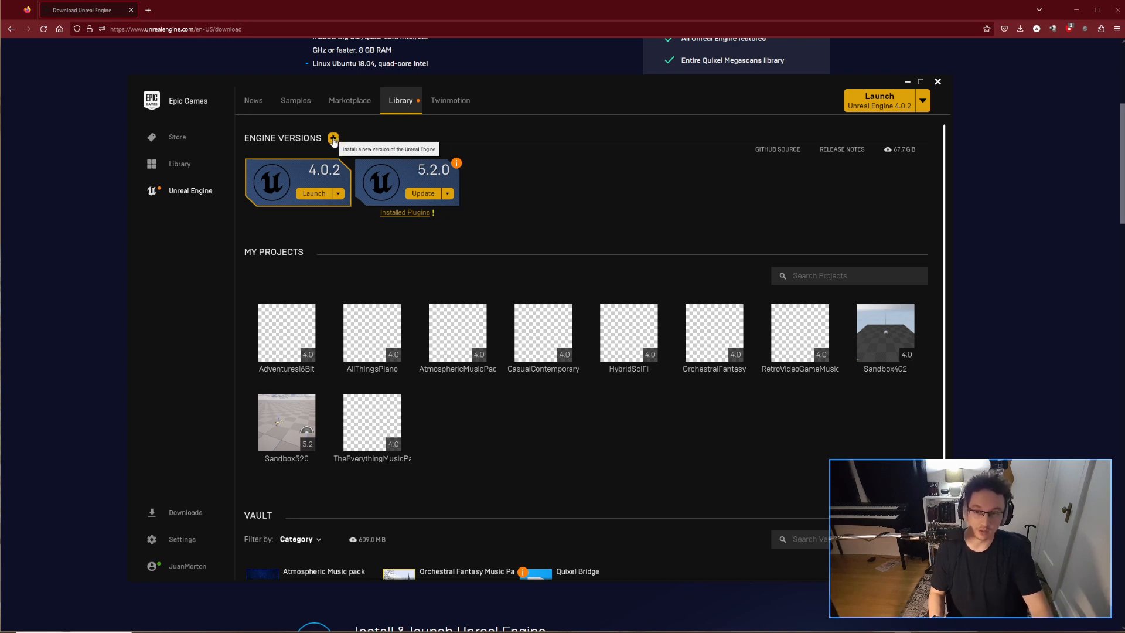
click(332, 138)
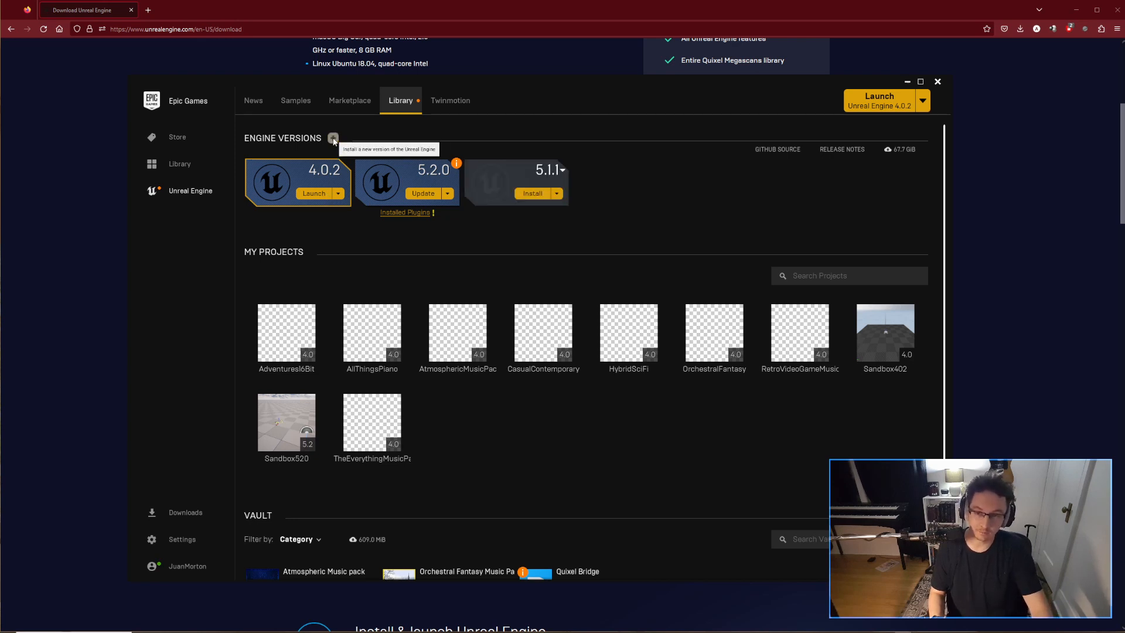
click(562, 170)
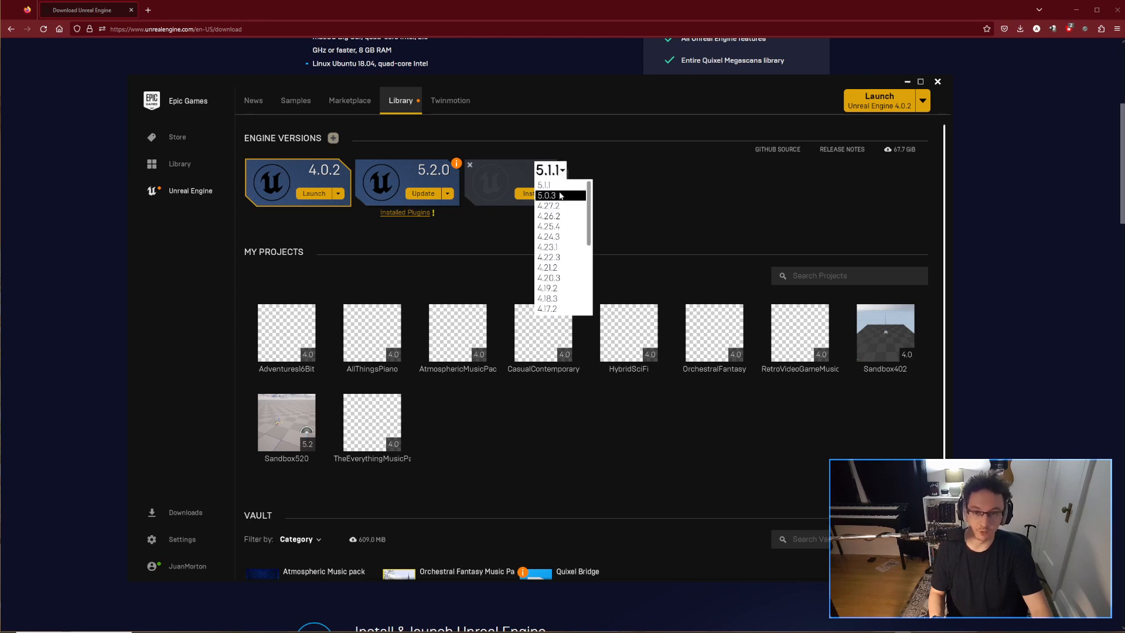
scroll(down, 3)
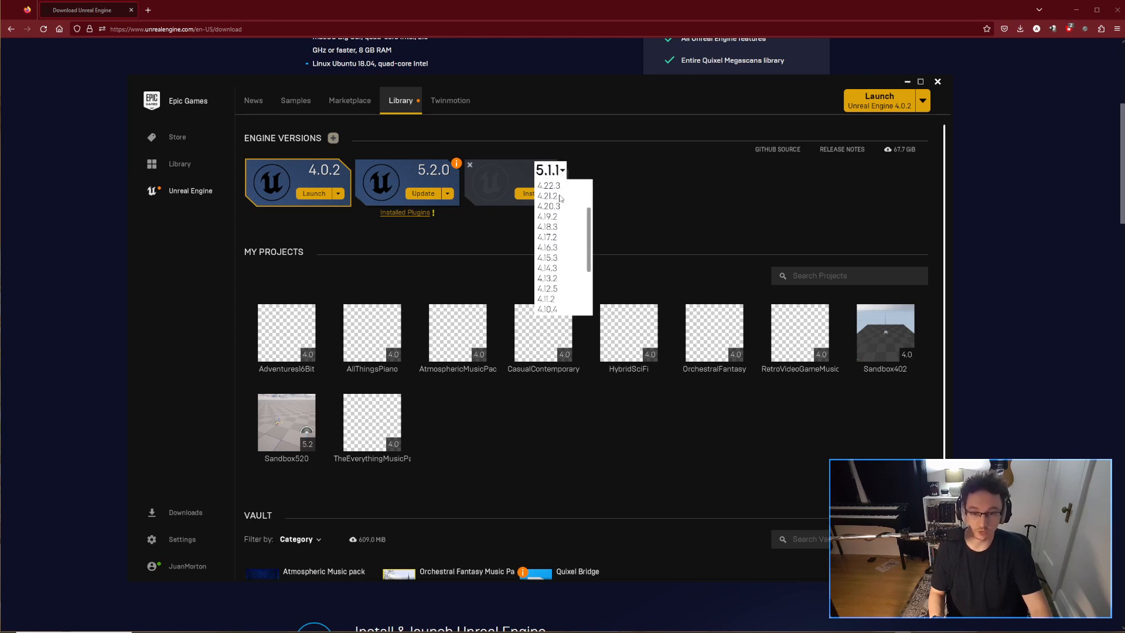
scroll(down, 3)
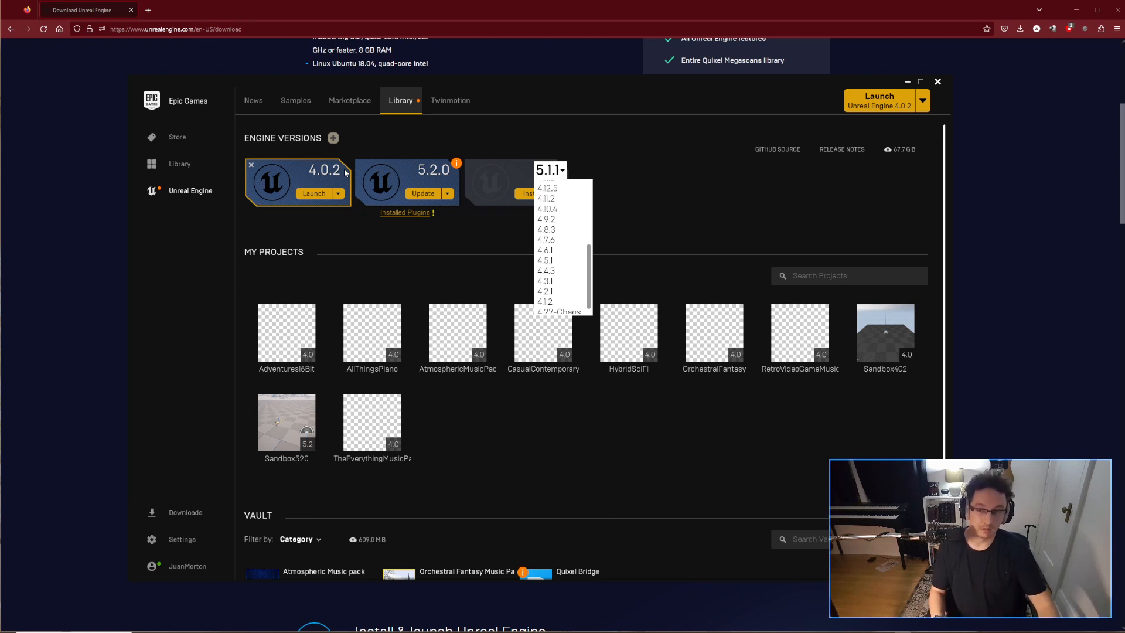
mouse_move(347, 173)
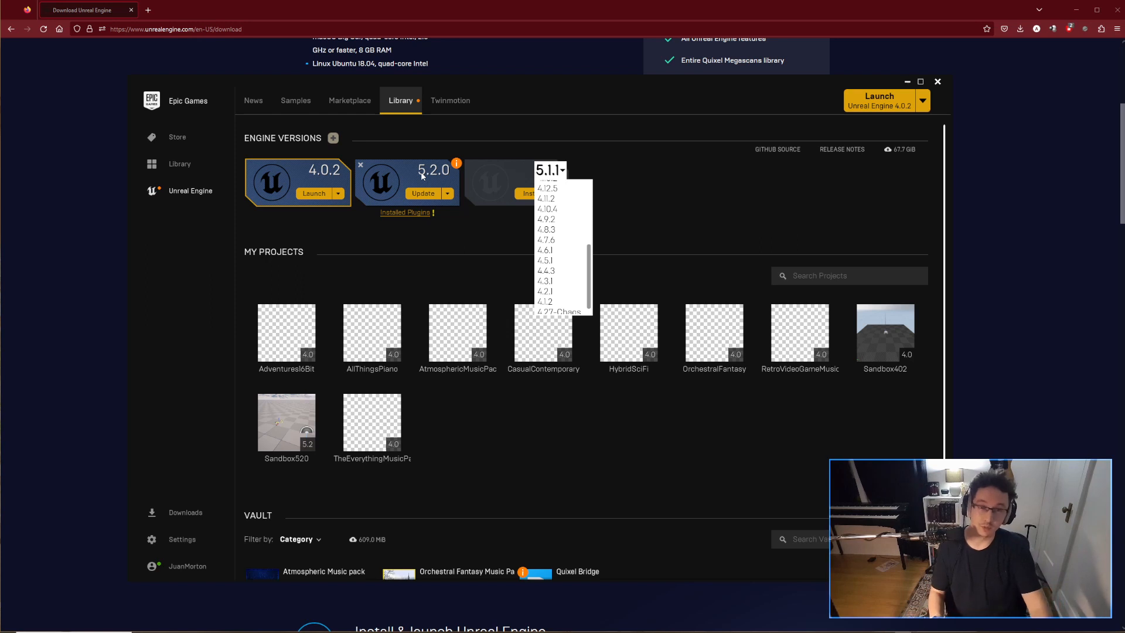
mouse_move(303, 172)
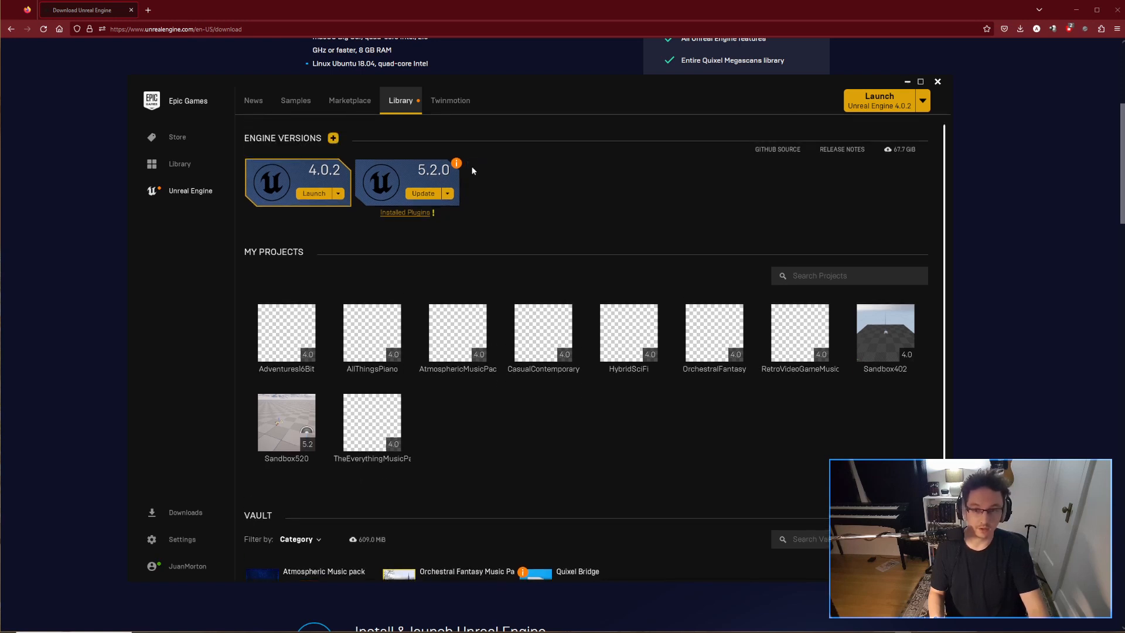
mouse_move(551, 173)
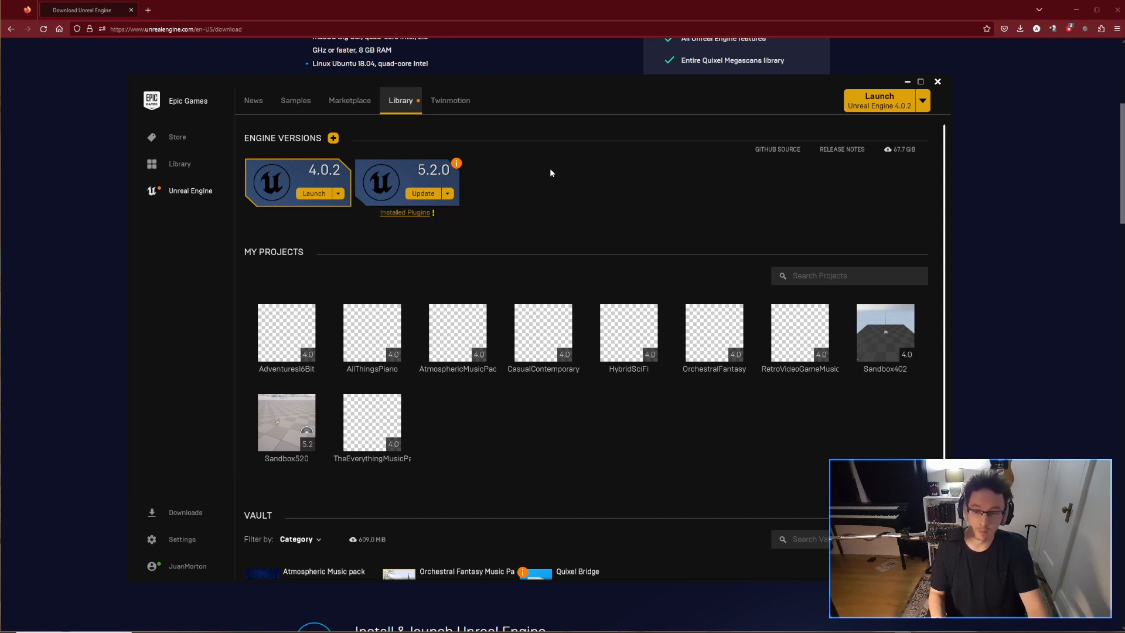
mouse_move(334, 198)
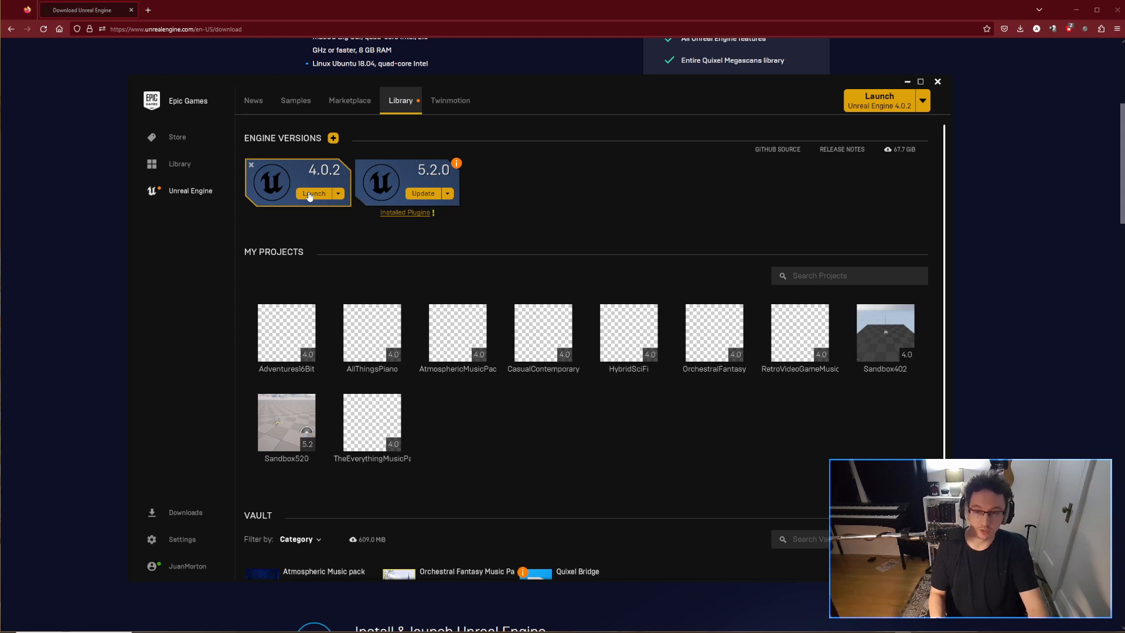
Step: Launch engine 4.0.2 and start a Blank project named OrchestralFantasy2 instead of MyProject
click(314, 194)
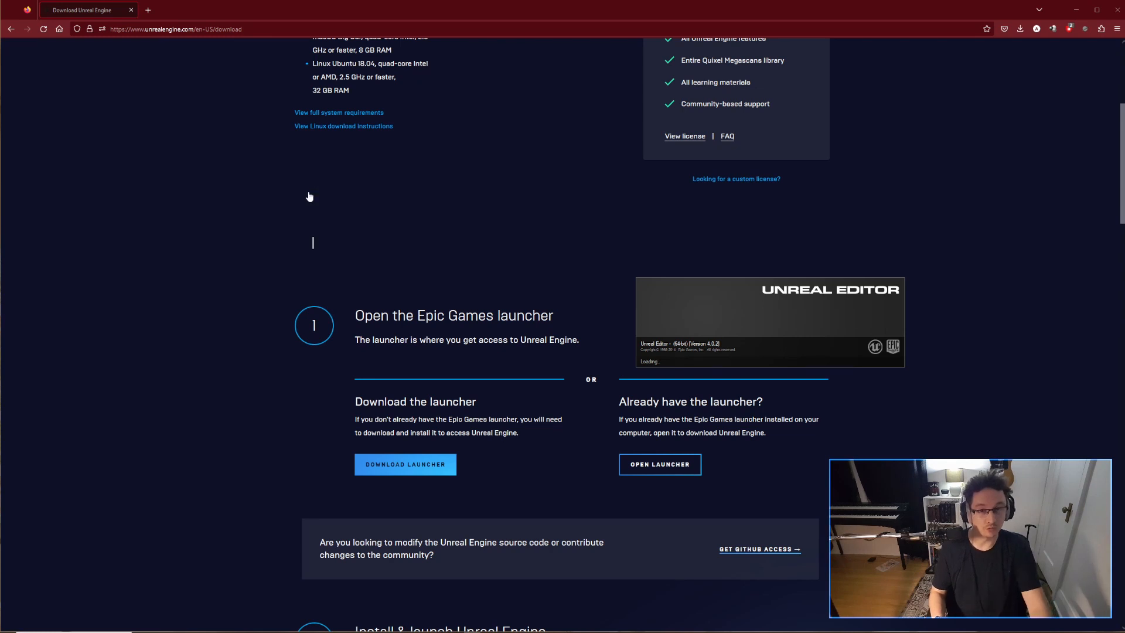
click(659, 464)
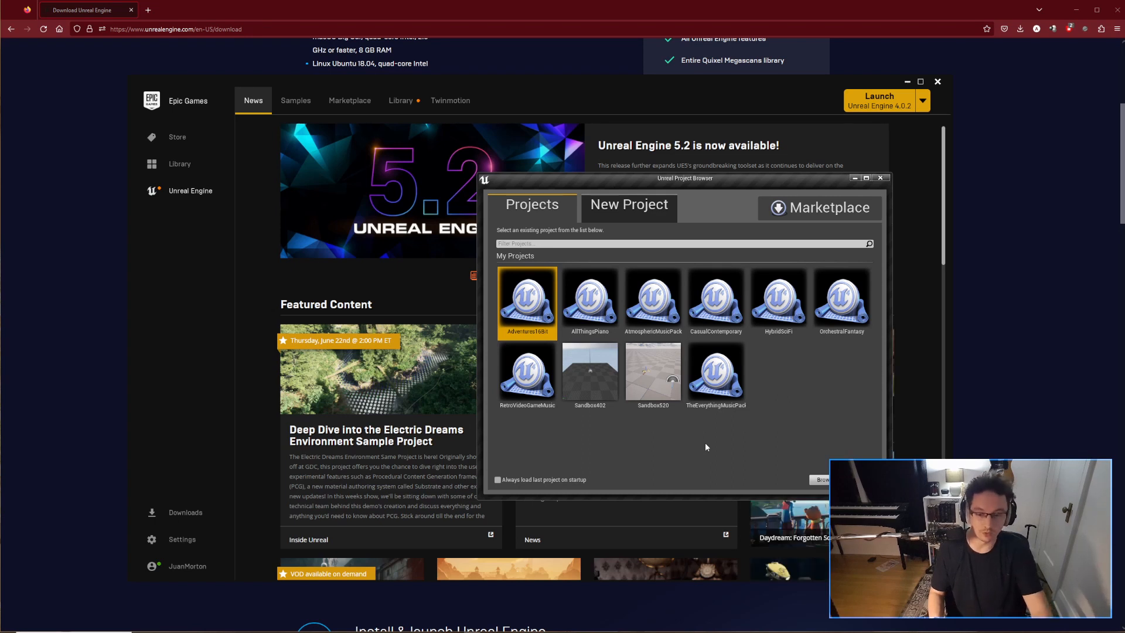
mouse_move(629, 205)
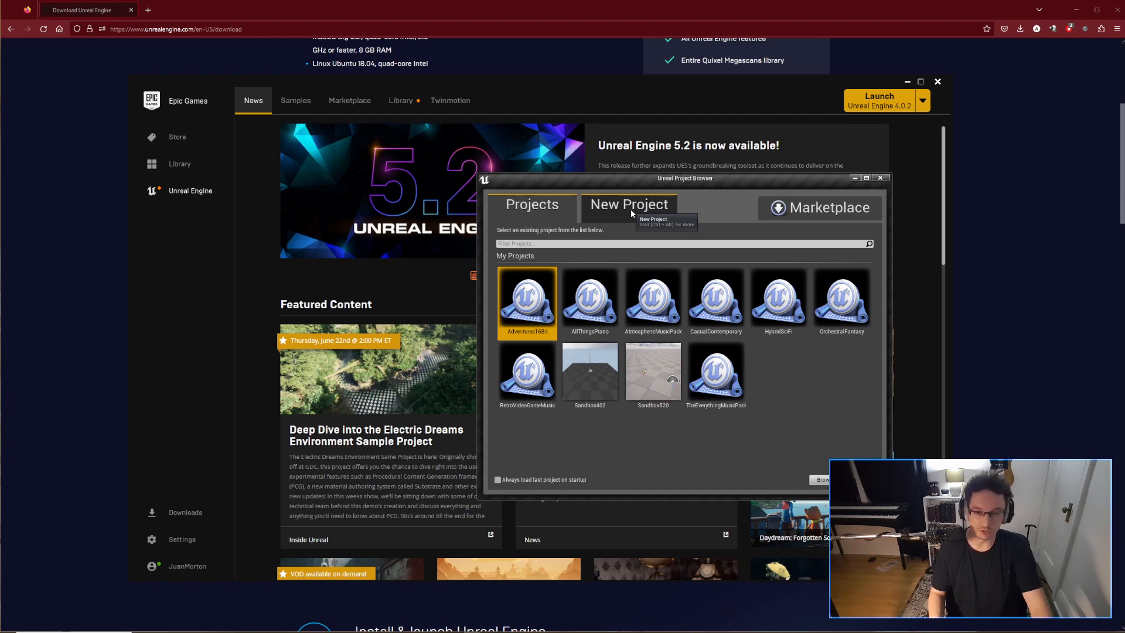
click(629, 205)
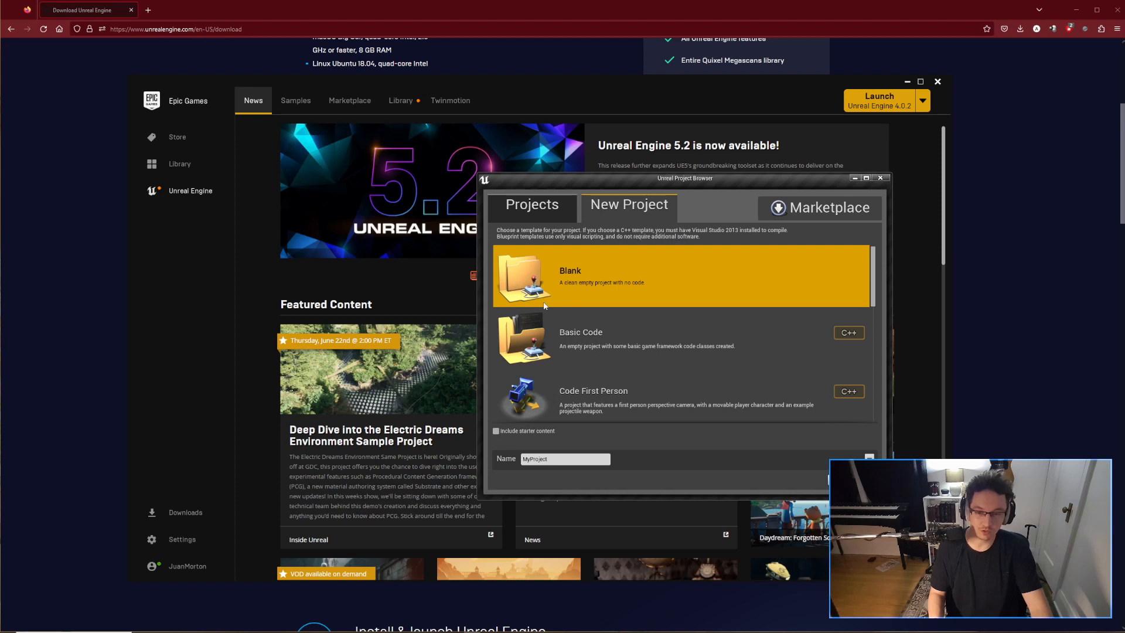
mouse_move(626, 291)
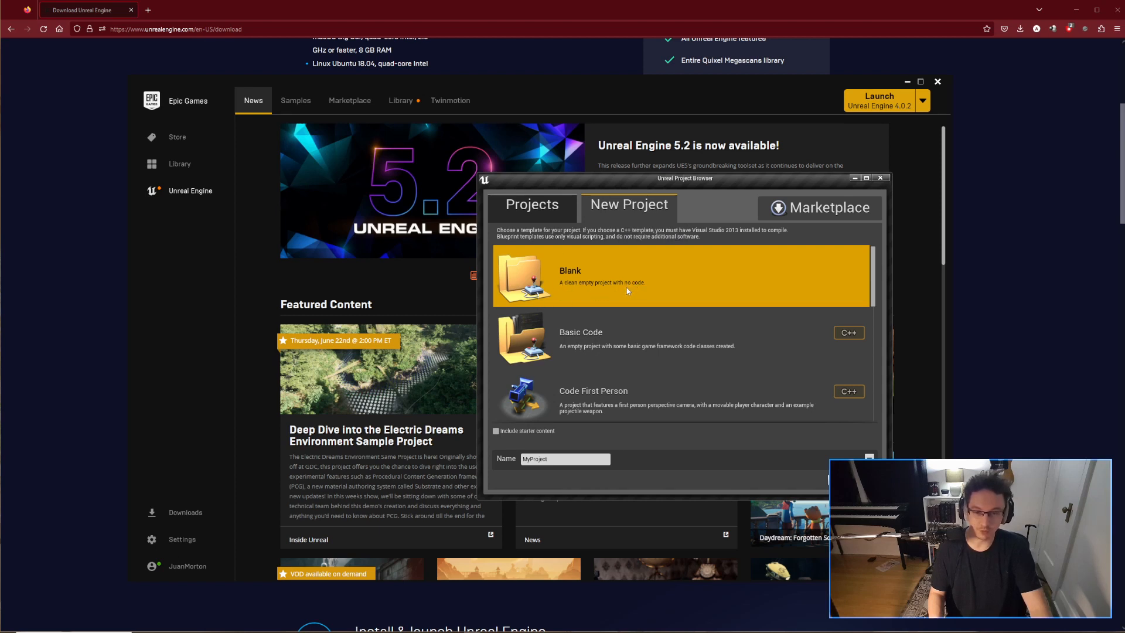
mouse_move(640, 454)
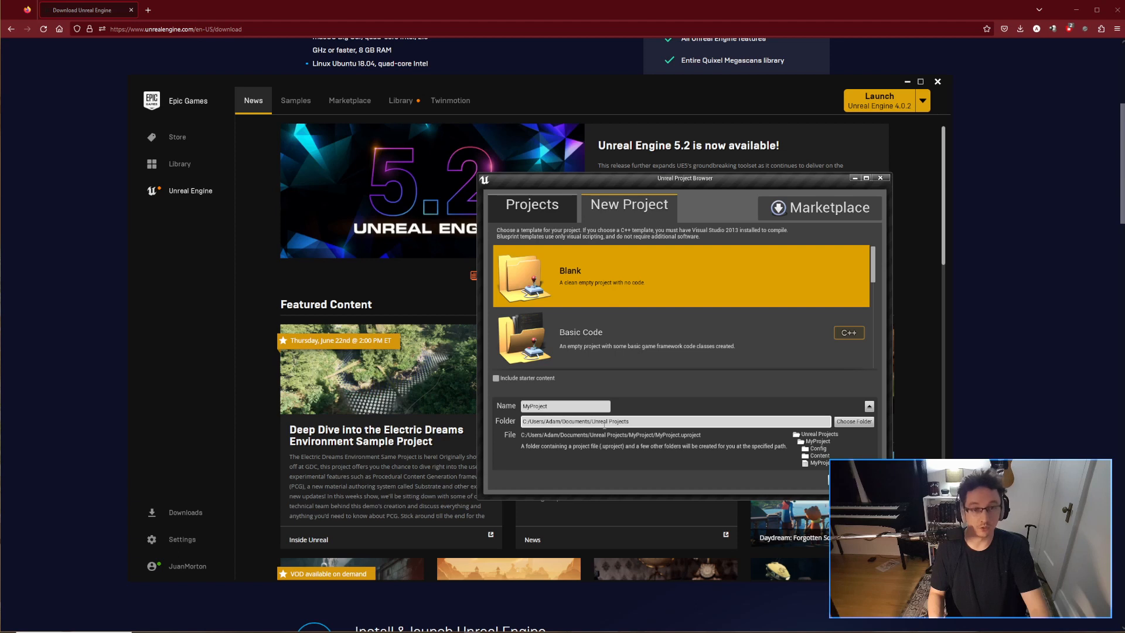
click(565, 406)
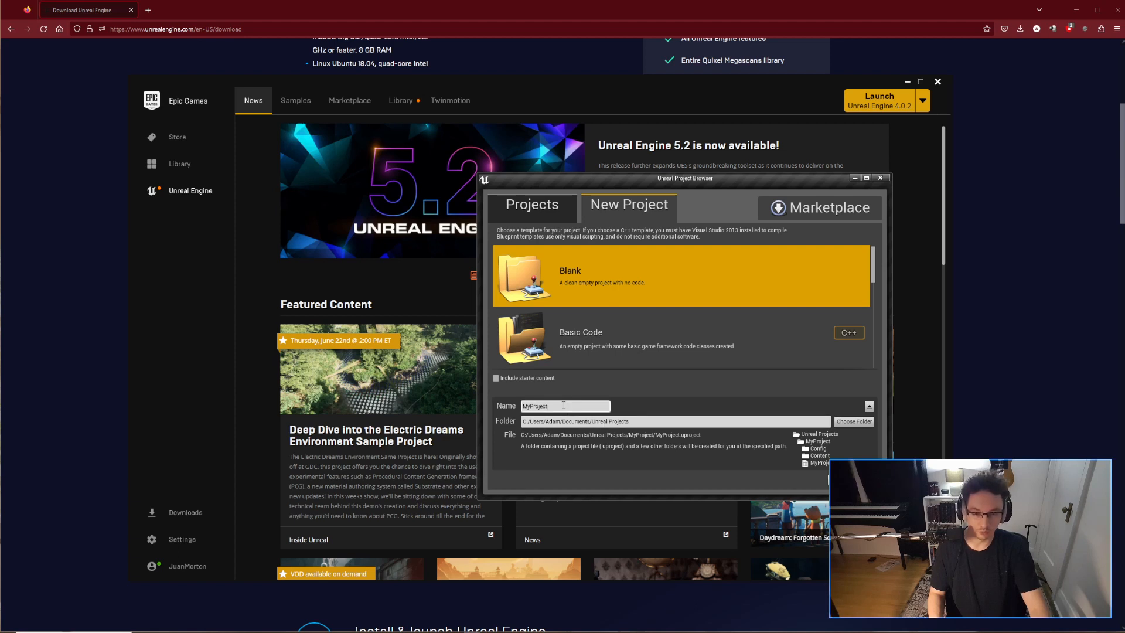
double_click(535, 406)
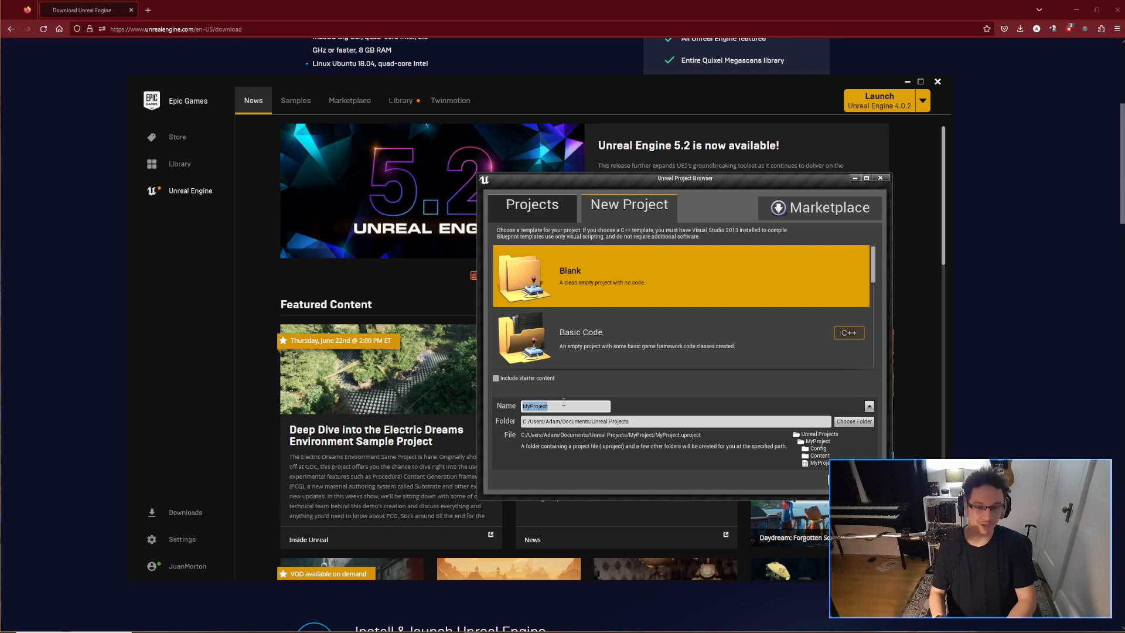
text(Orchest)
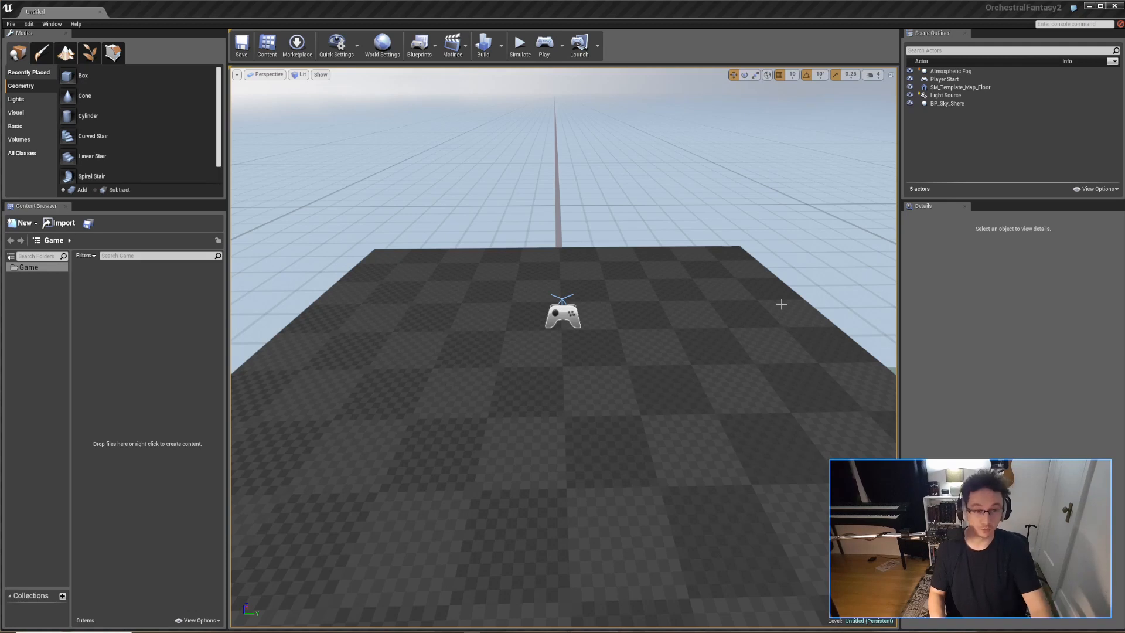
mouse_move(394, 205)
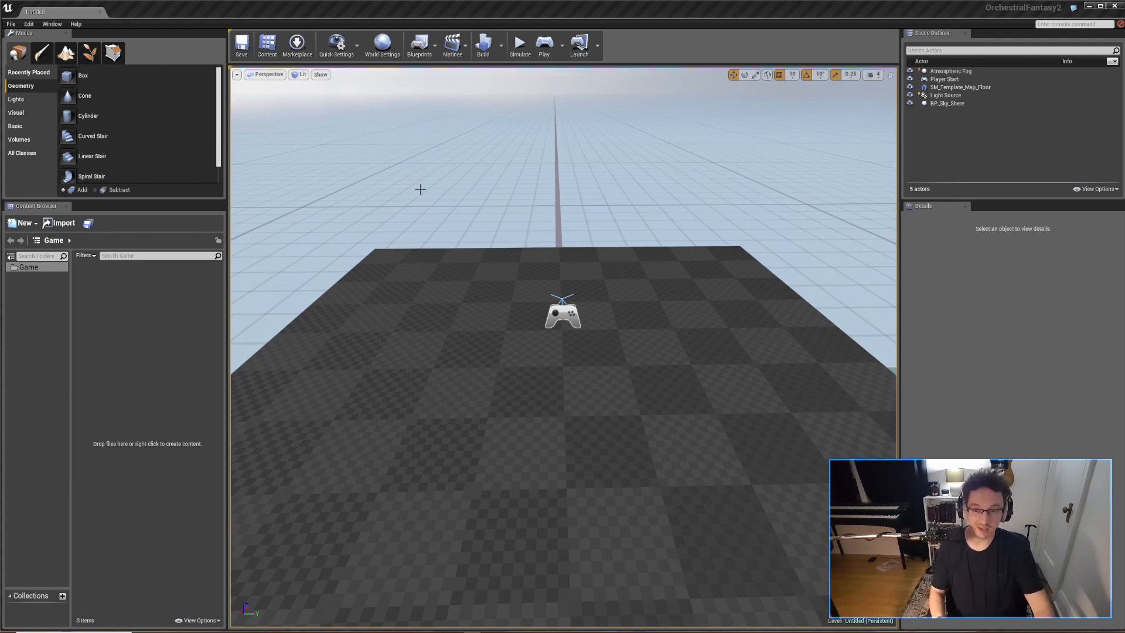
mouse_move(581, 294)
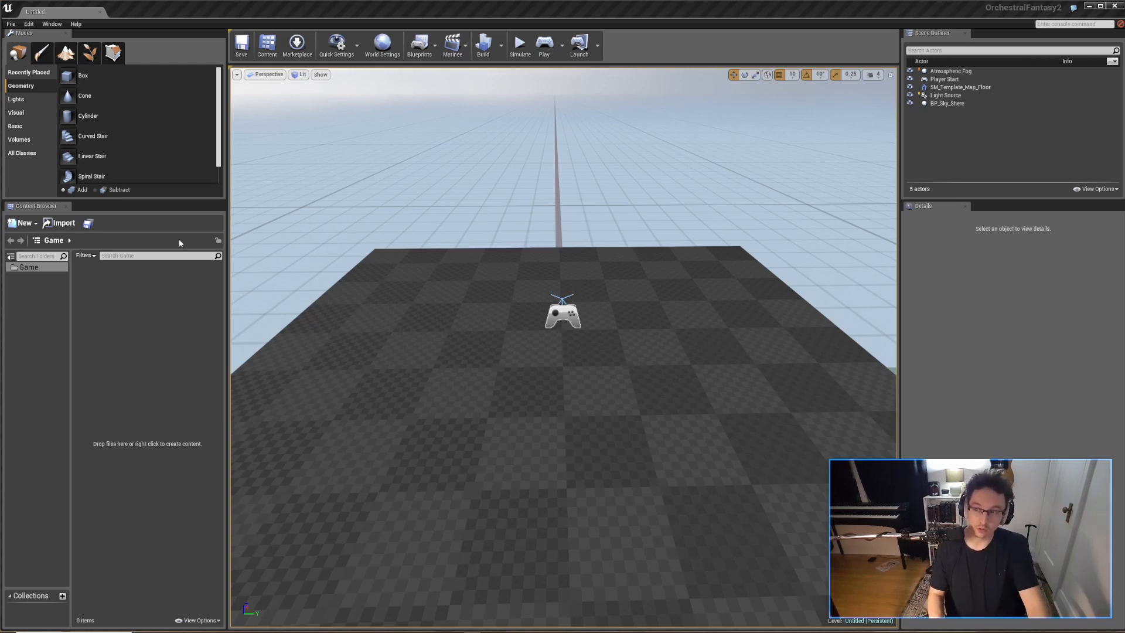
mouse_move(35, 206)
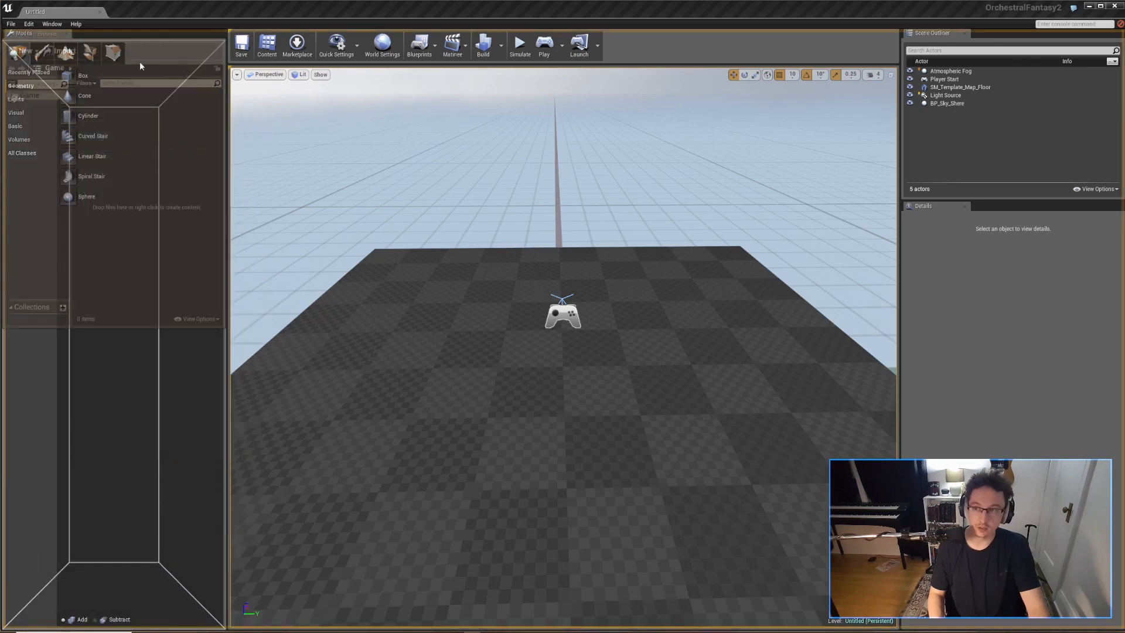
Step: Undock the Content Browser into its own window showing the empty Game folder
click(136, 12)
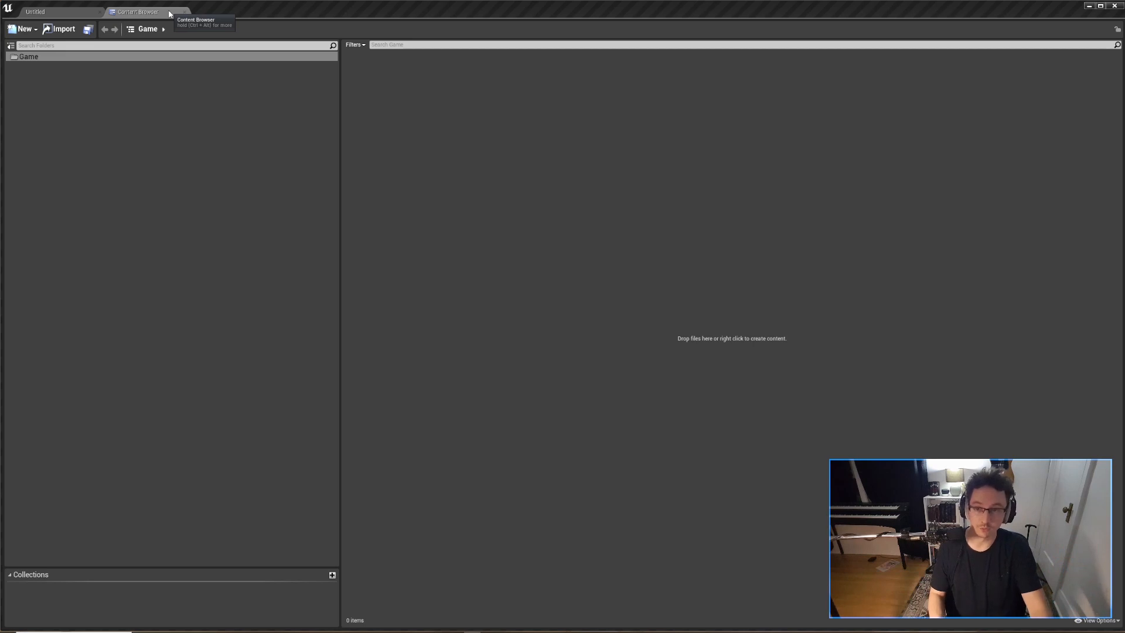
Step: Name new folders OrchestralFantasy2 and WAVs, then go into the WAVs folder
click(28, 56)
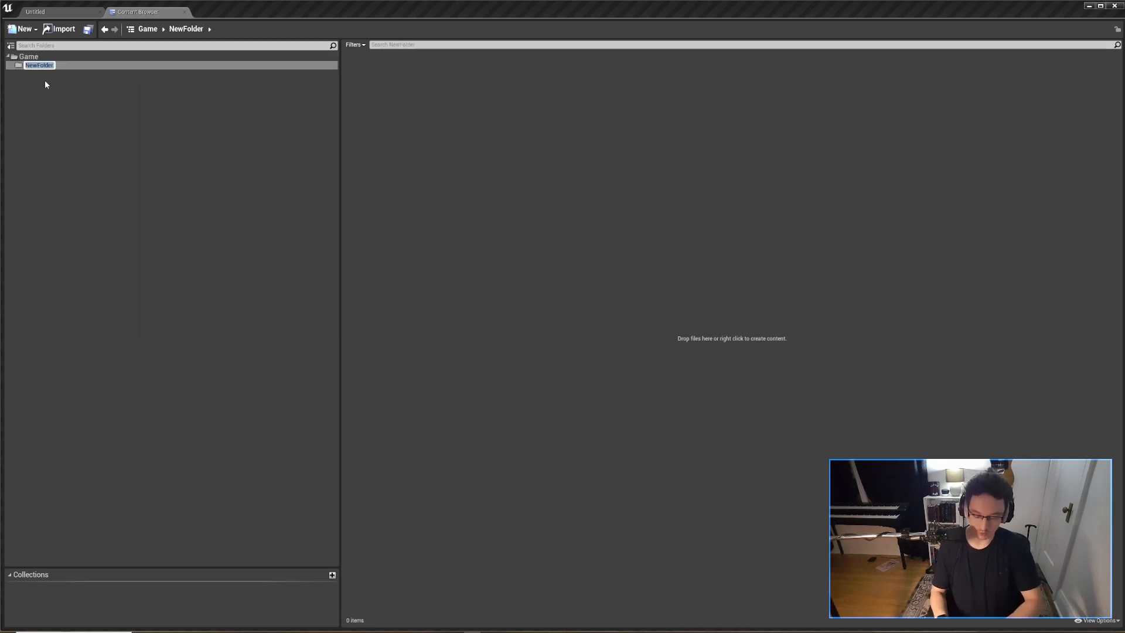
text(Orl)
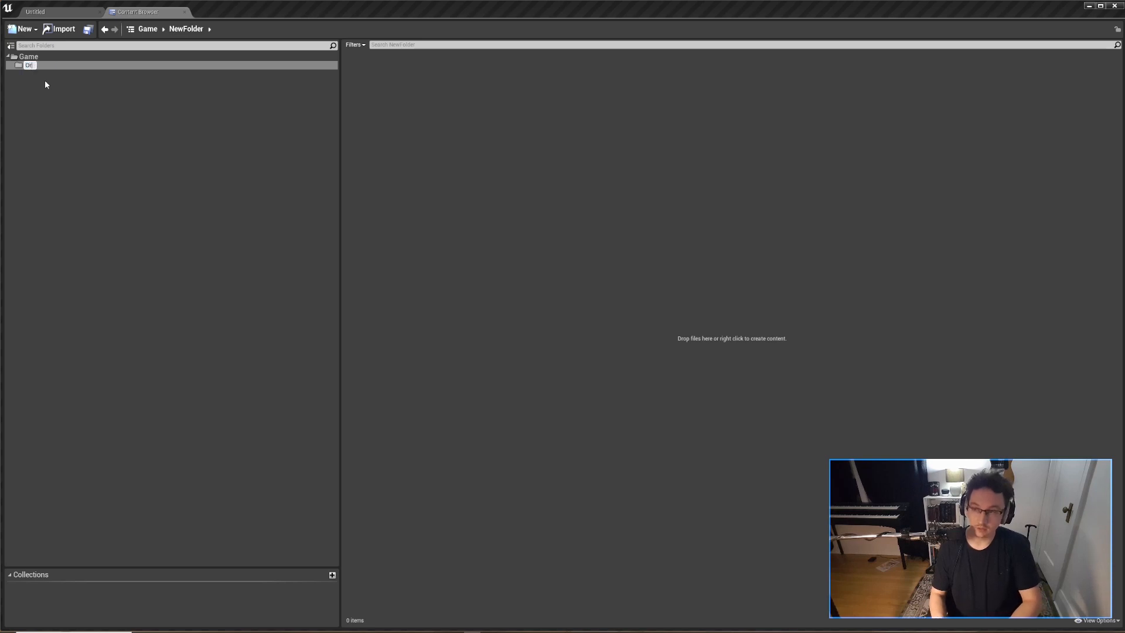
text(OrchestralFantasy2)
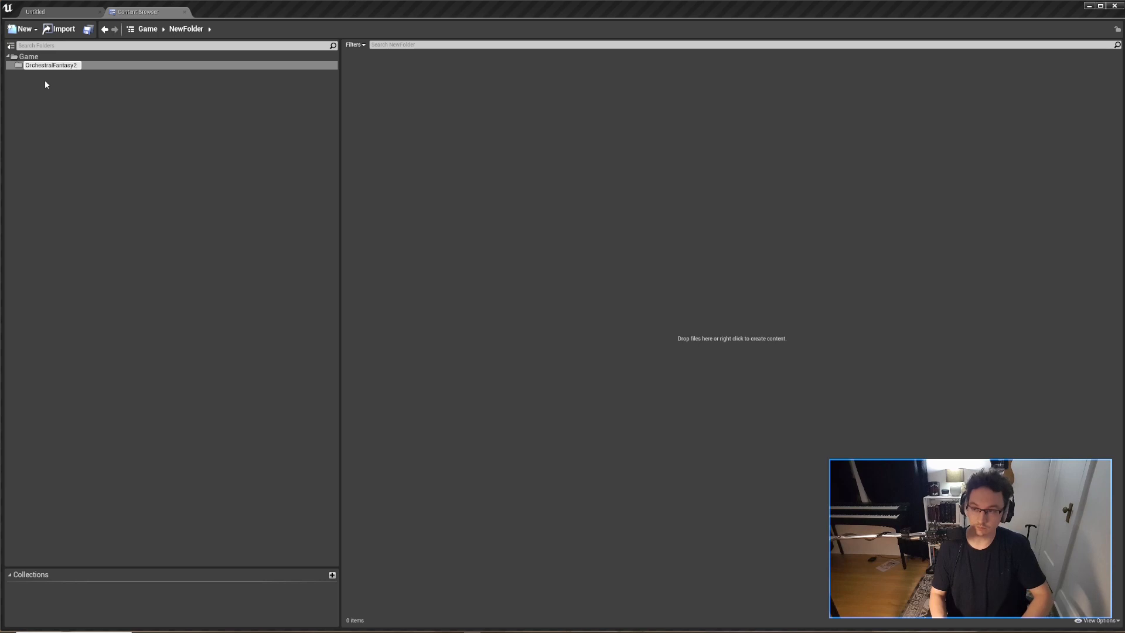
click(50, 64)
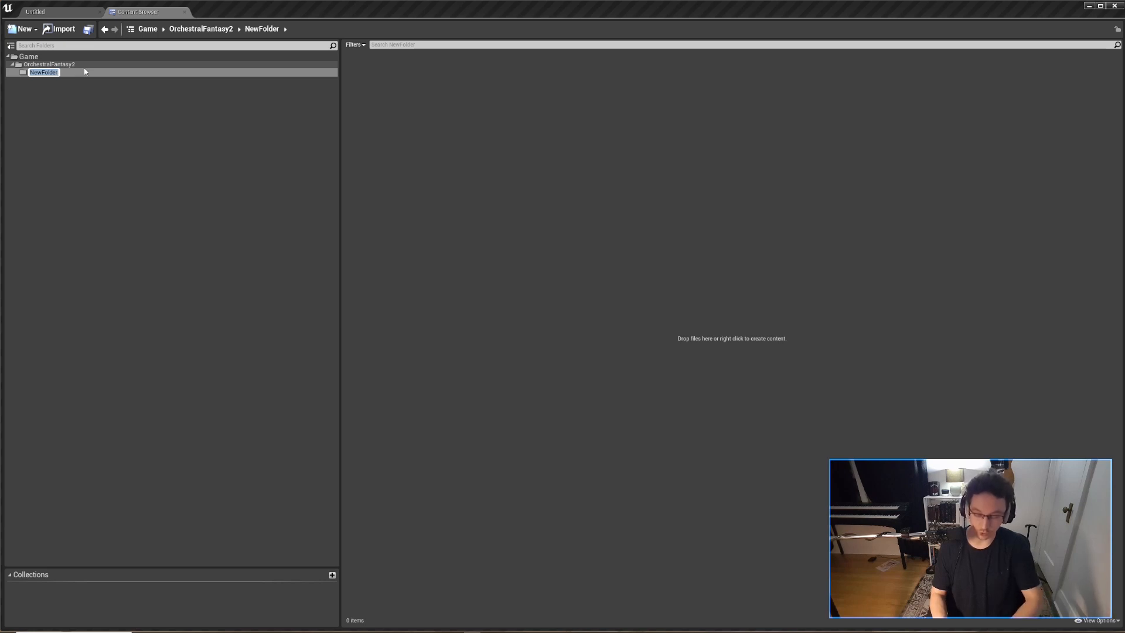
text(WAVs)
text(Cues)
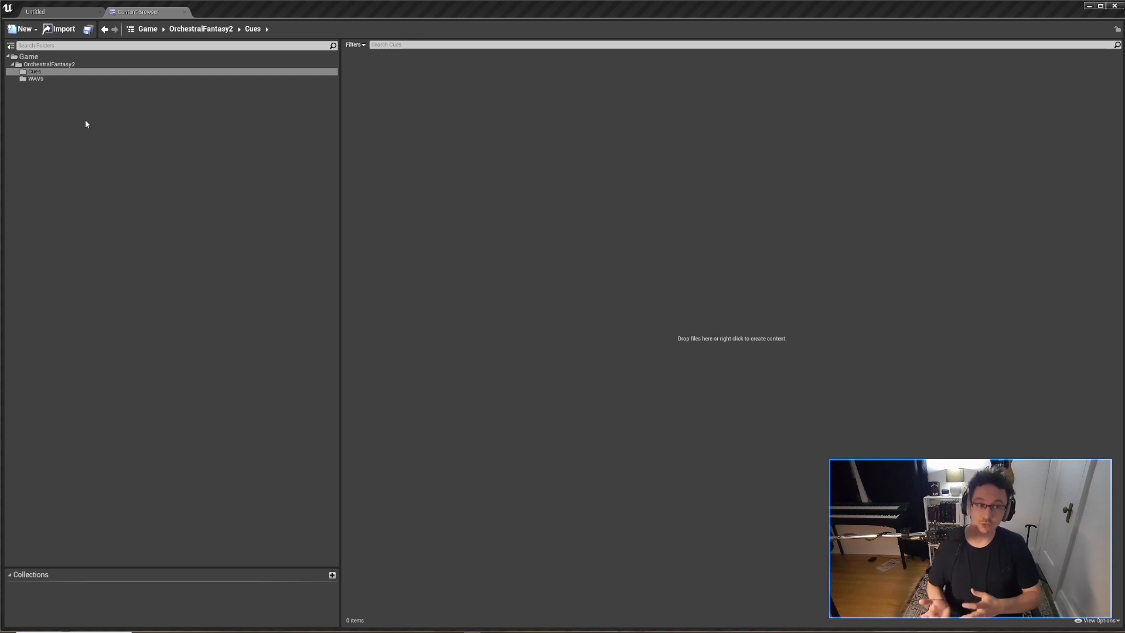
click(35, 80)
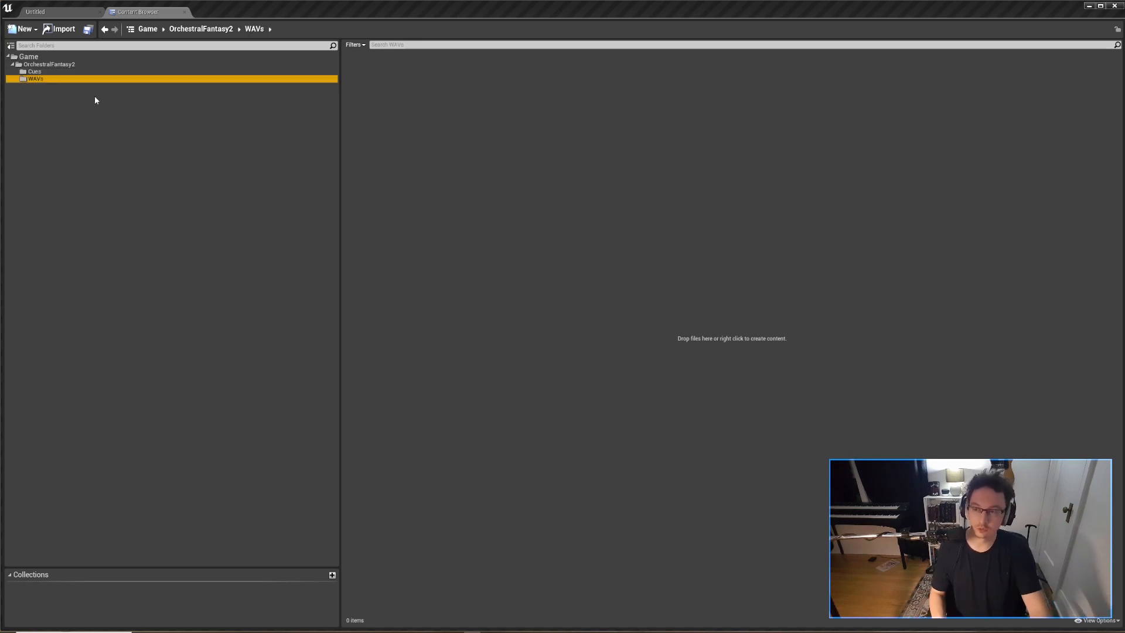
mouse_move(509, 221)
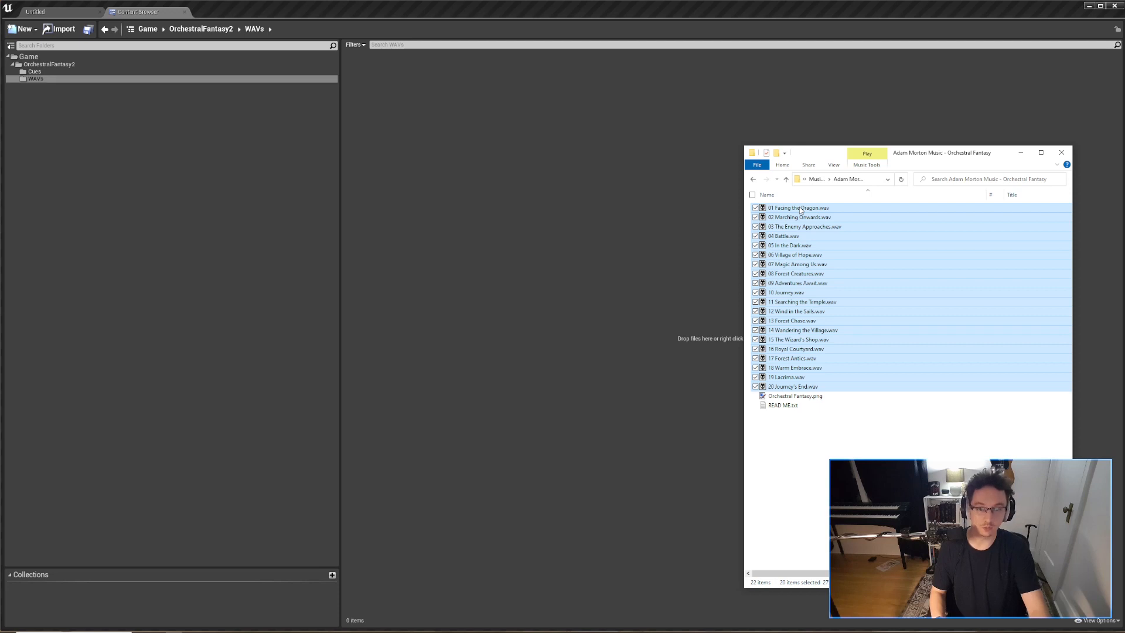
mouse_move(535, 165)
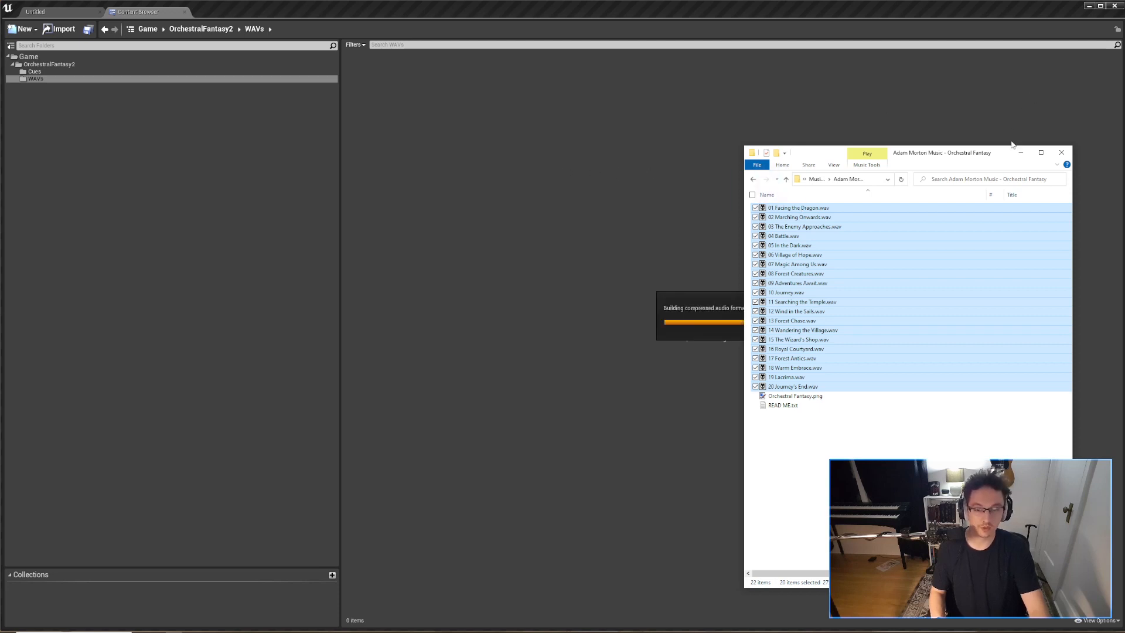
mouse_move(998, 130)
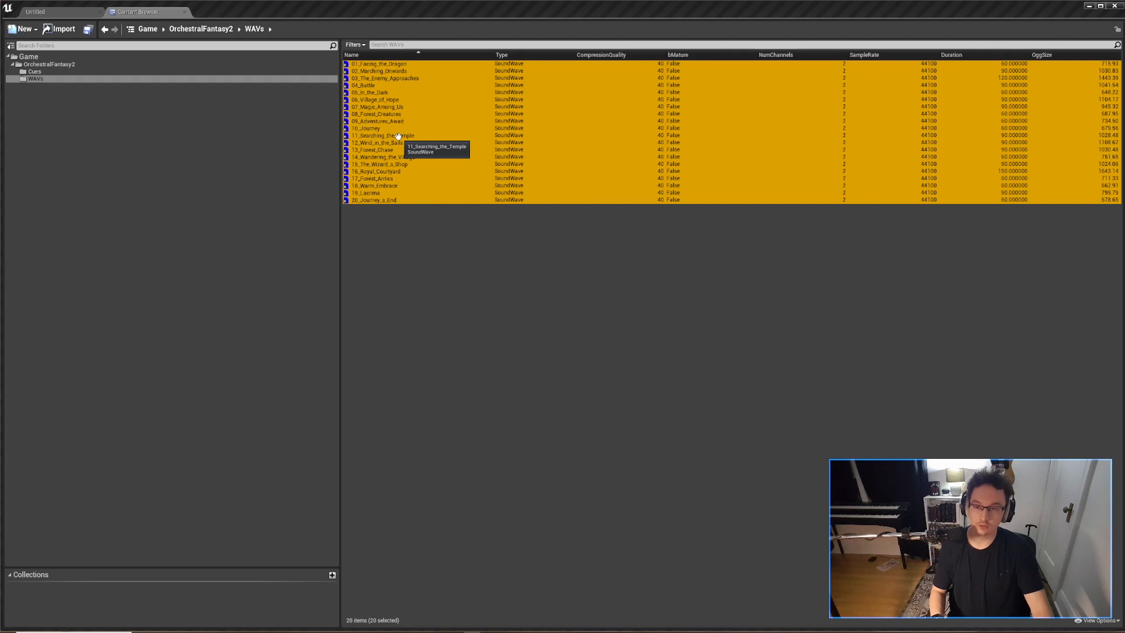
Step: Enable Looping in the shared Details of all twenty sound waves and save
right_click(388, 135)
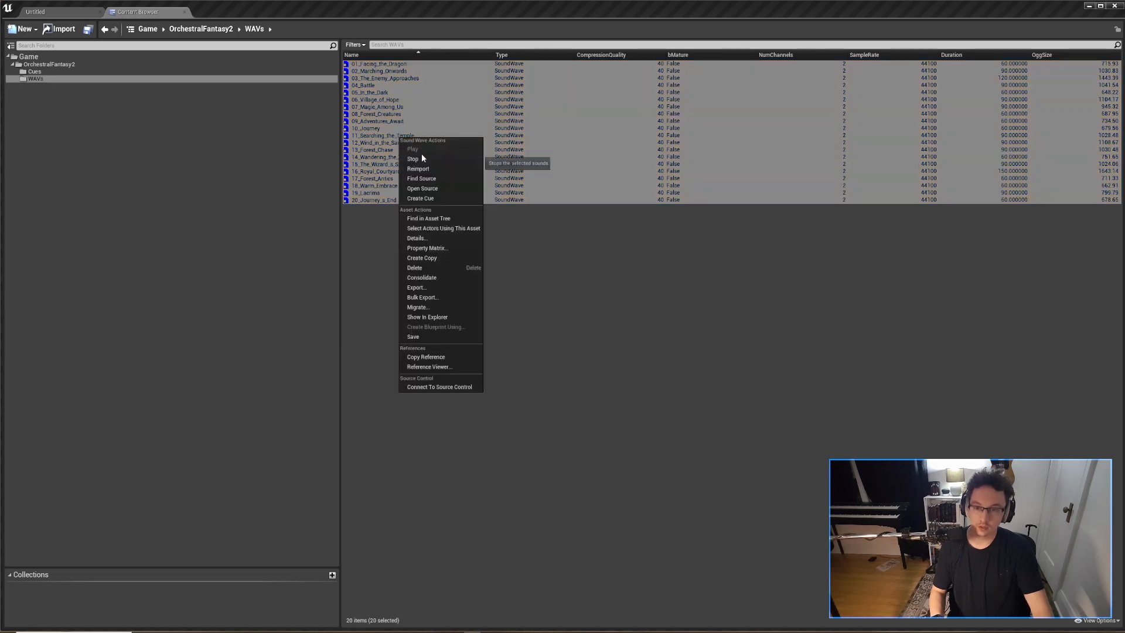
mouse_move(416, 238)
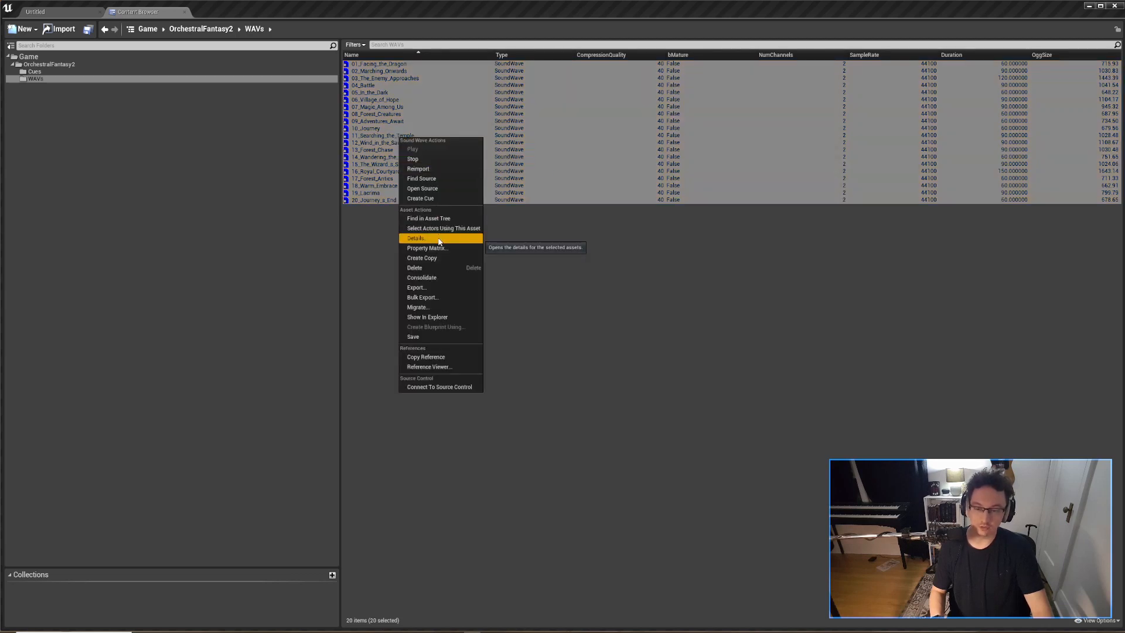
click(415, 237)
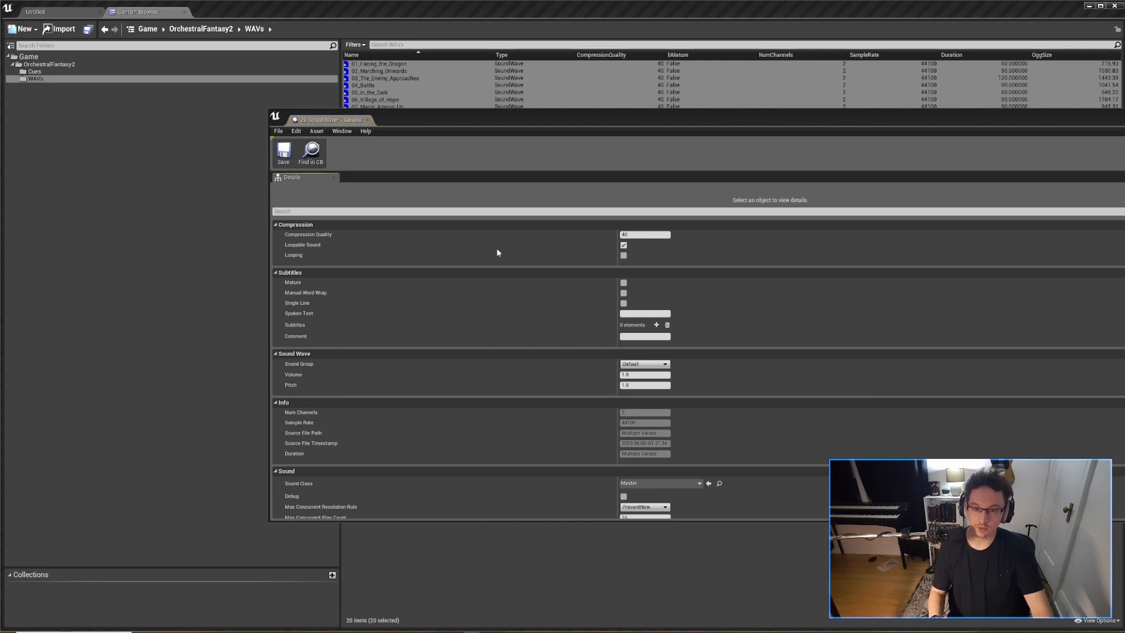
mouse_move(618, 257)
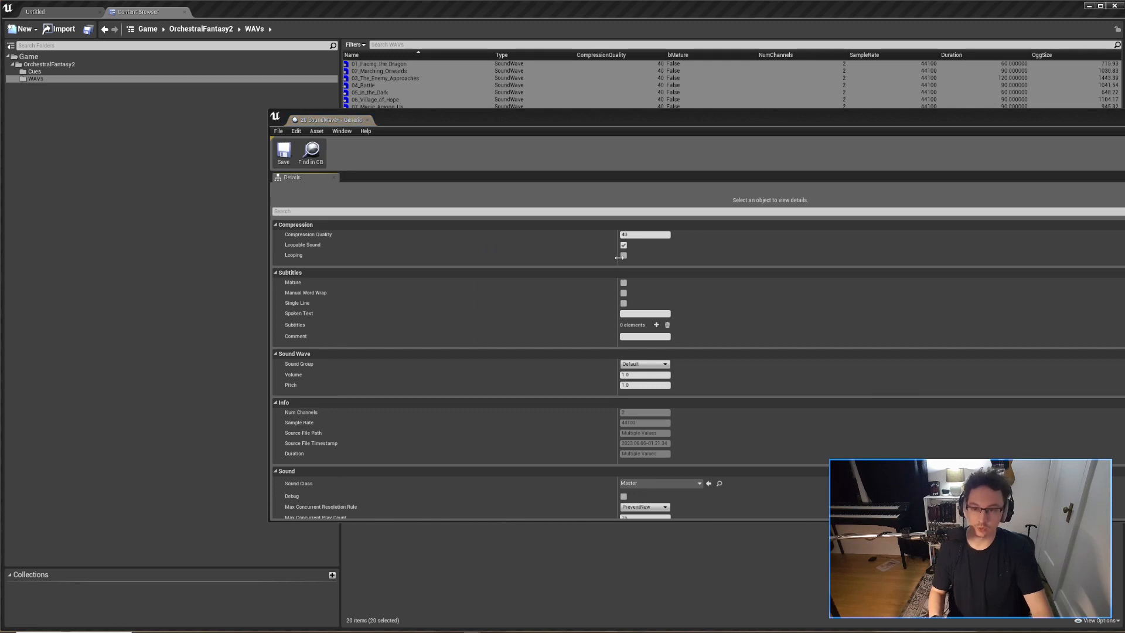
click(623, 255)
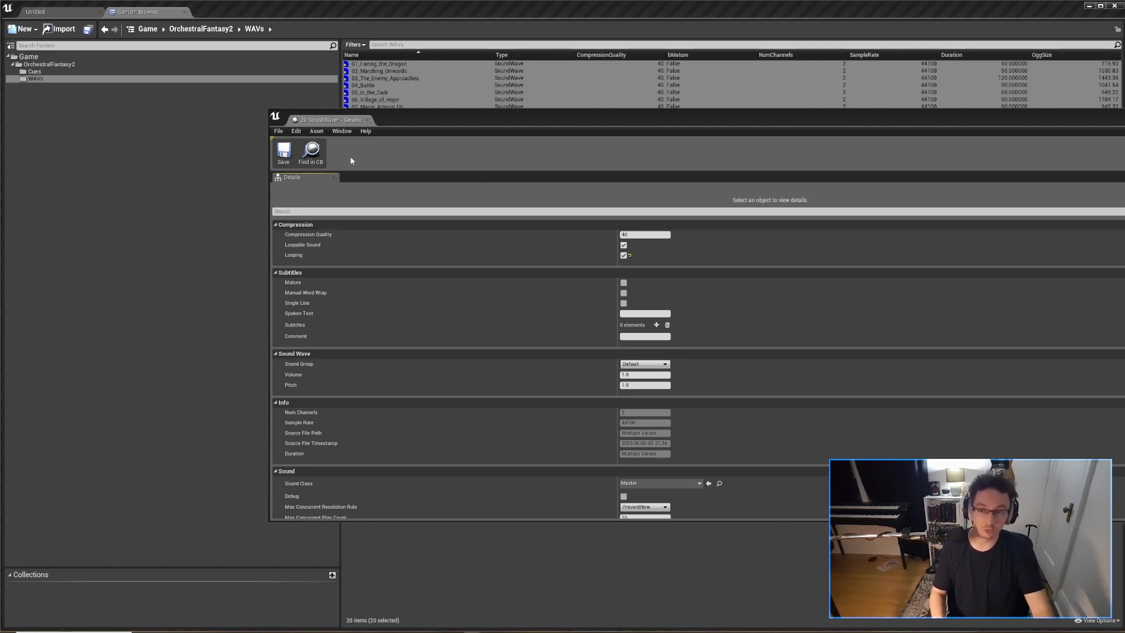
mouse_move(284, 151)
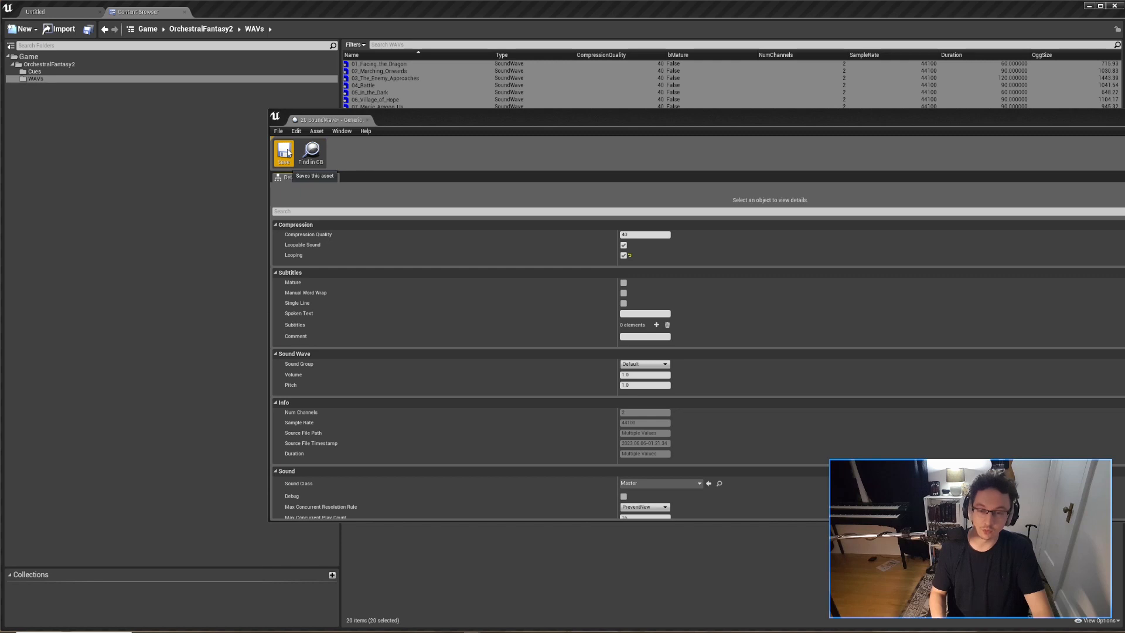
click(283, 153)
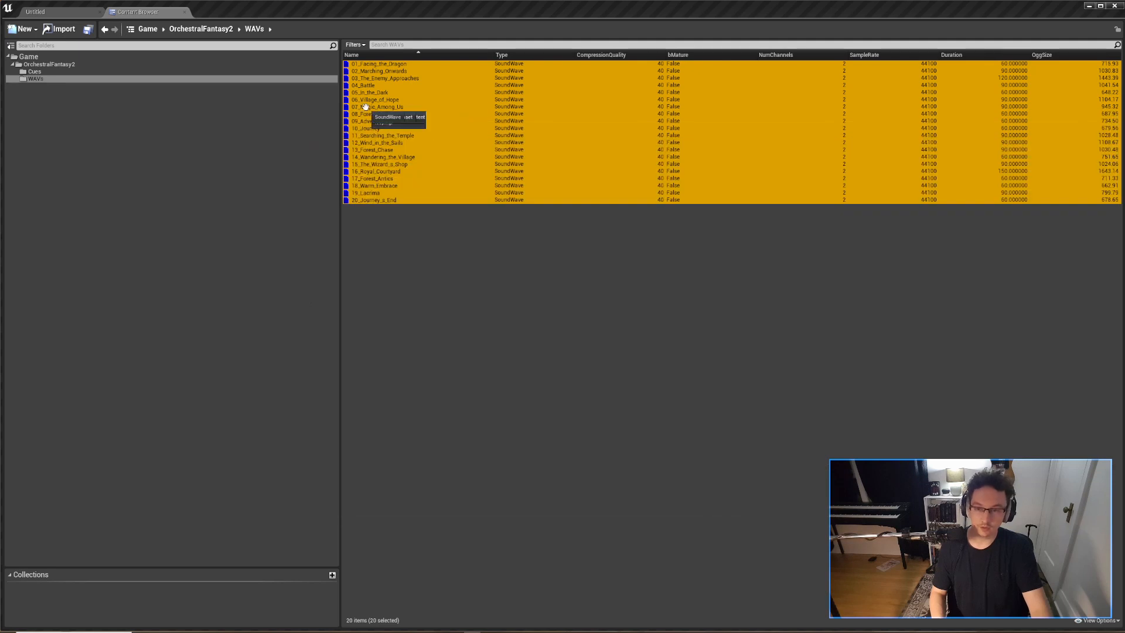
Step: Run Create Cue on the twenty selected sound waves
right_click(365, 113)
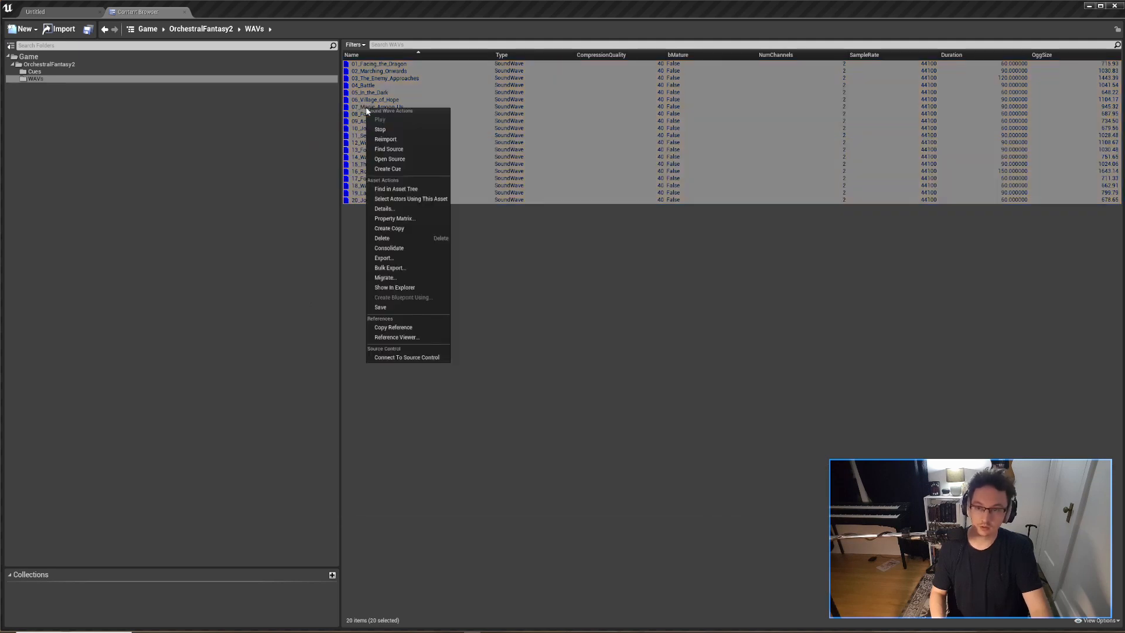
mouse_move(387, 169)
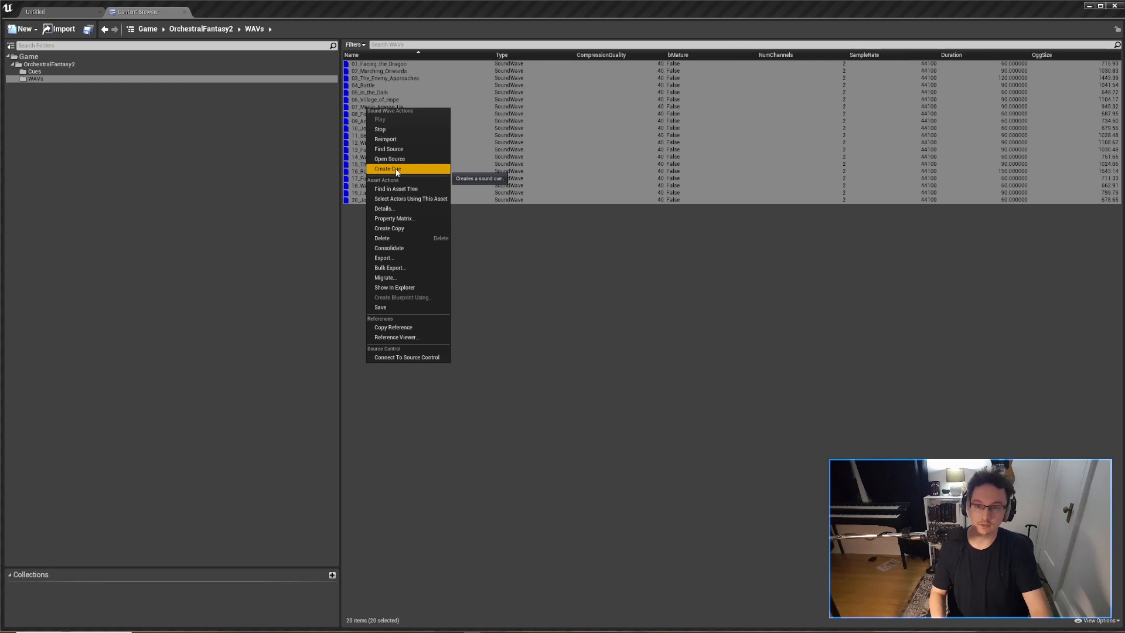
click(388, 169)
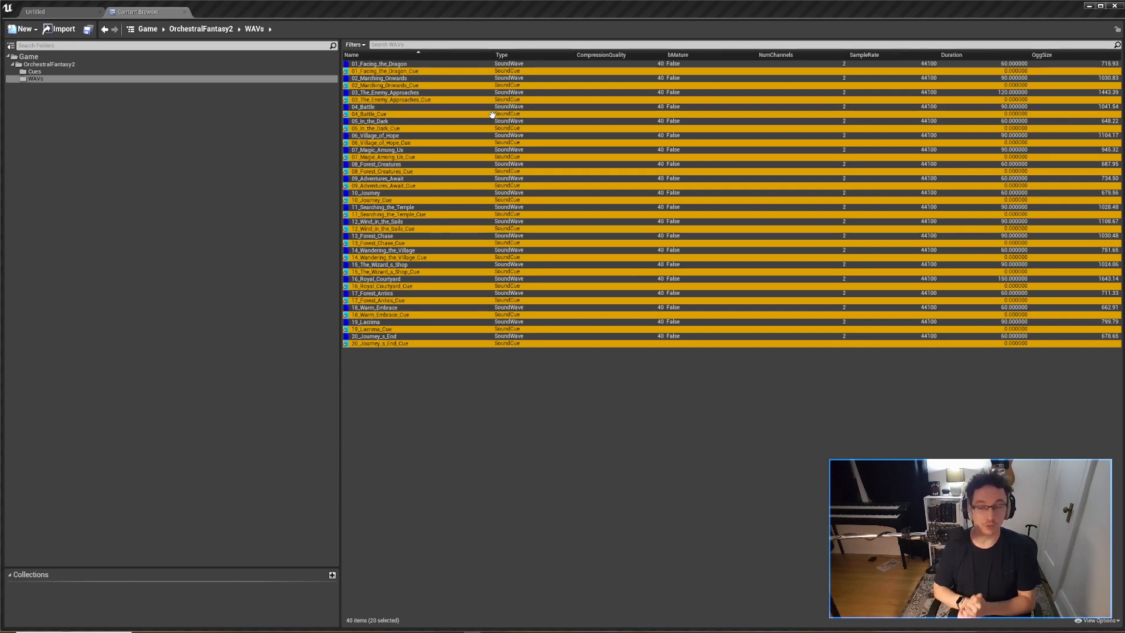
mouse_move(473, 110)
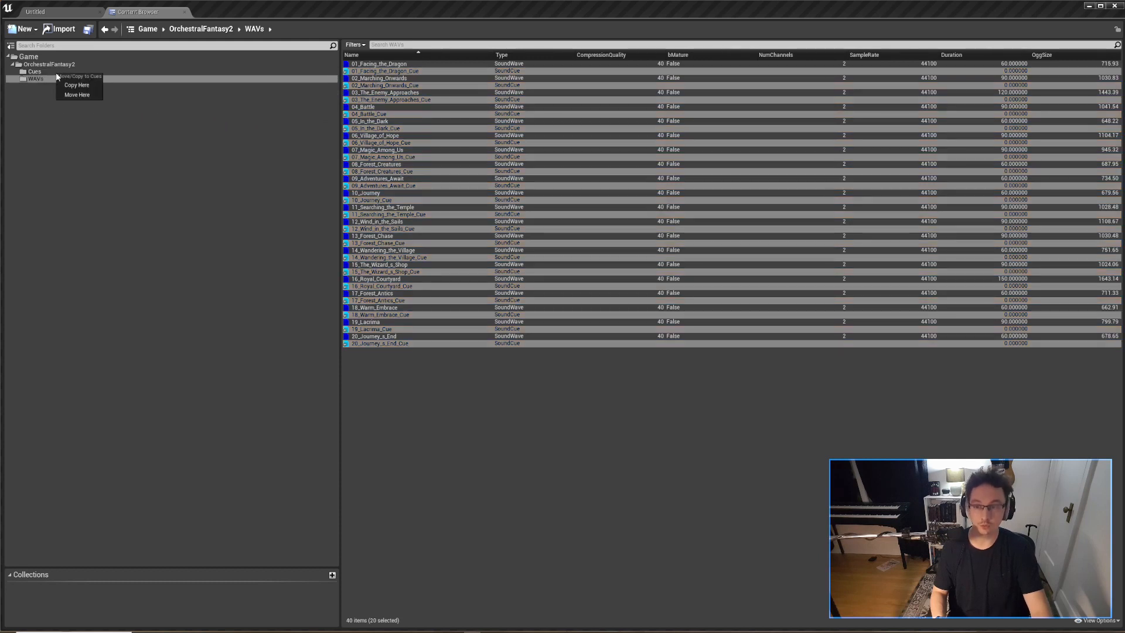
mouse_move(76, 84)
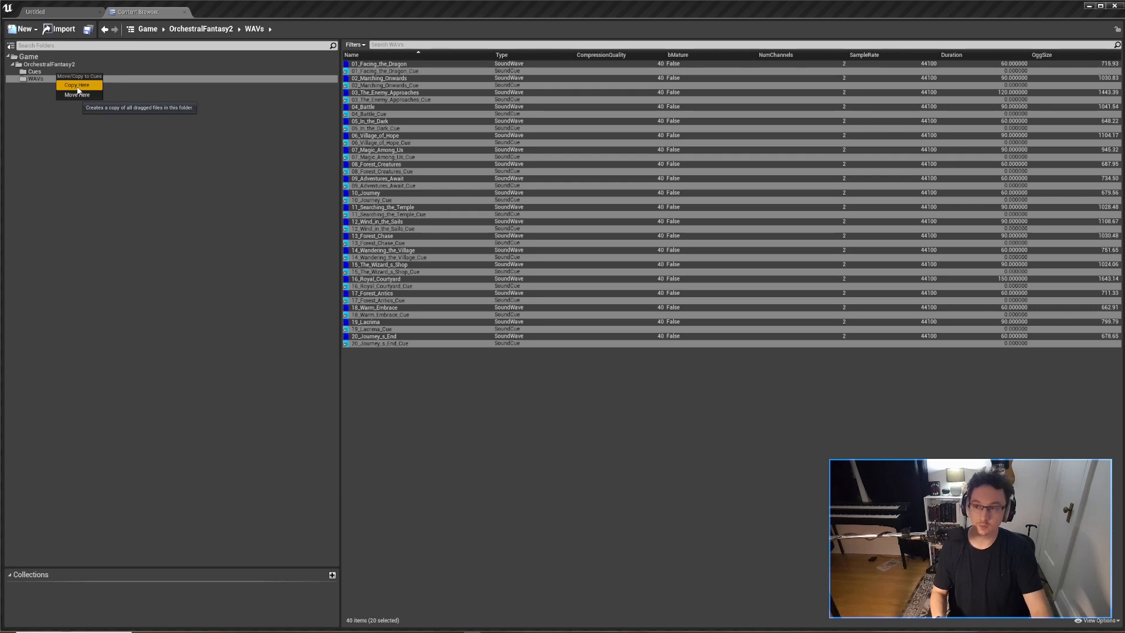
mouse_move(76, 93)
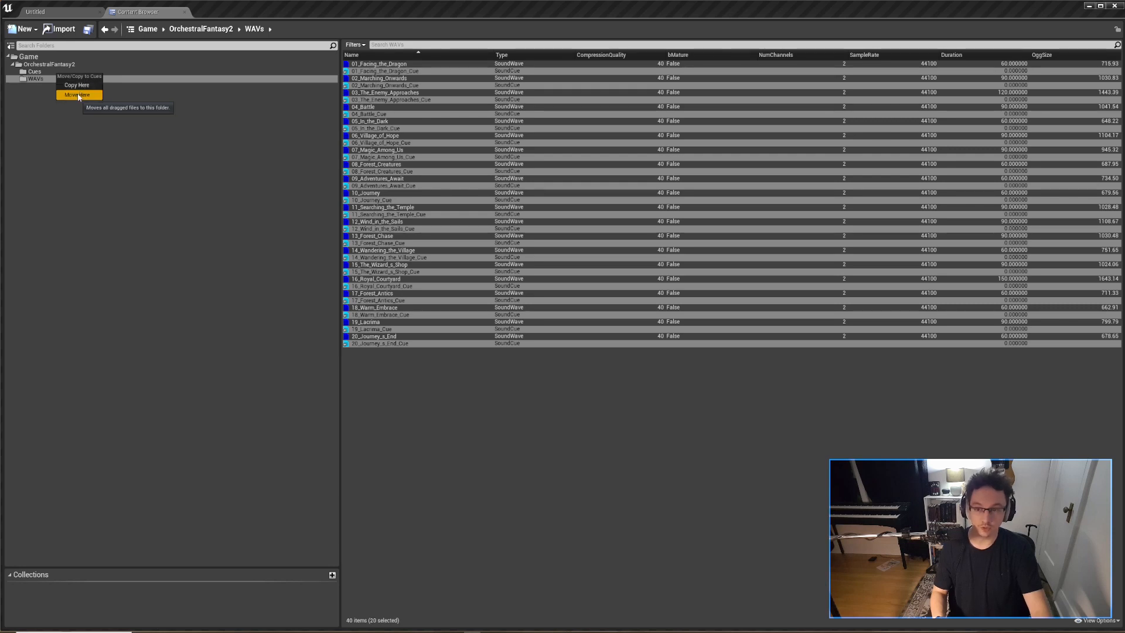
Step: Move the twenty SoundCues into the Cues folder and go into Cues
click(76, 95)
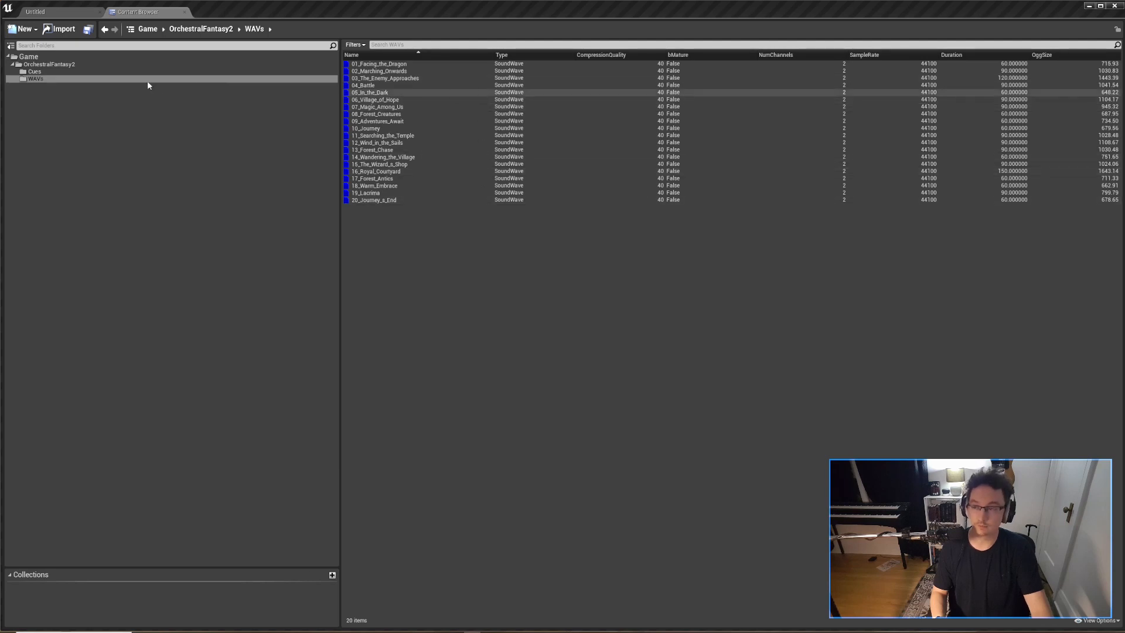
click(34, 71)
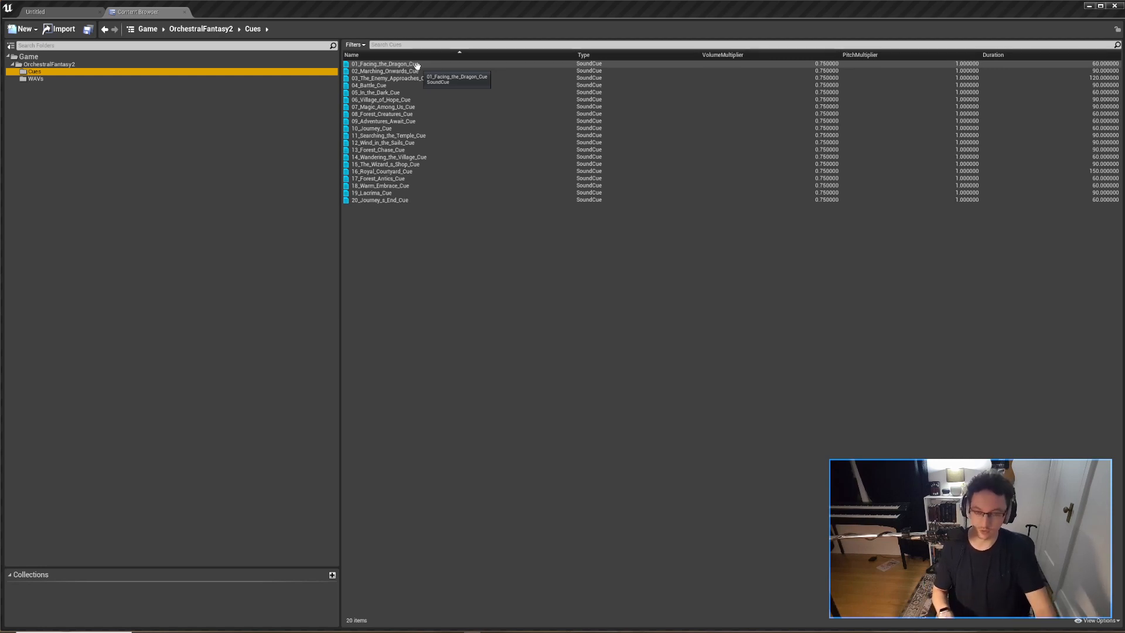
Step: Select all twenty cues and choose Edit from their right-click menu
click(384, 63)
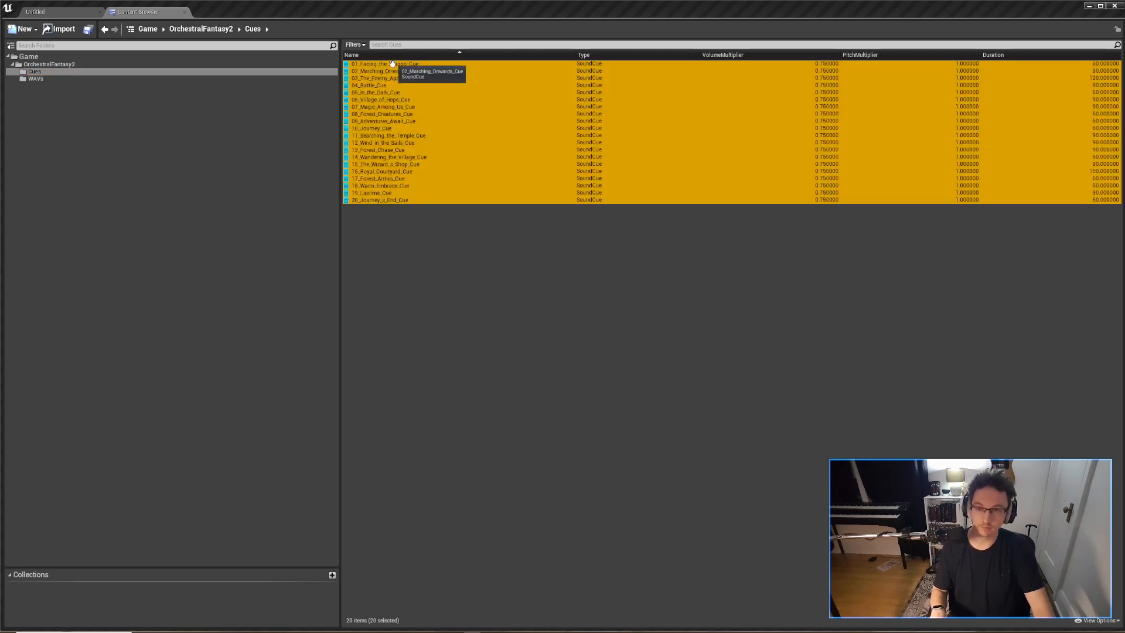
right_click(393, 71)
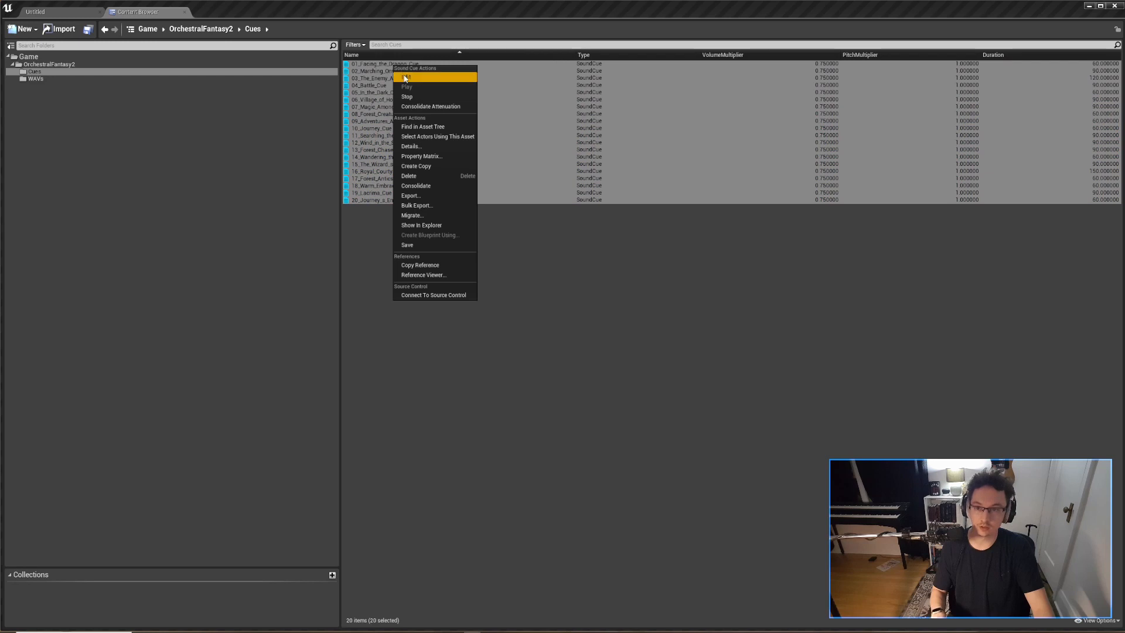
click(415, 77)
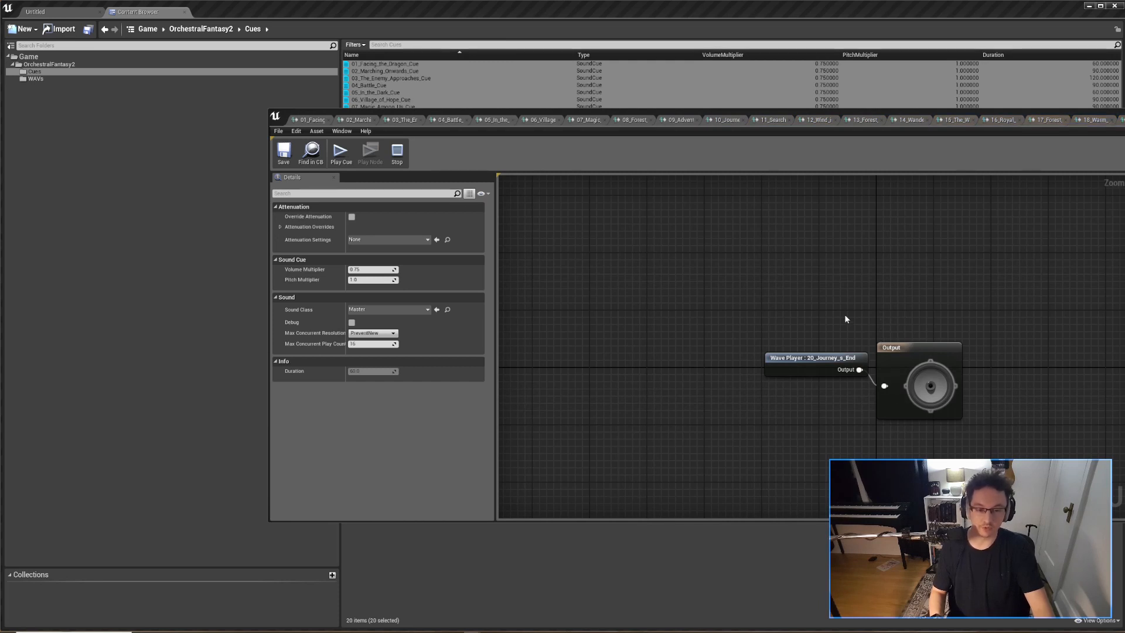
mouse_move(640, 200)
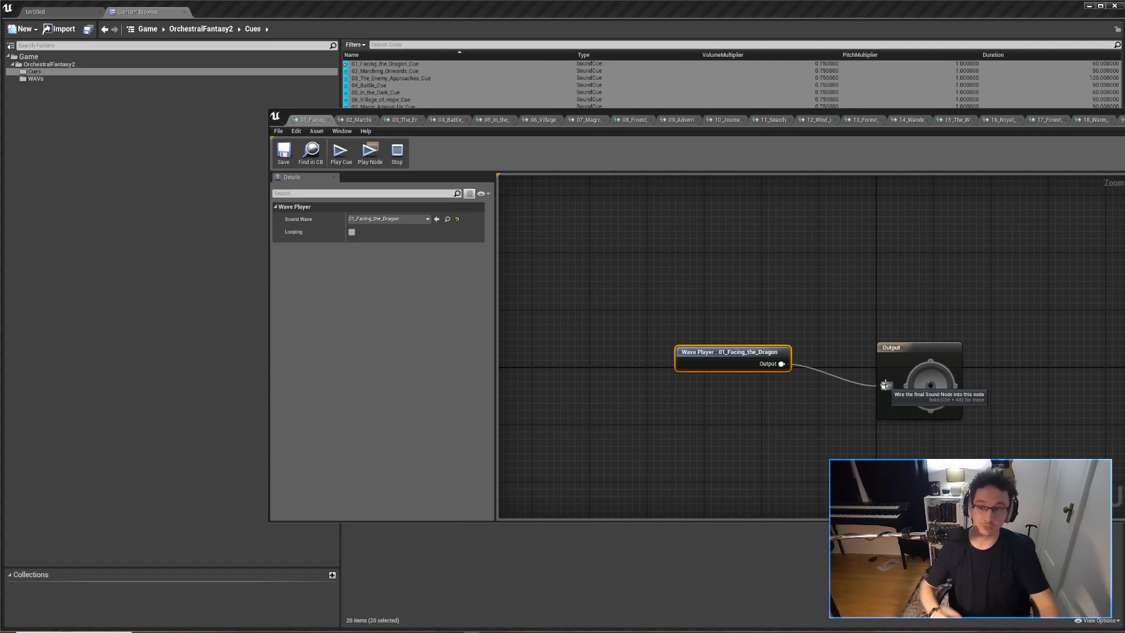
mouse_move(440, 304)
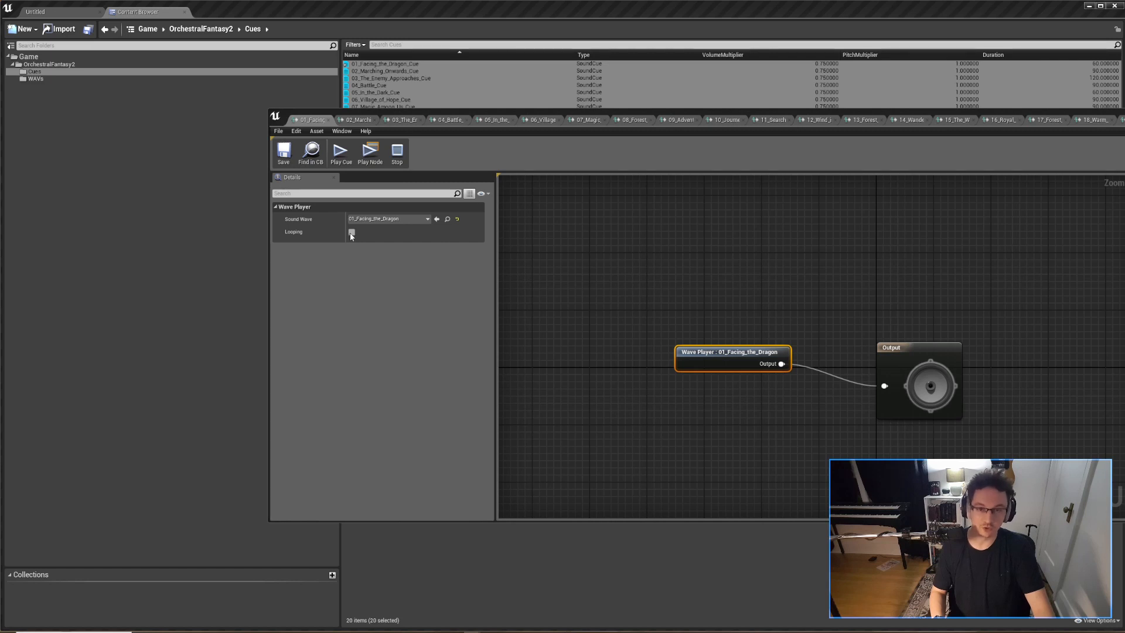
mouse_move(705, 352)
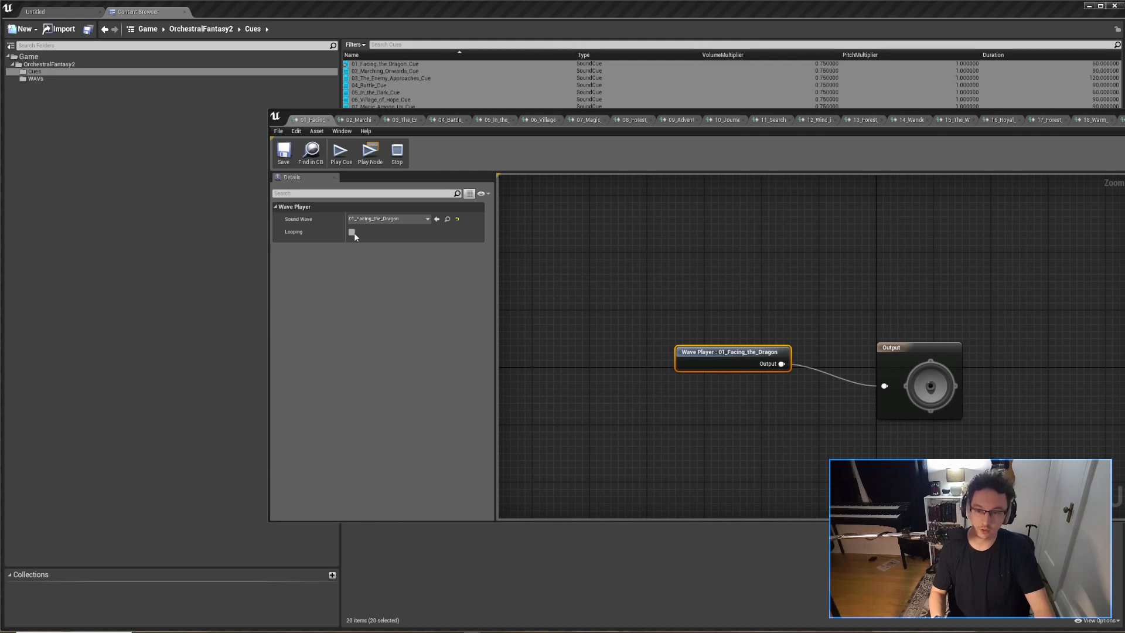
Step: Tick Looping on wave players for 01_Facing_the_Dragon through 04_Battle, then close cue tabs
click(351, 233)
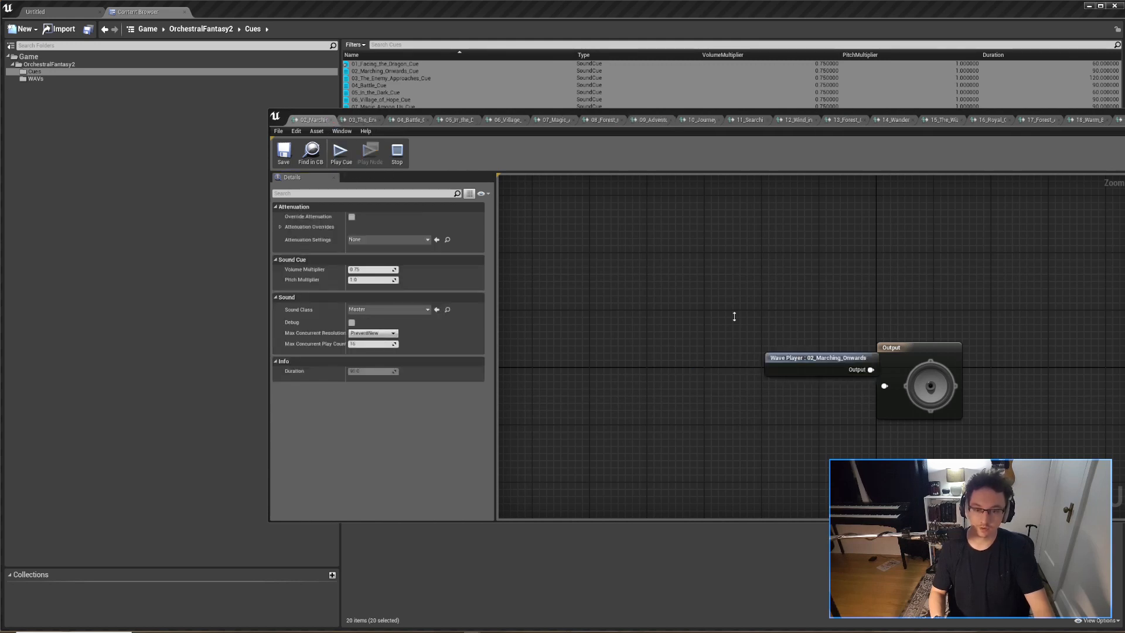
mouse_move(799, 357)
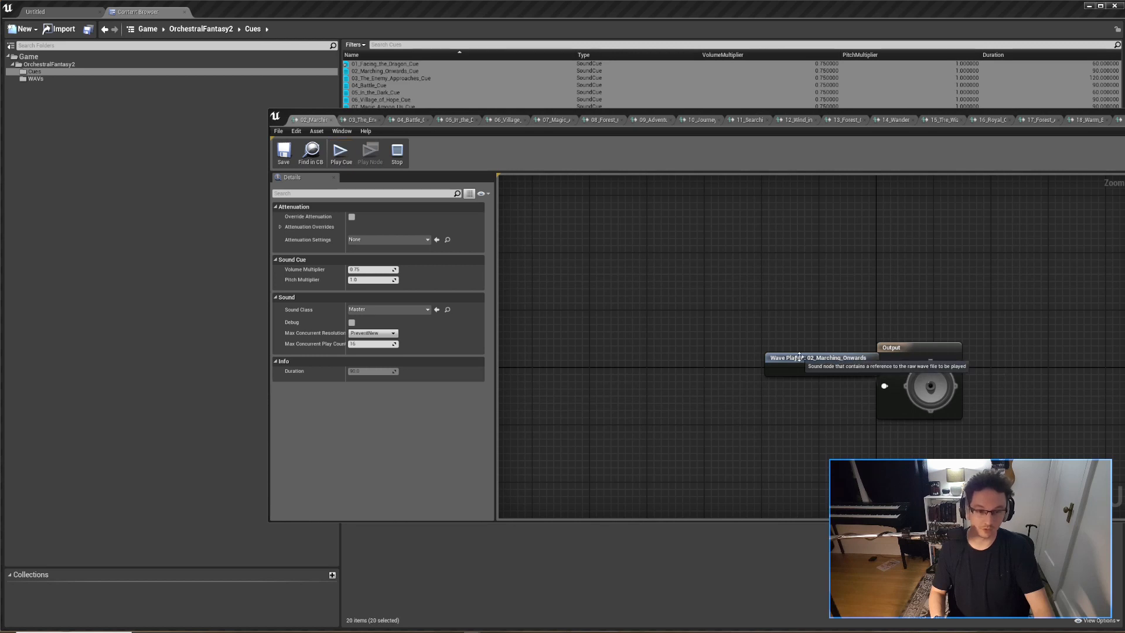
click(818, 358)
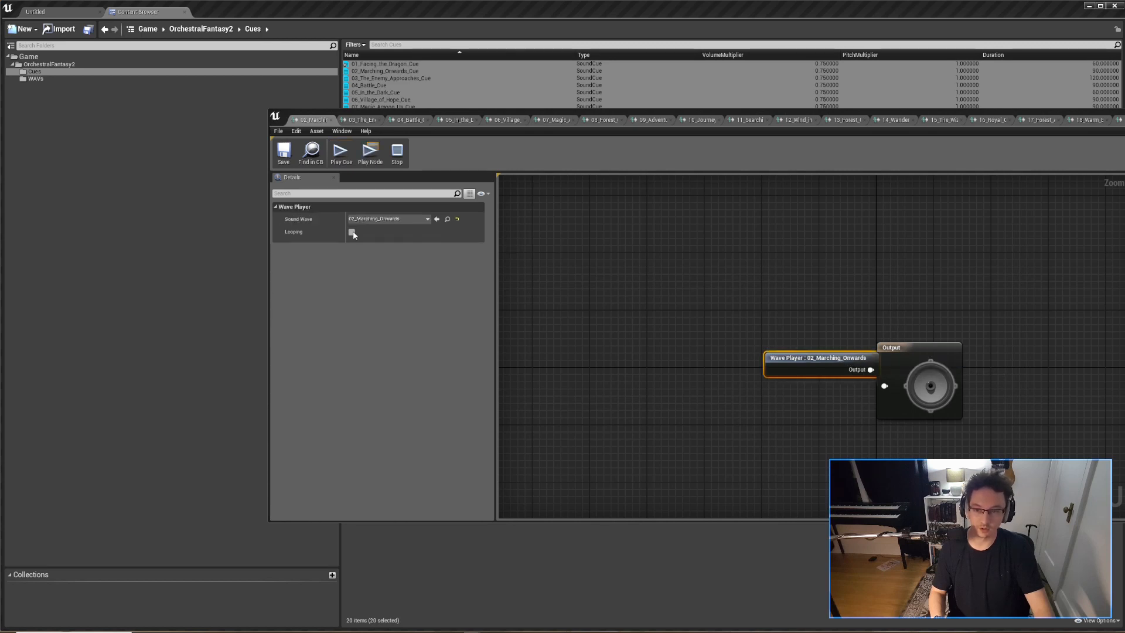
click(352, 232)
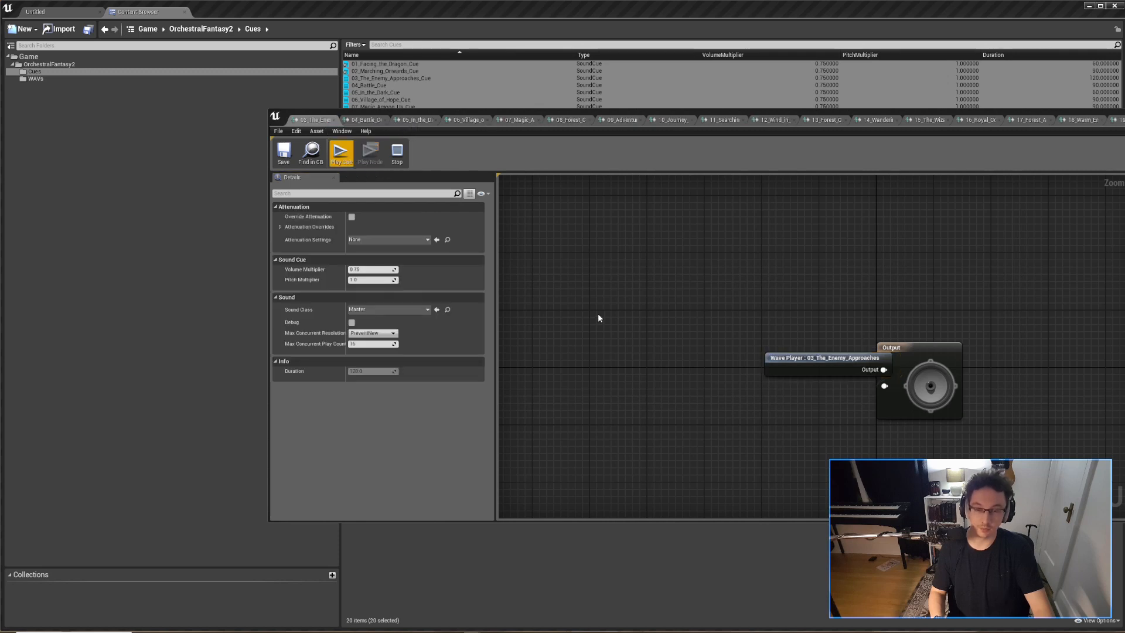
click(824, 358)
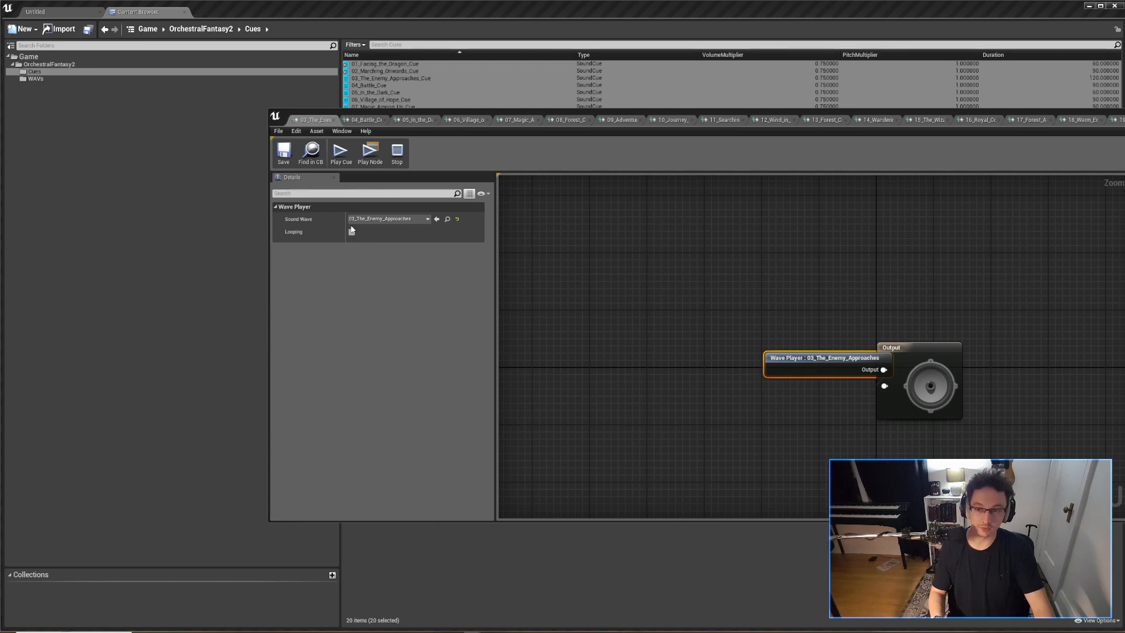
click(352, 232)
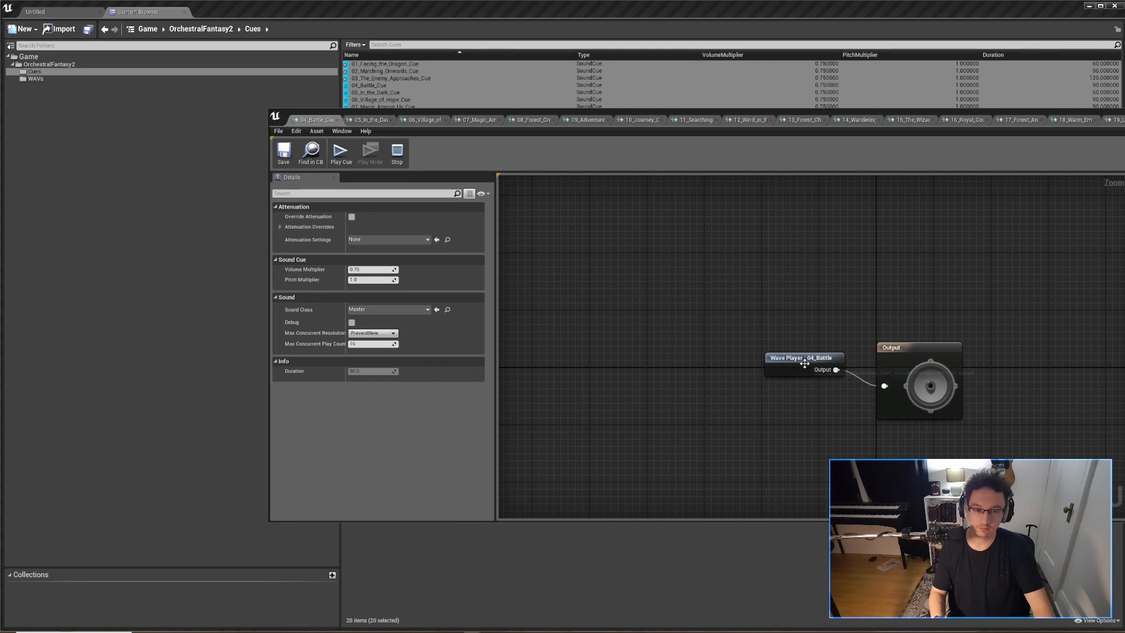
click(803, 358)
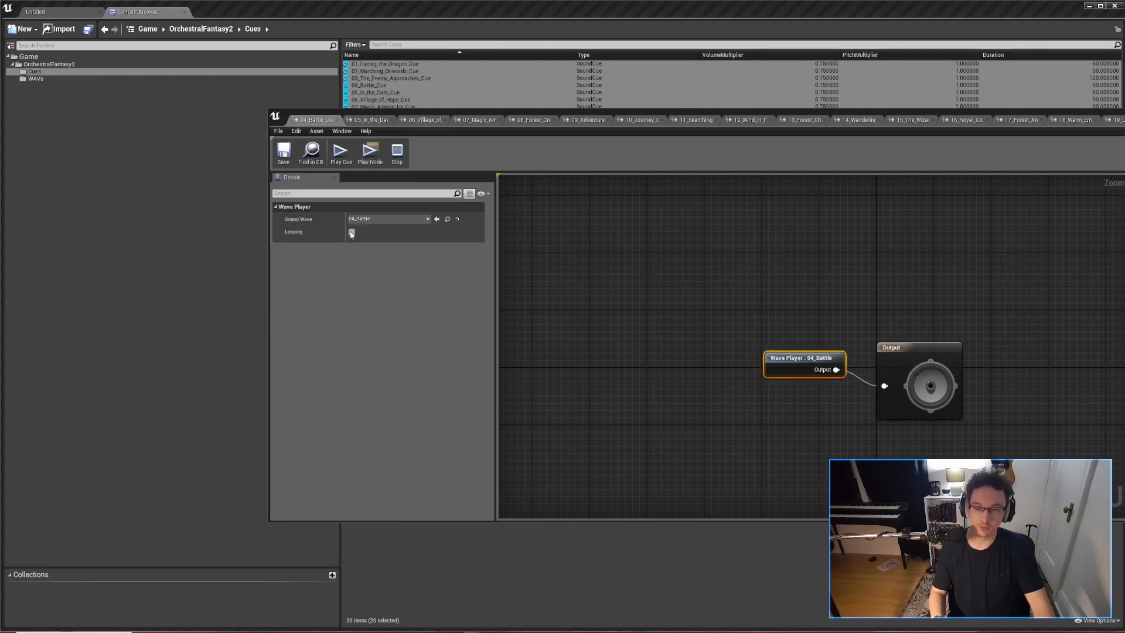
click(352, 232)
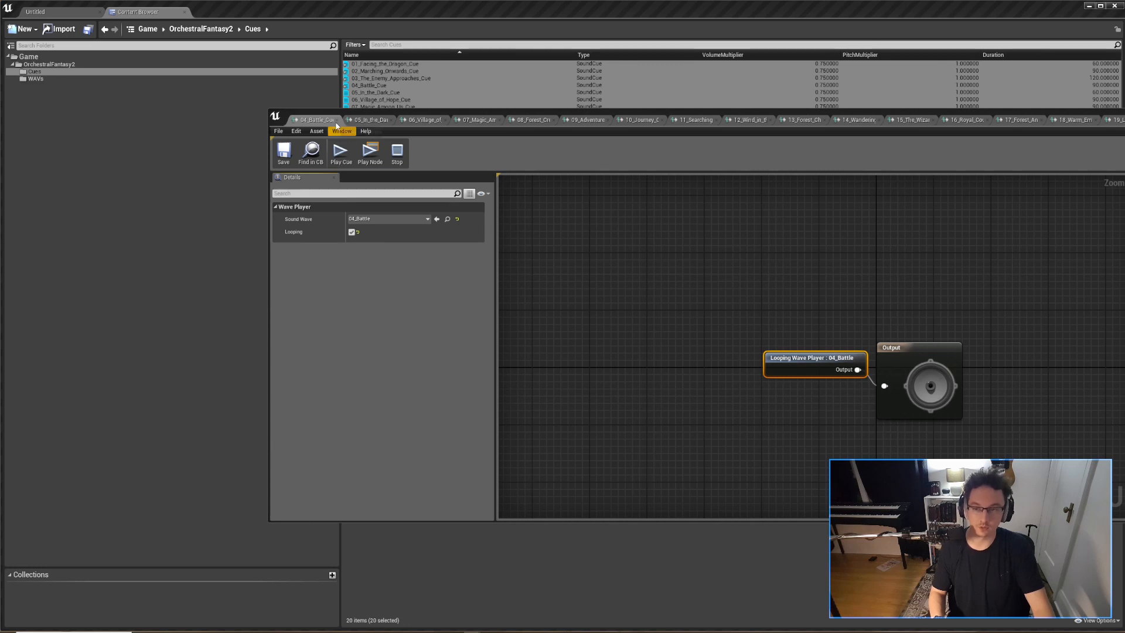
click(314, 119)
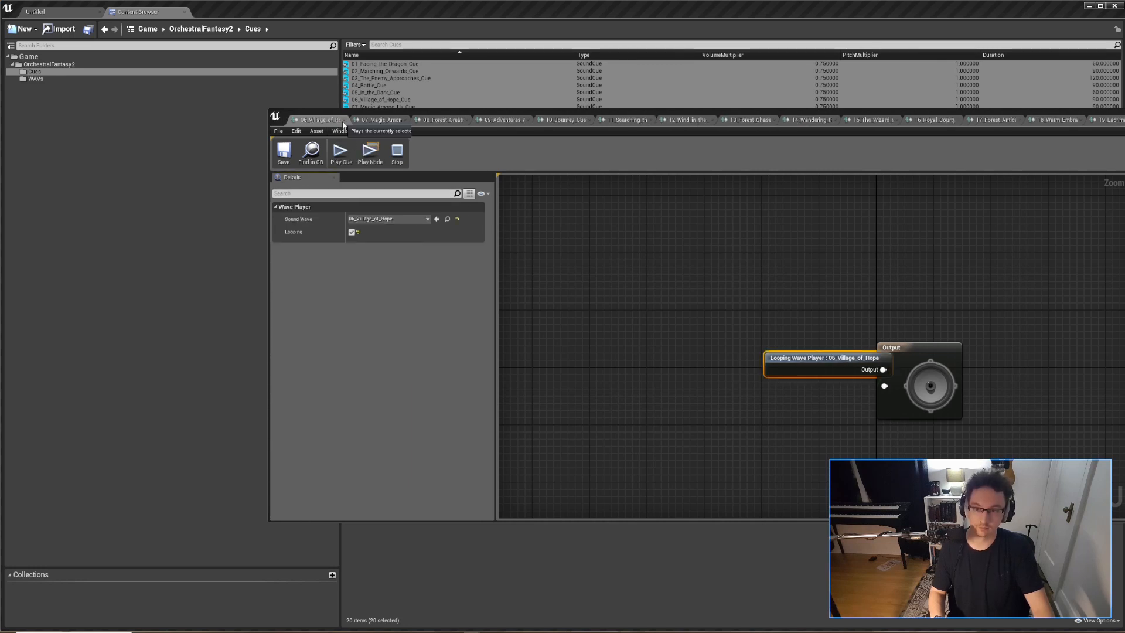
click(415, 119)
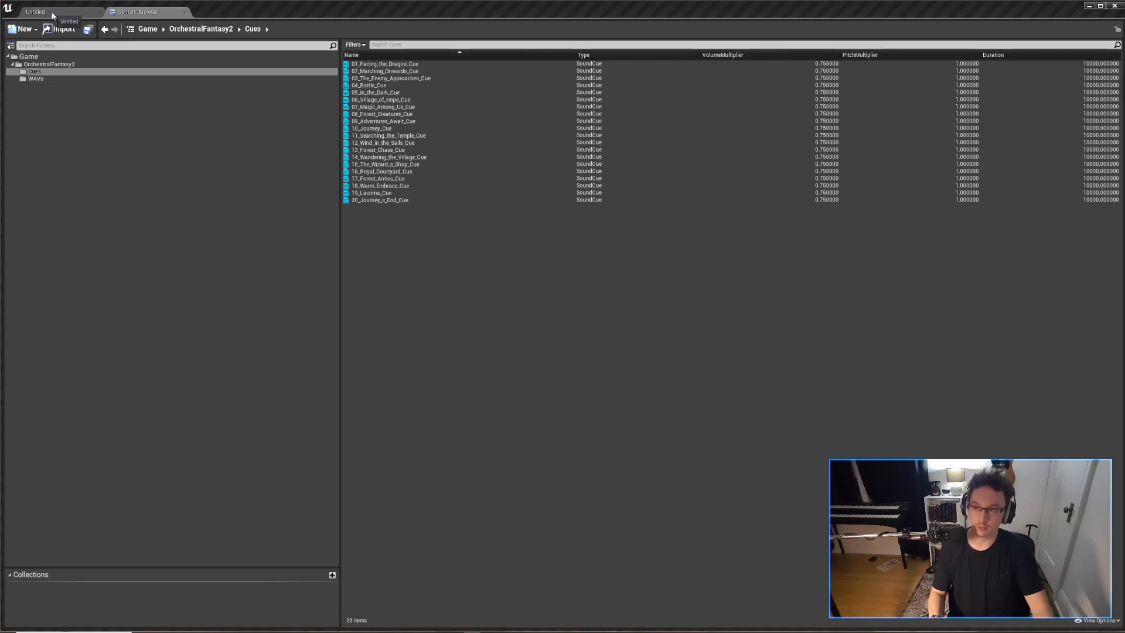
Step: Return to the Untitled level tab and bring up the File menu
click(35, 12)
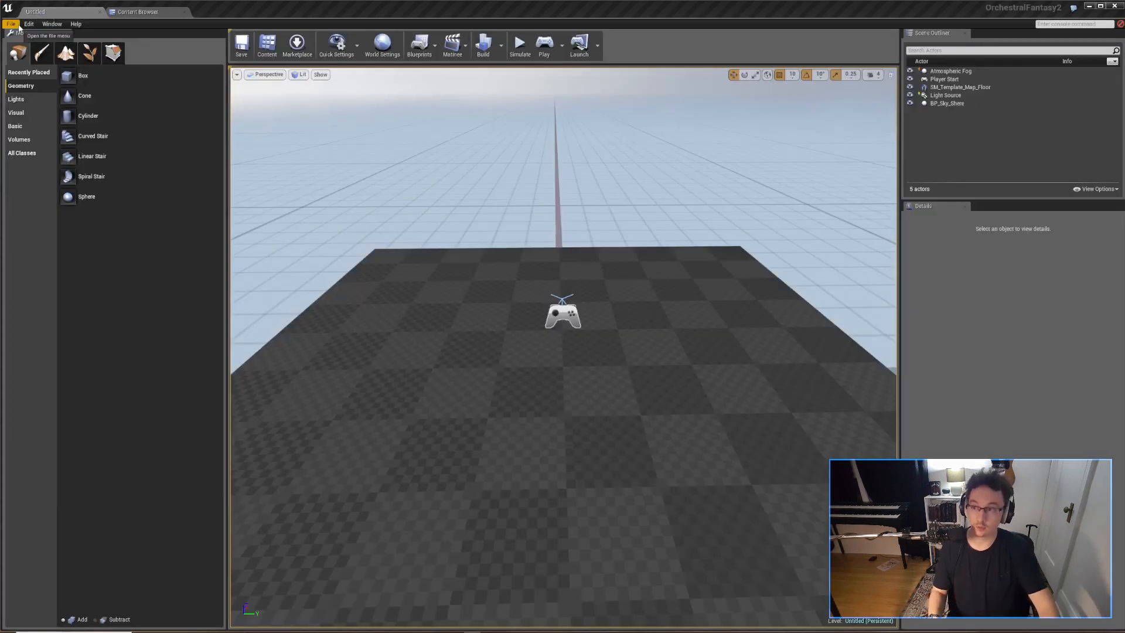
click(11, 23)
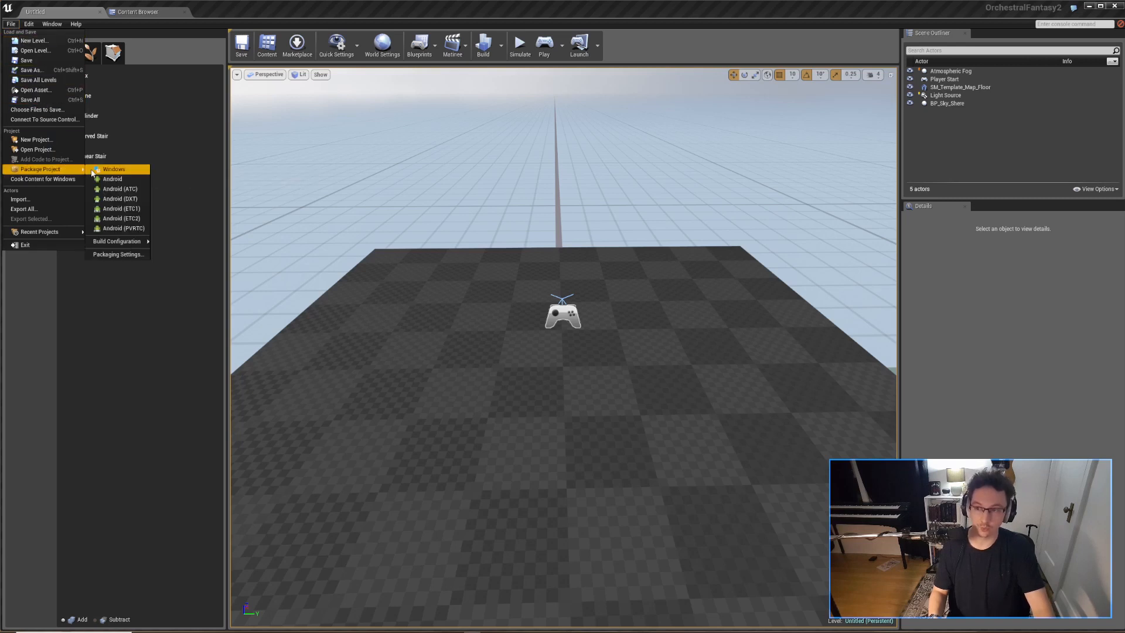
mouse_move(113, 169)
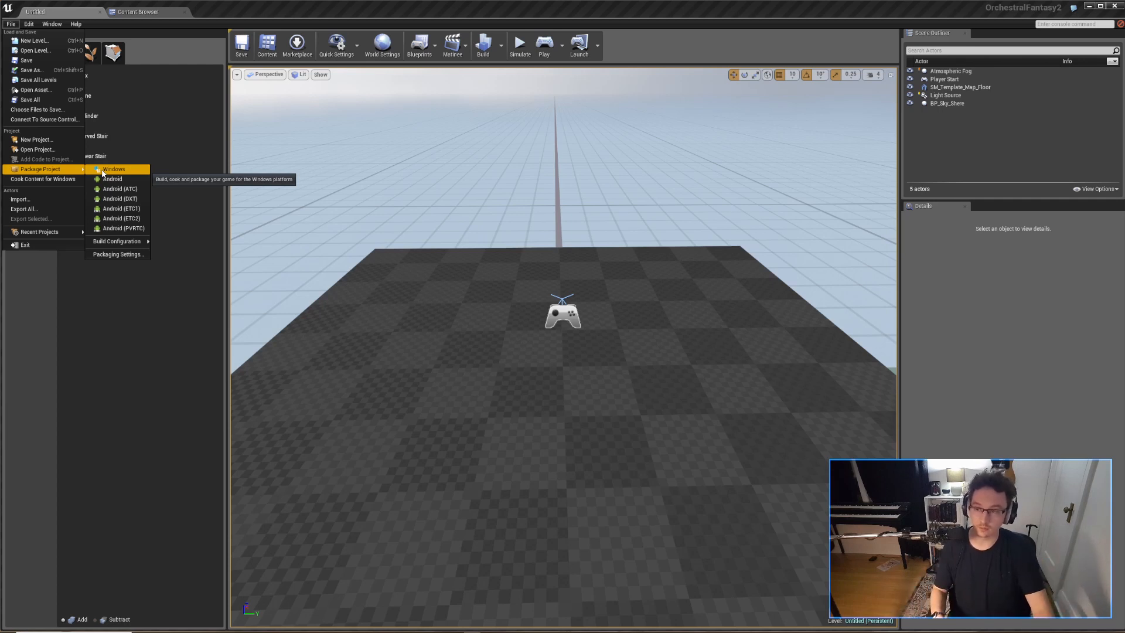
Step: Package the project for Windows, choosing the OrchestralFantasy2 folder as output
click(113, 168)
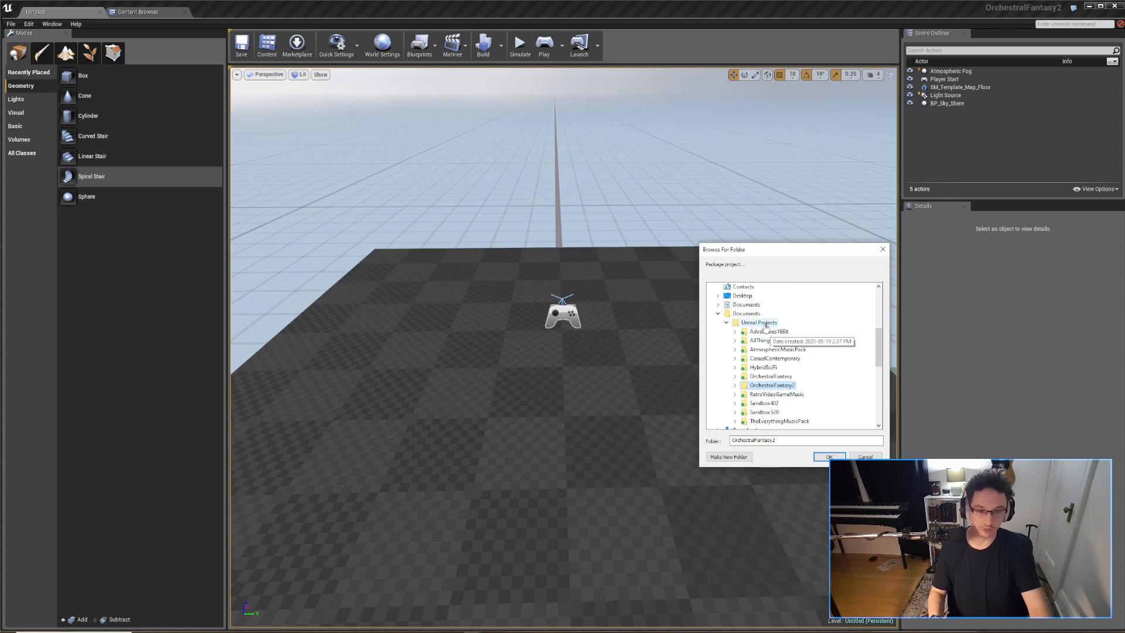
mouse_move(767, 331)
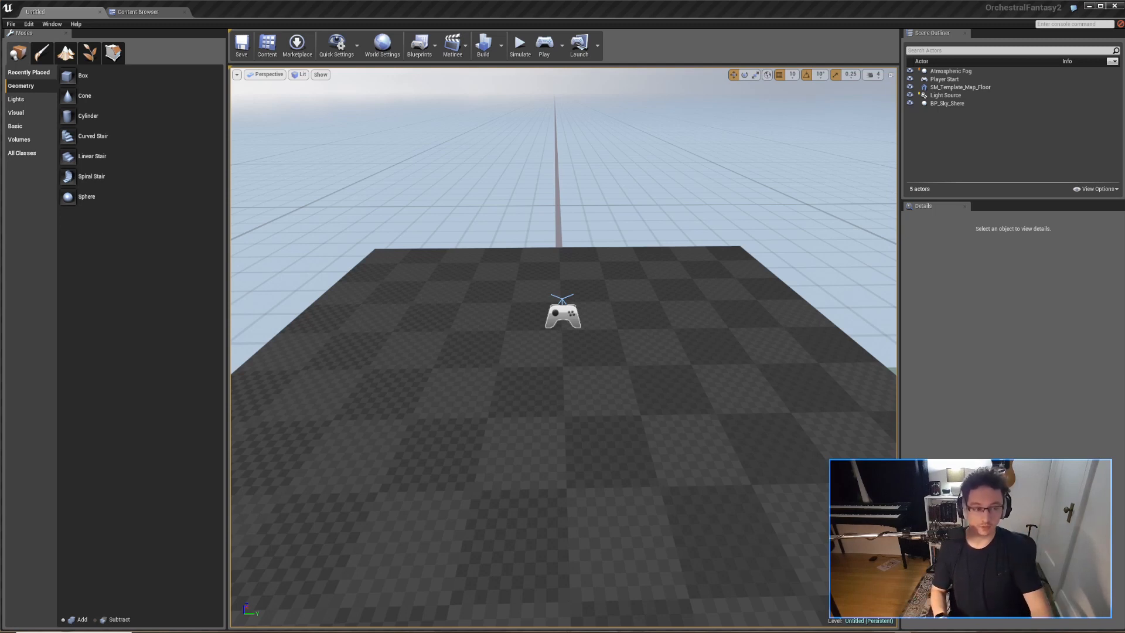
mouse_move(702, 322)
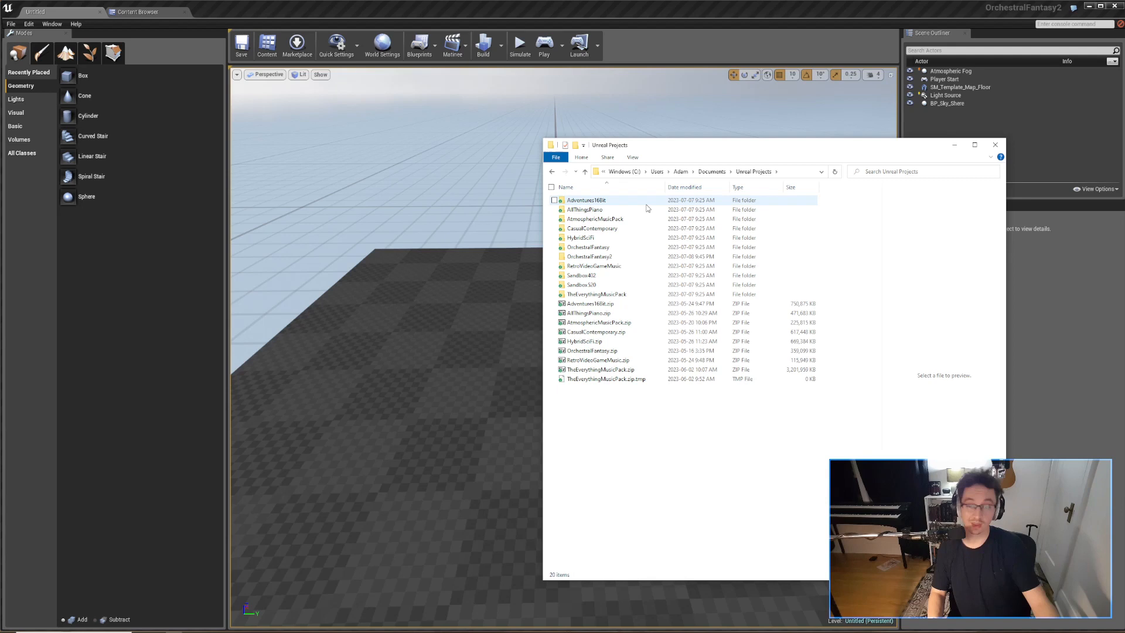
Step: Browse OrchestralFantasy2 > Content > OrchestralFantasy2, check Cues, then open the WAVs folder
click(589, 256)
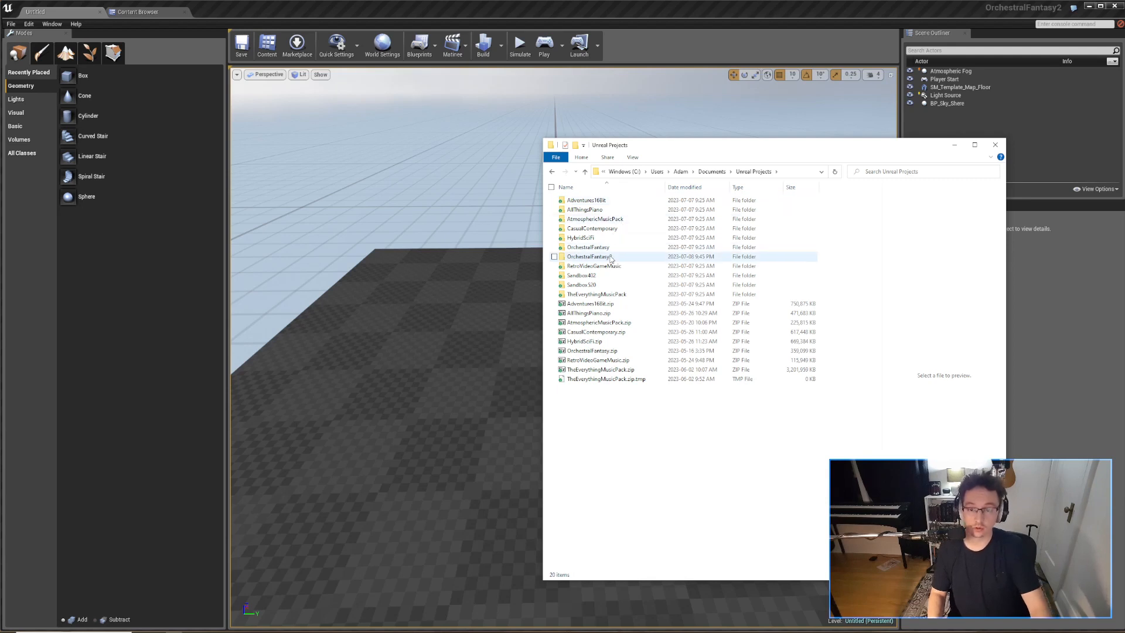
click(588, 257)
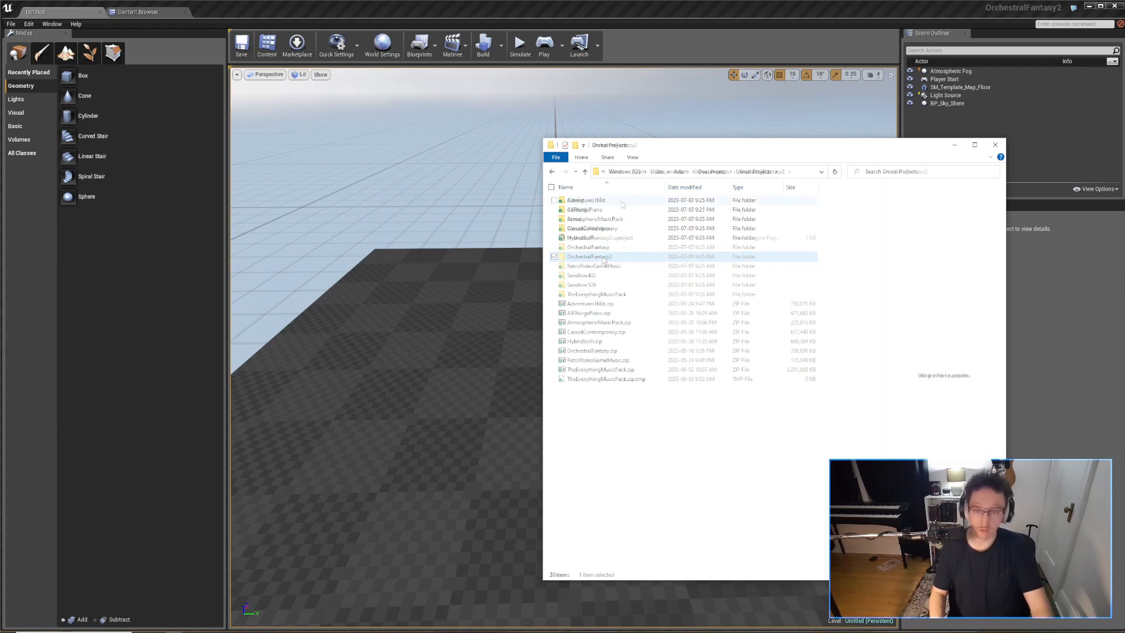
double_click(590, 256)
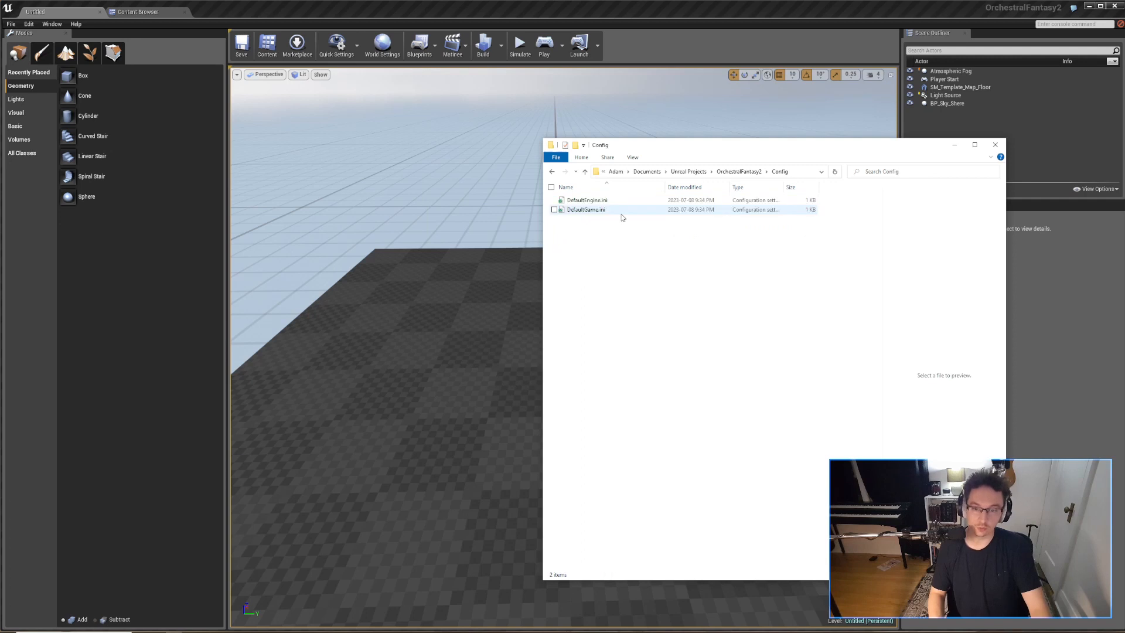
click(585, 171)
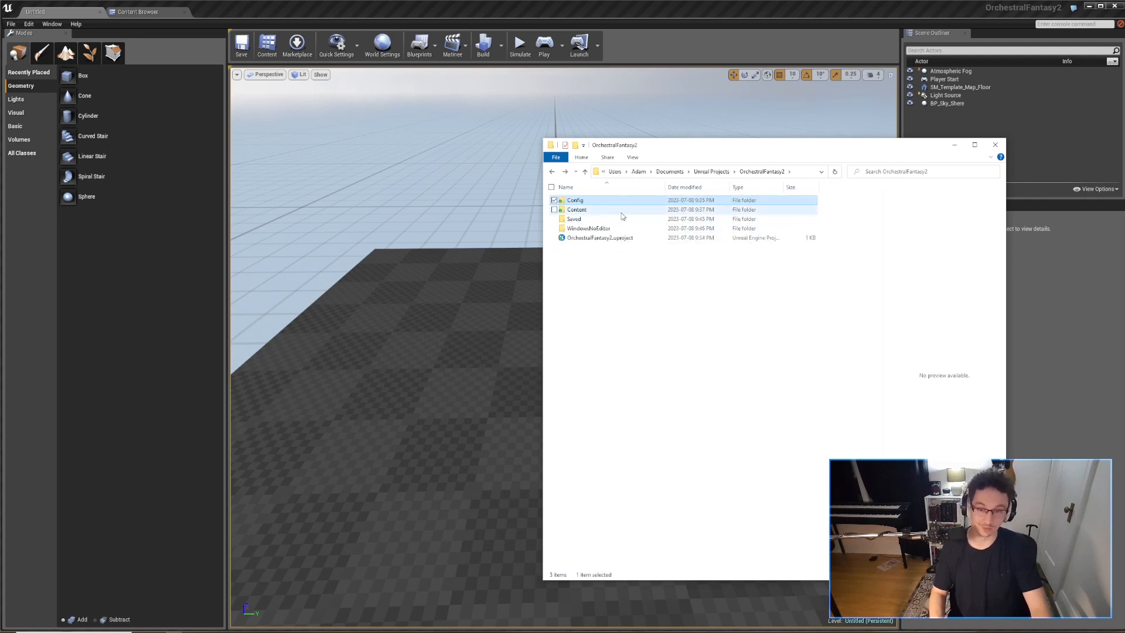
double_click(576, 209)
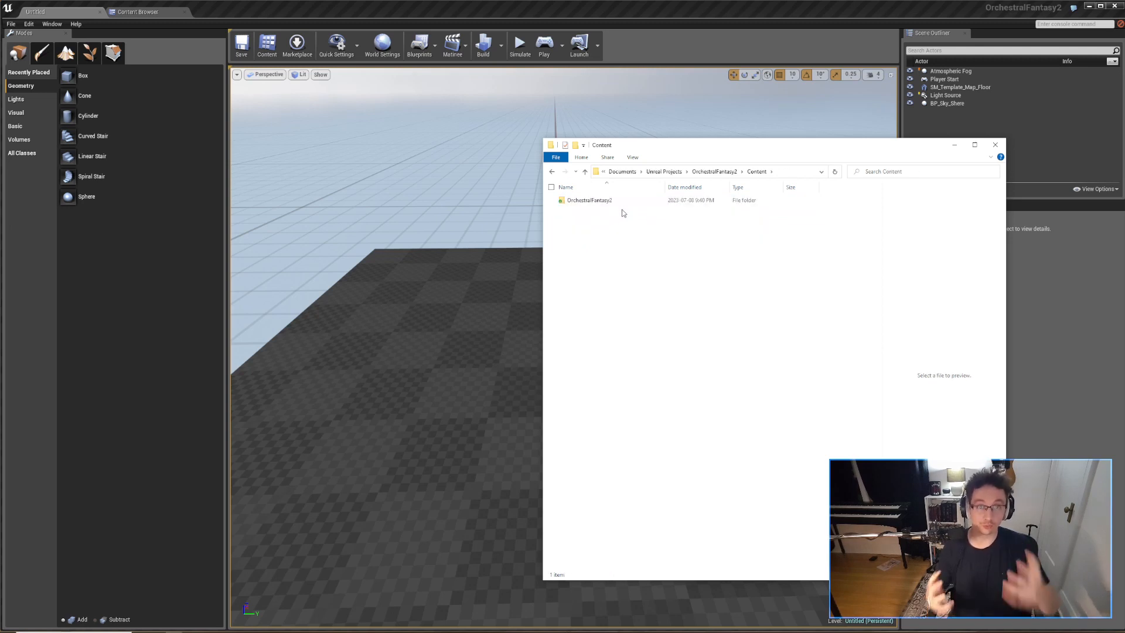
click(589, 200)
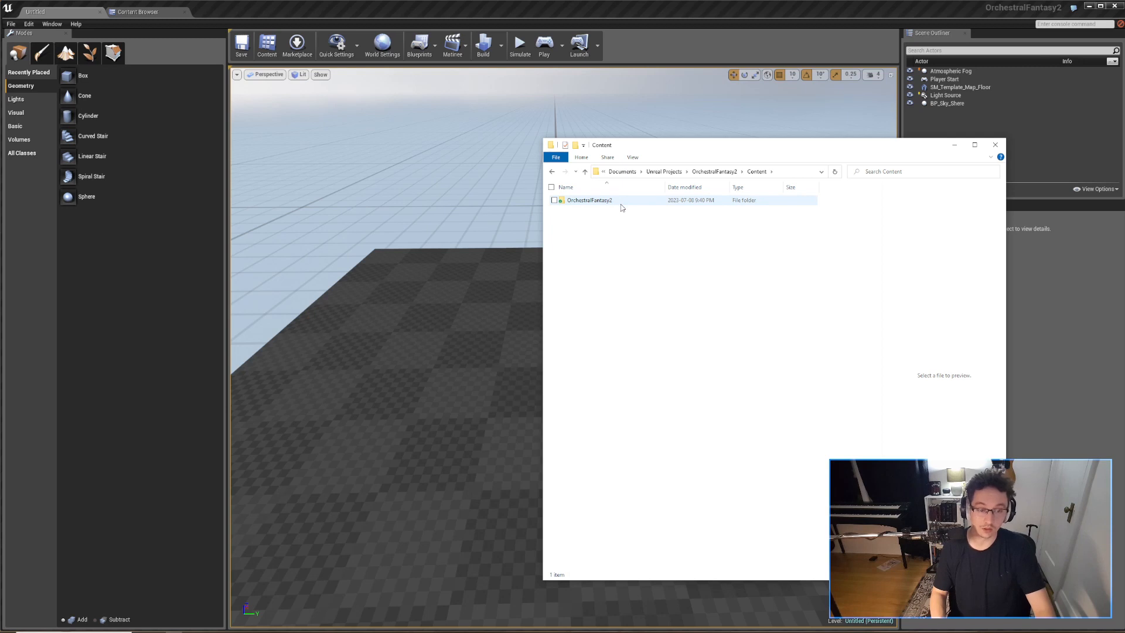
mouse_move(589, 200)
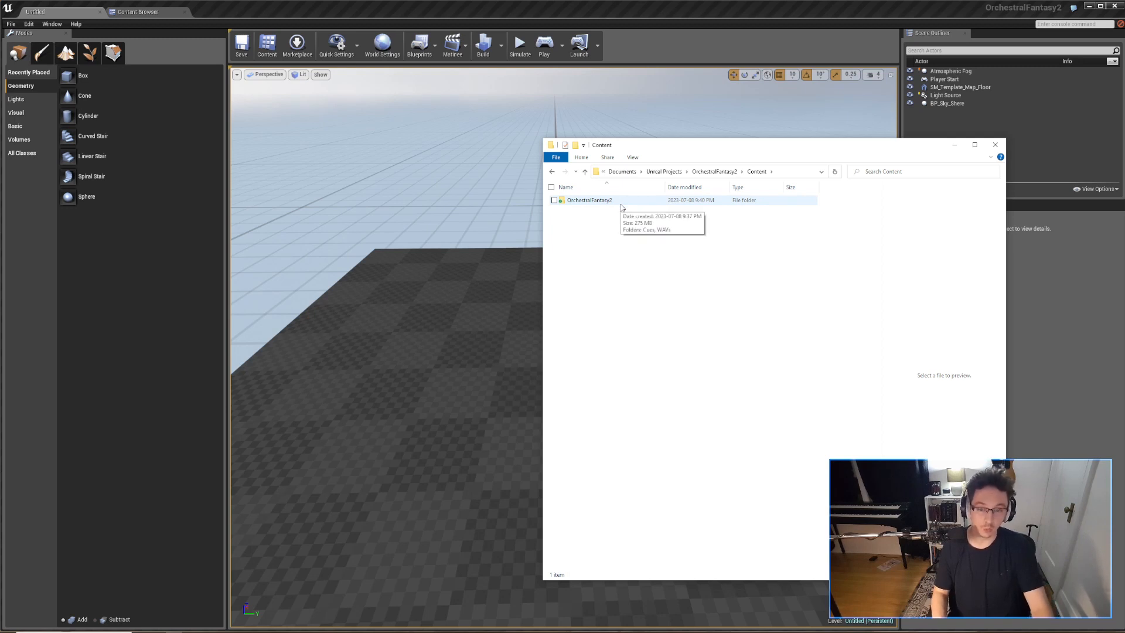
double_click(590, 199)
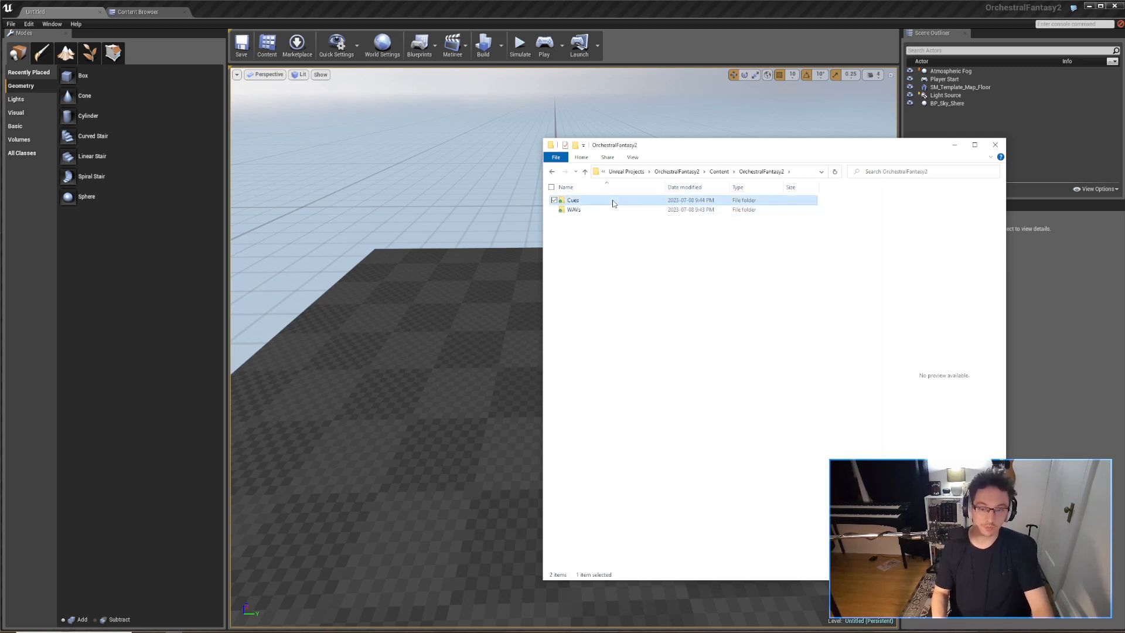
double_click(573, 201)
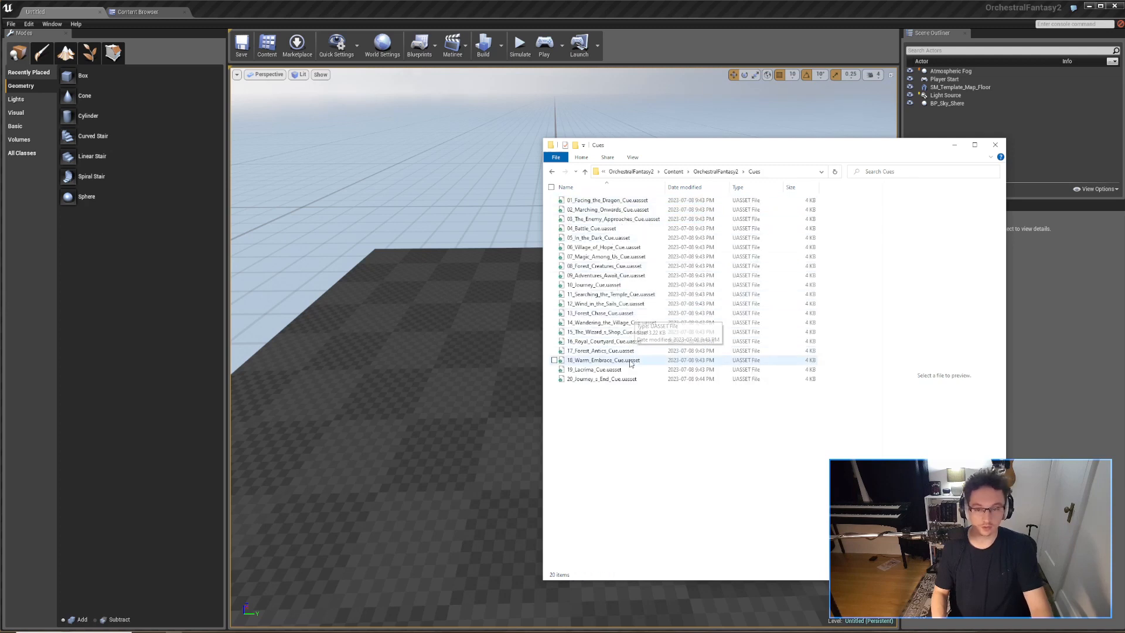
click(607, 199)
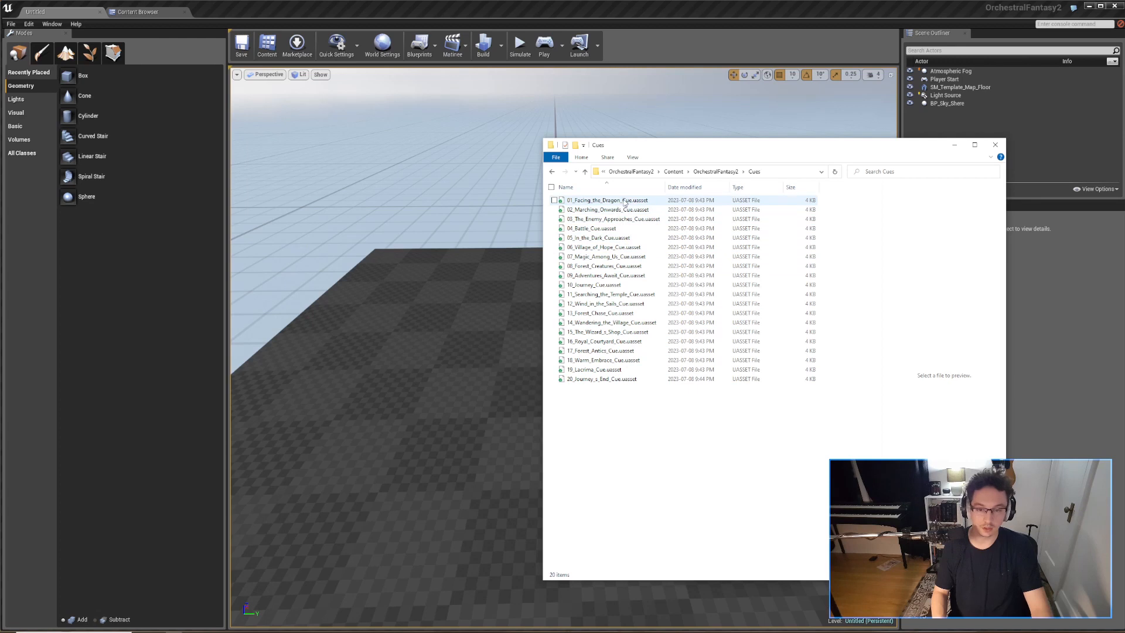
mouse_move(608, 200)
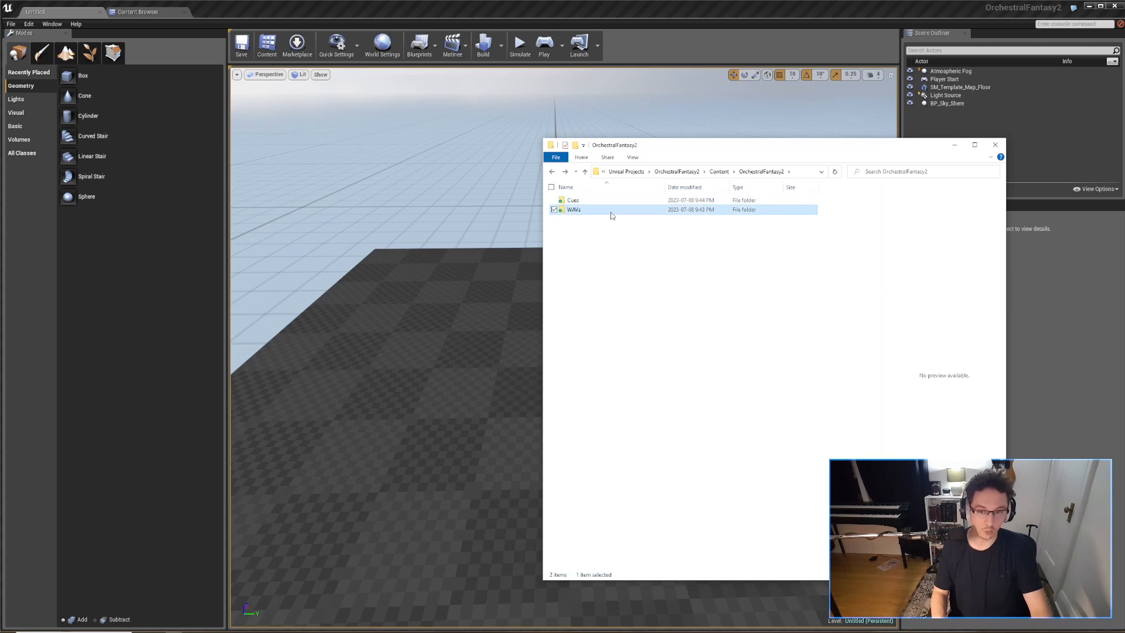
double_click(574, 208)
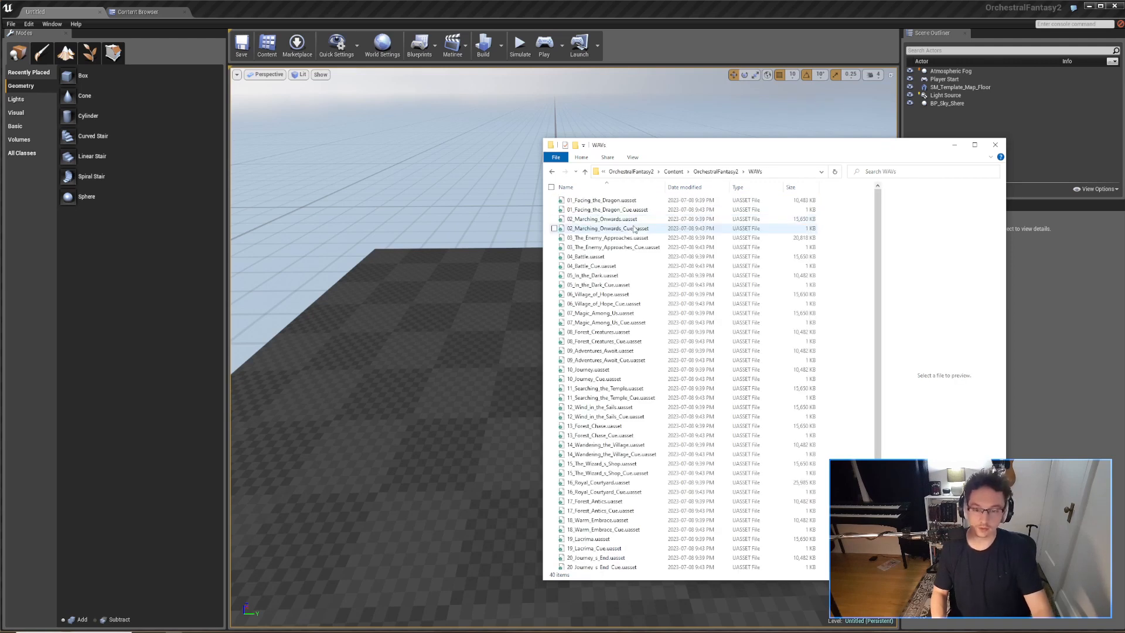
mouse_move(608, 228)
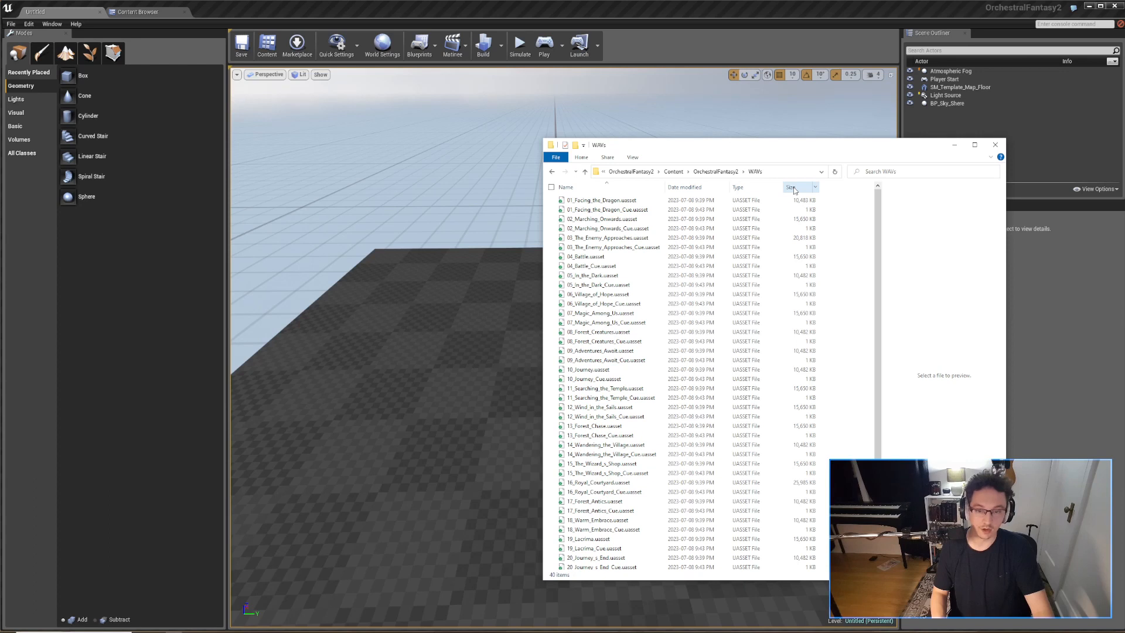
Step: Sort the WAVs assets by size and inspect the largest sound files and a cue
click(791, 186)
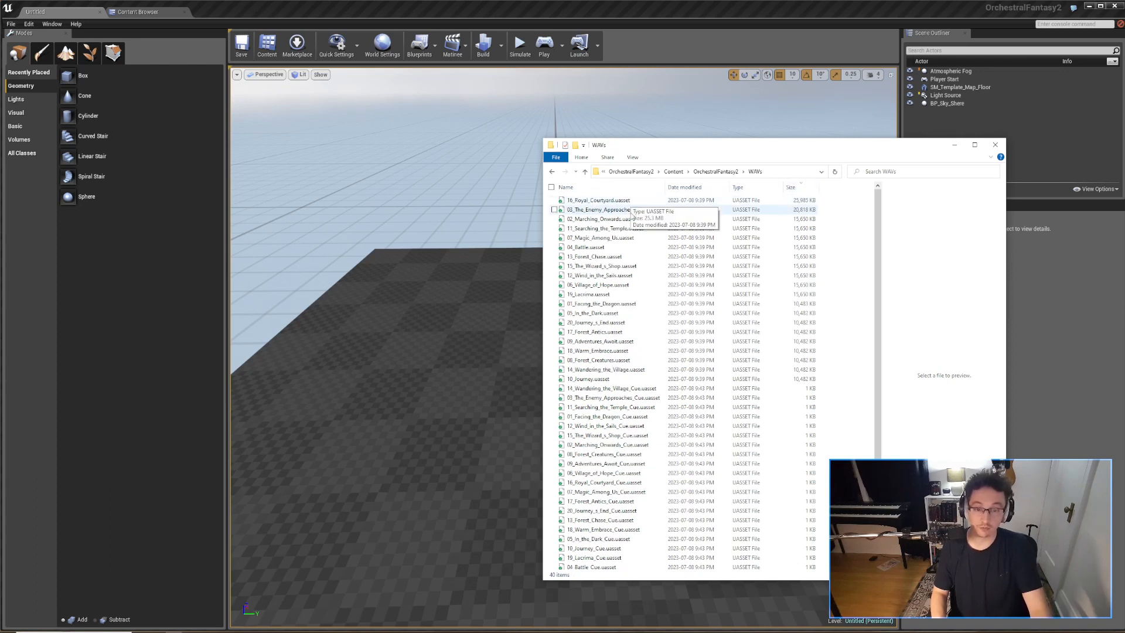
click(603, 303)
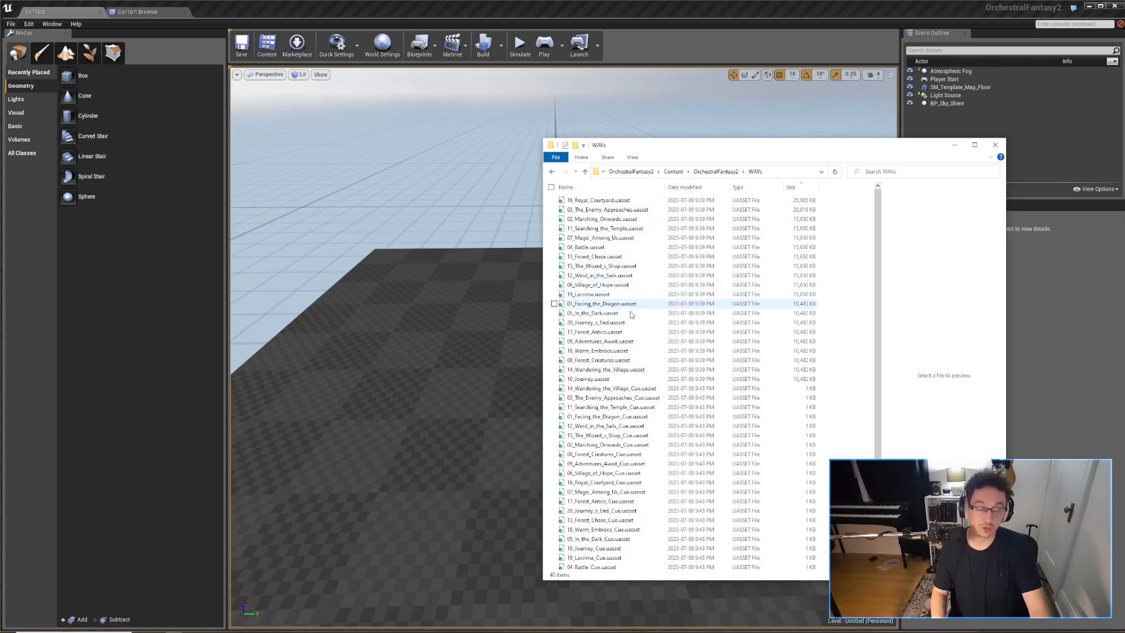
click(607, 369)
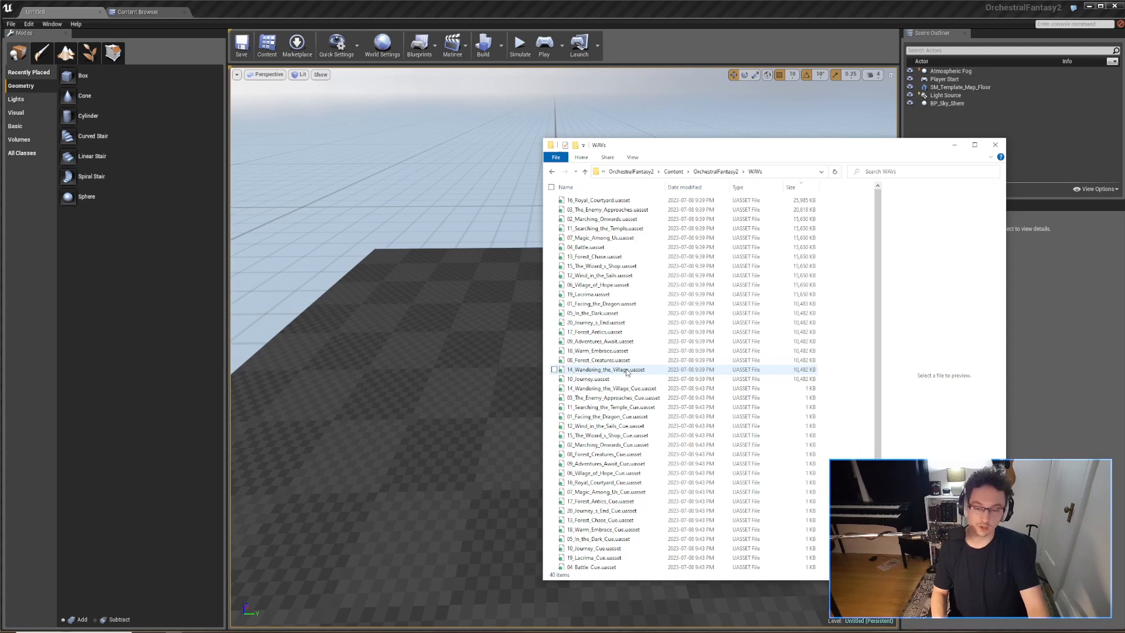
click(610, 388)
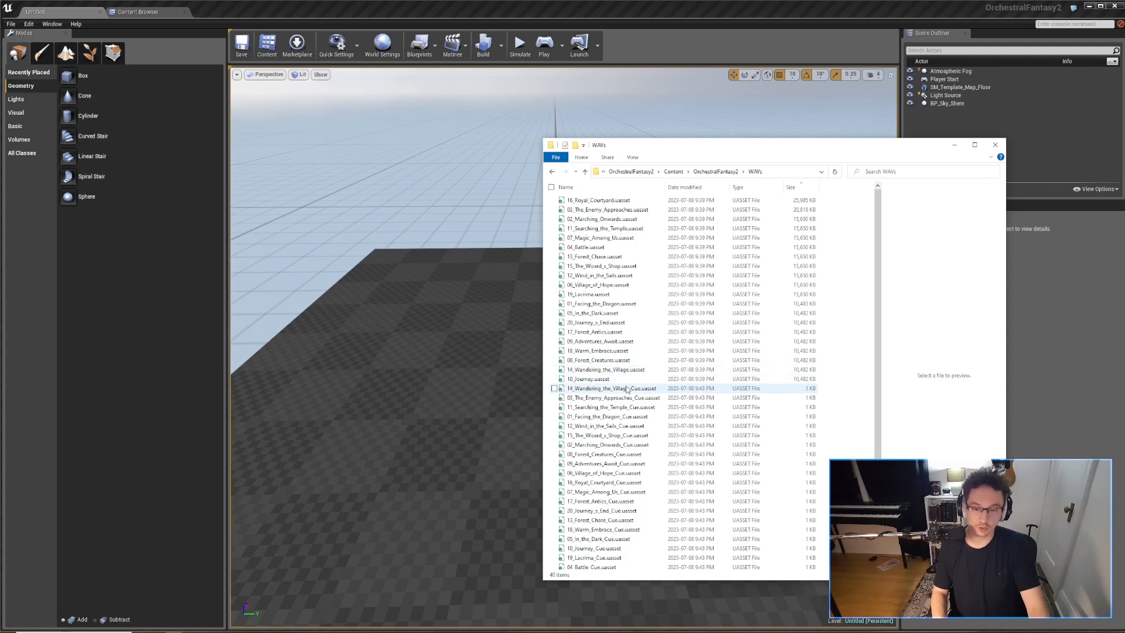
click(614, 388)
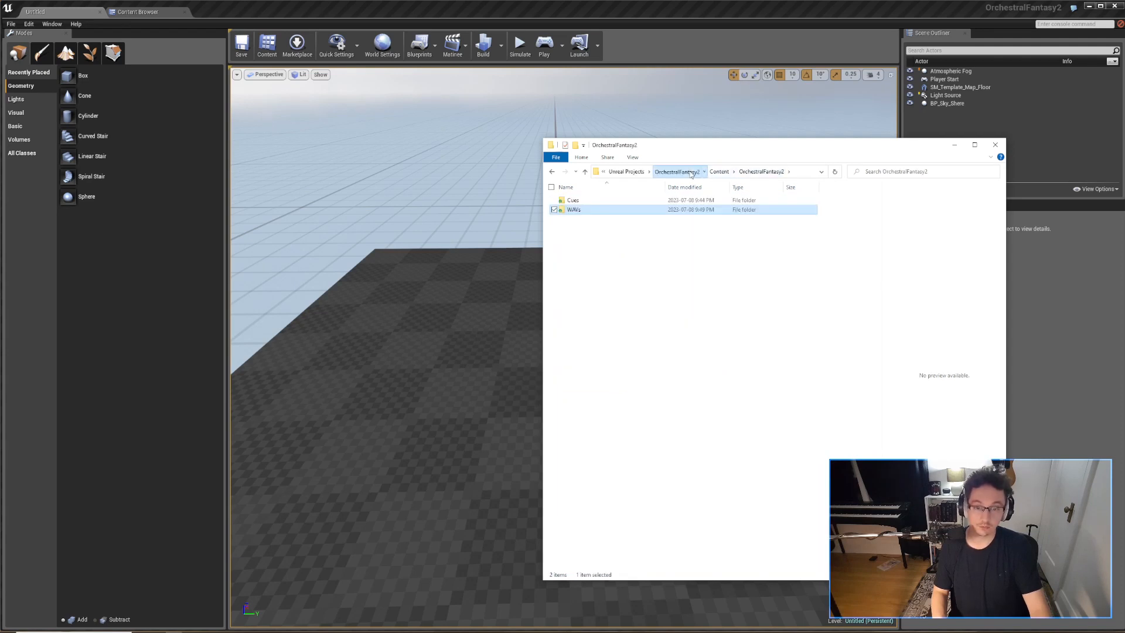
Step: Delete Saved and WindowsNoEditor, retrying the in-use folder, then go to Unreal Projects
click(675, 171)
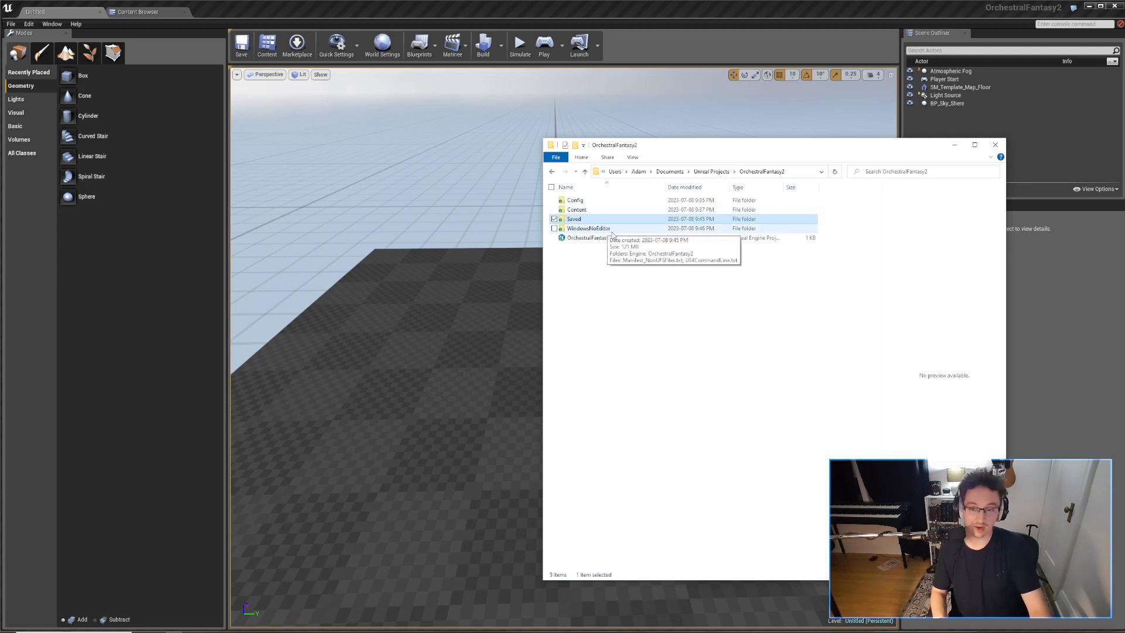
click(588, 228)
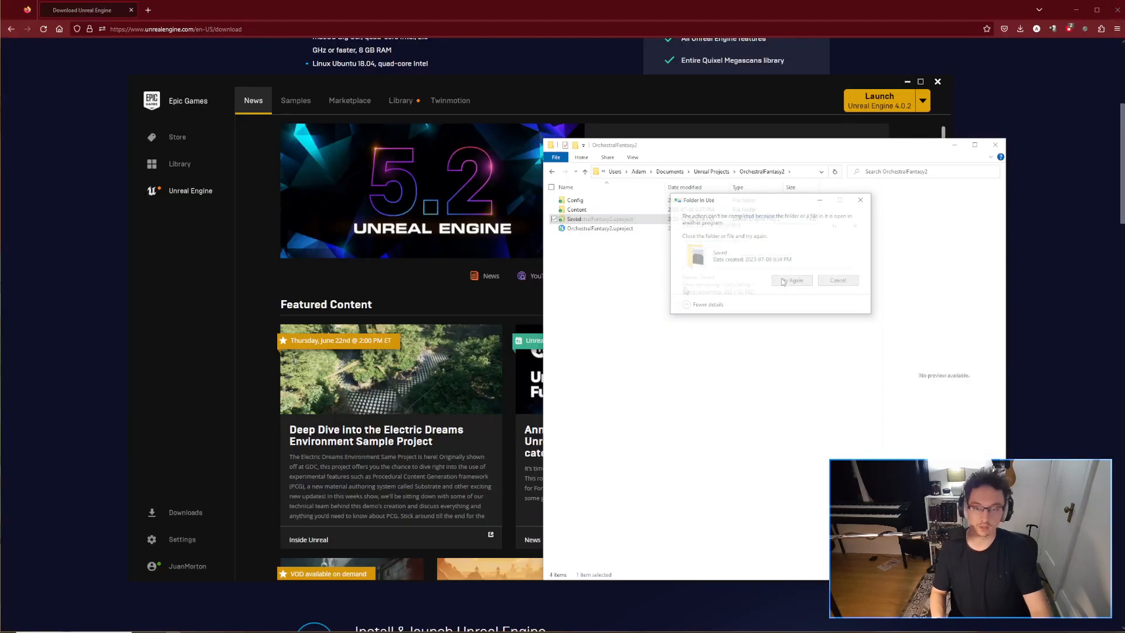
click(791, 281)
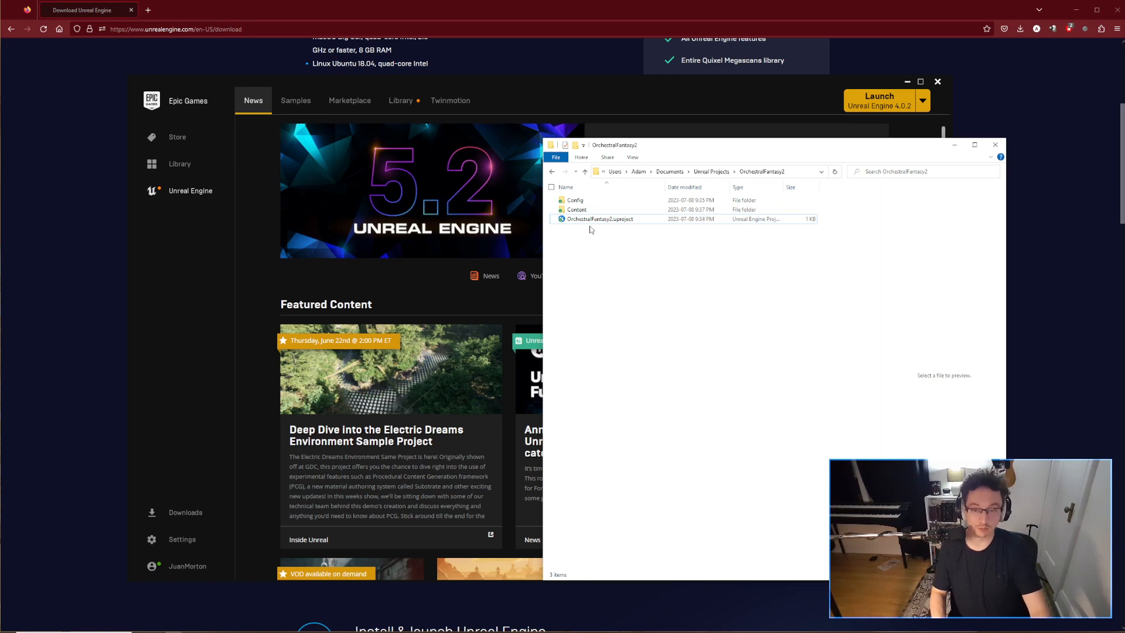
click(599, 219)
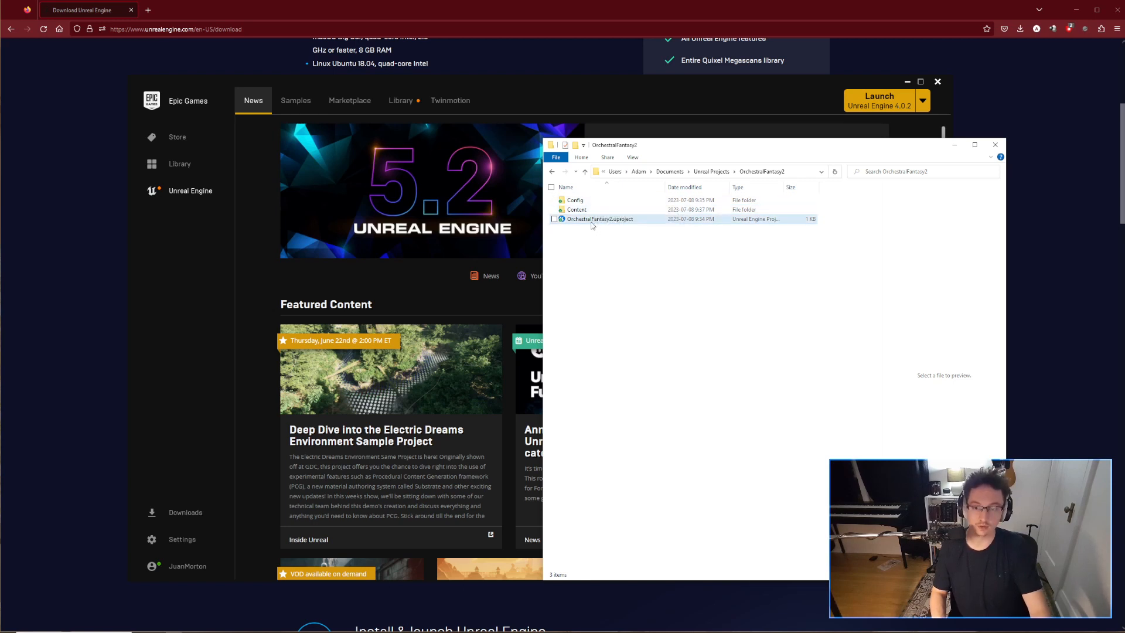
mouse_move(599, 219)
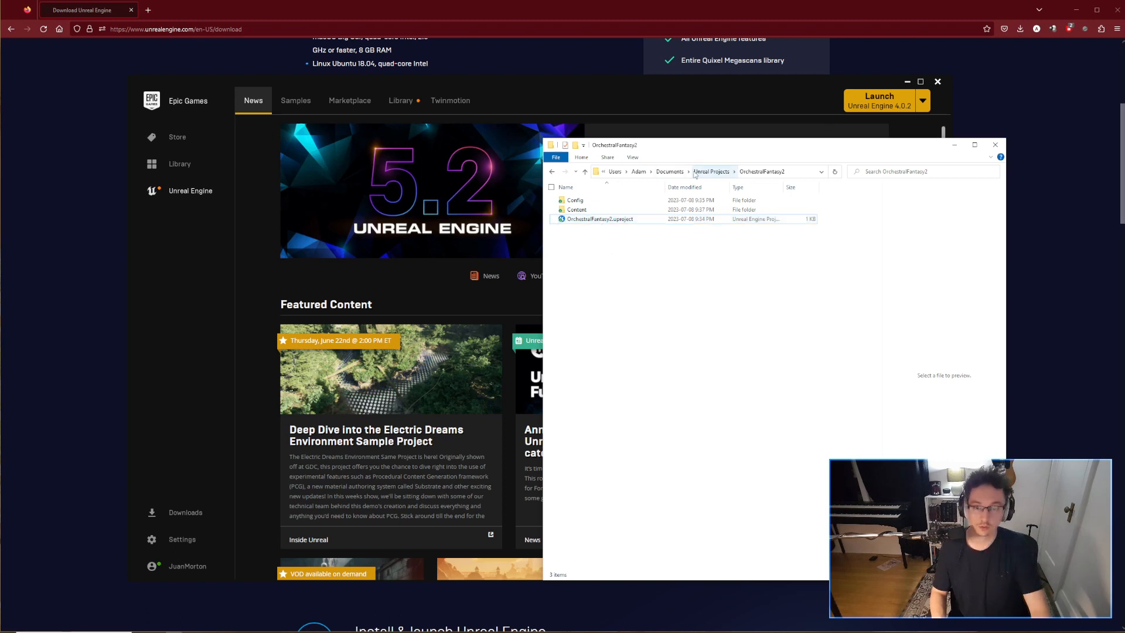
click(711, 171)
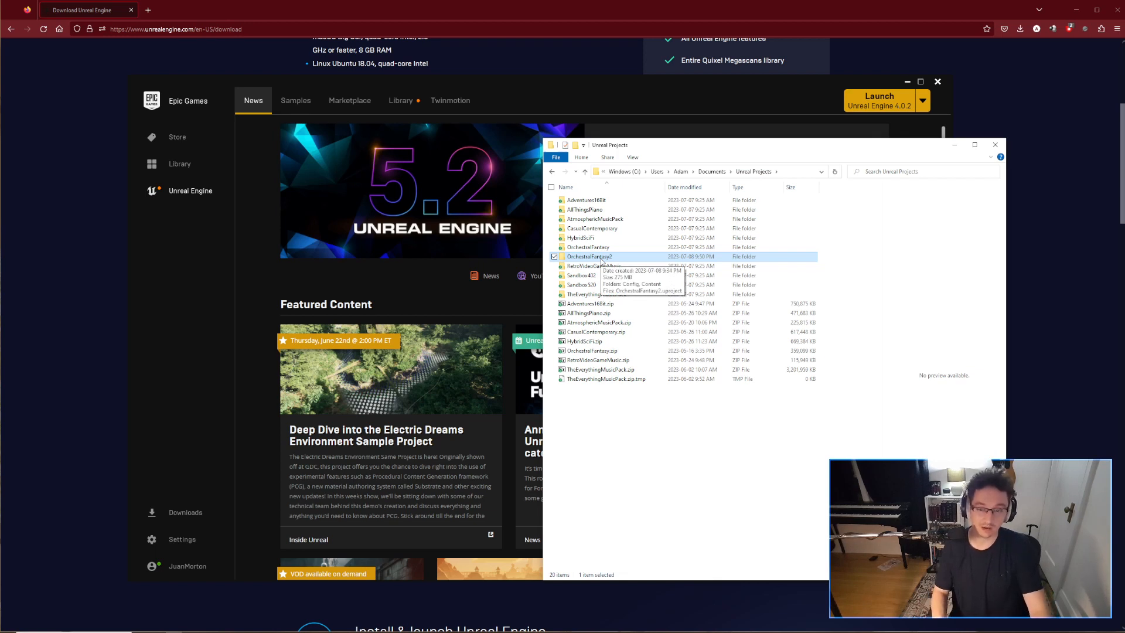
Step: Create OrchestralFantasy2.zip with 7-Zip, then minimize File Explorer
right_click(588, 256)
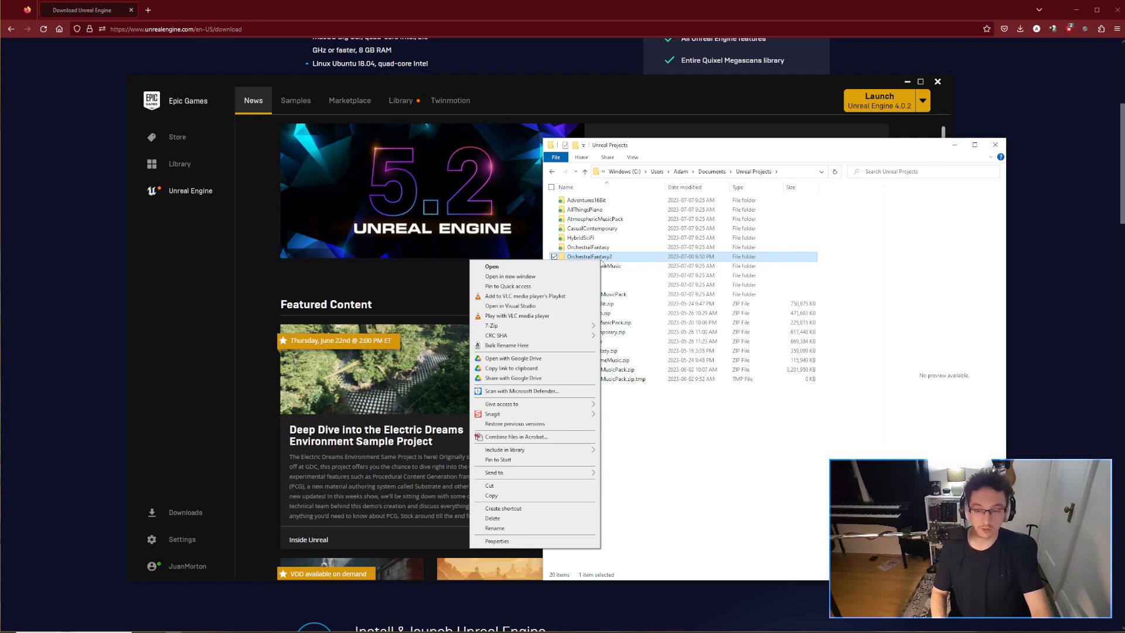
mouse_move(601, 472)
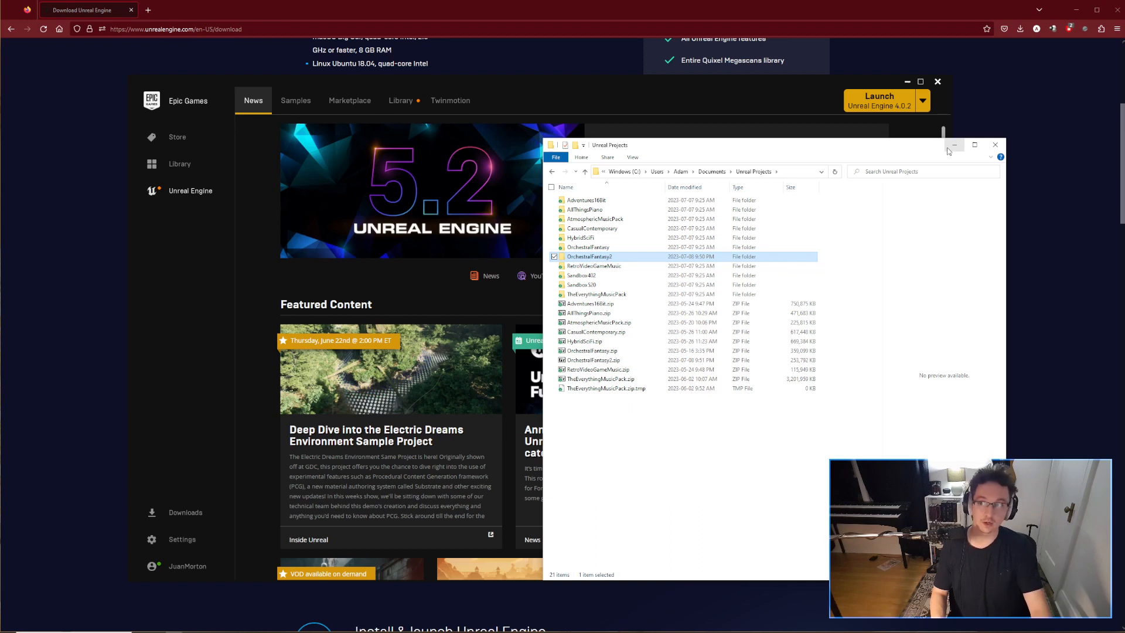
click(183, 10)
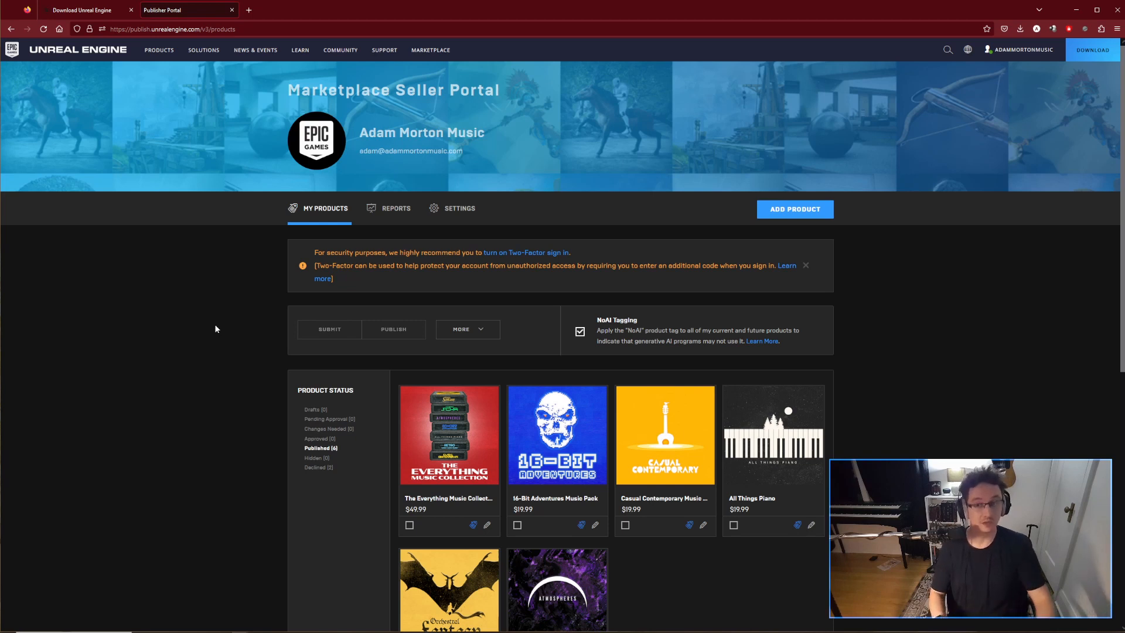
Step: Add a new draft product from the My Products page
click(158, 49)
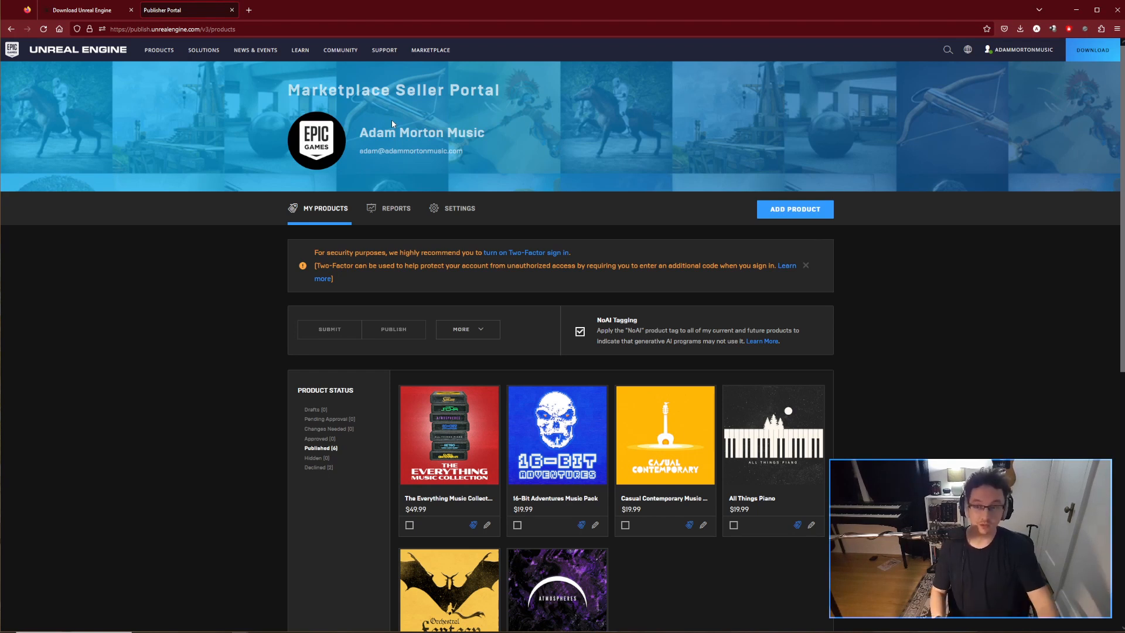
mouse_move(794, 209)
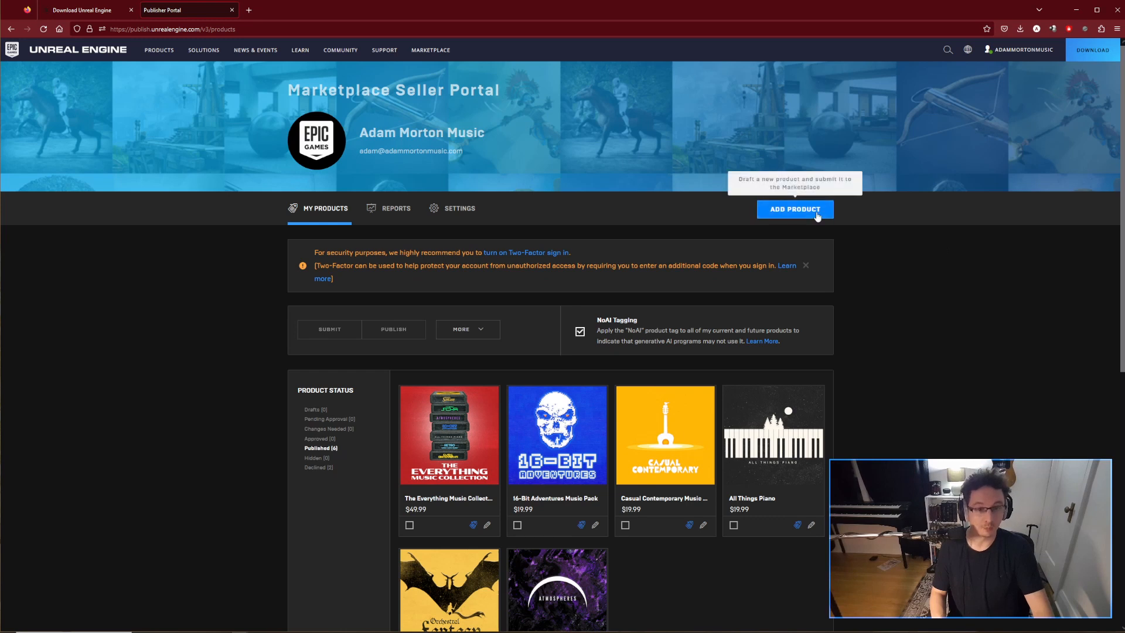
click(794, 209)
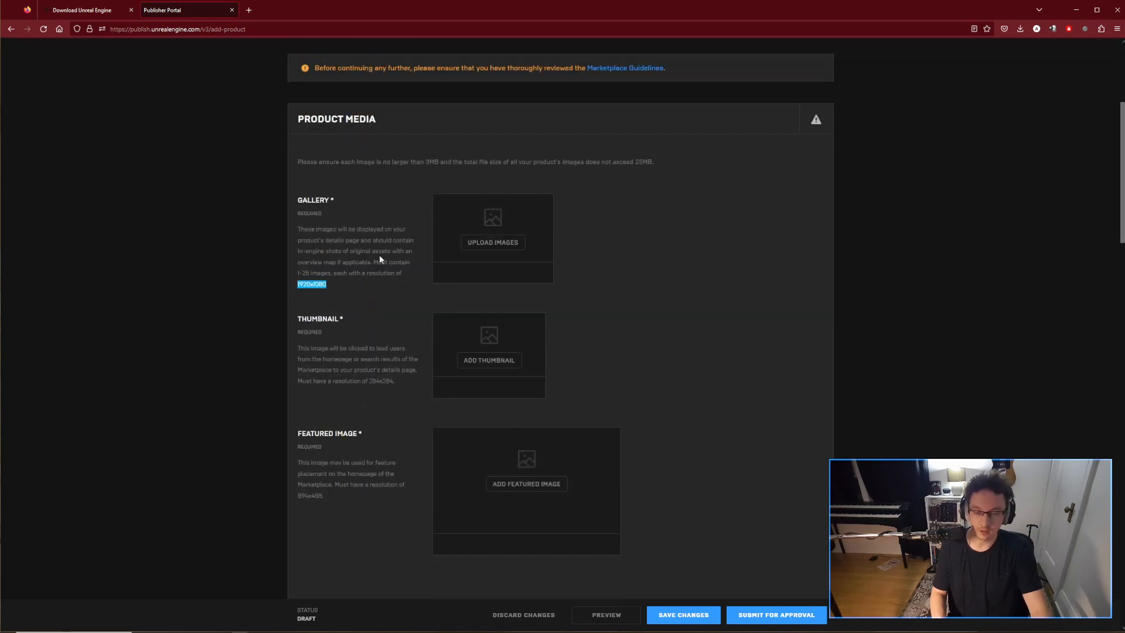
mouse_move(421, 251)
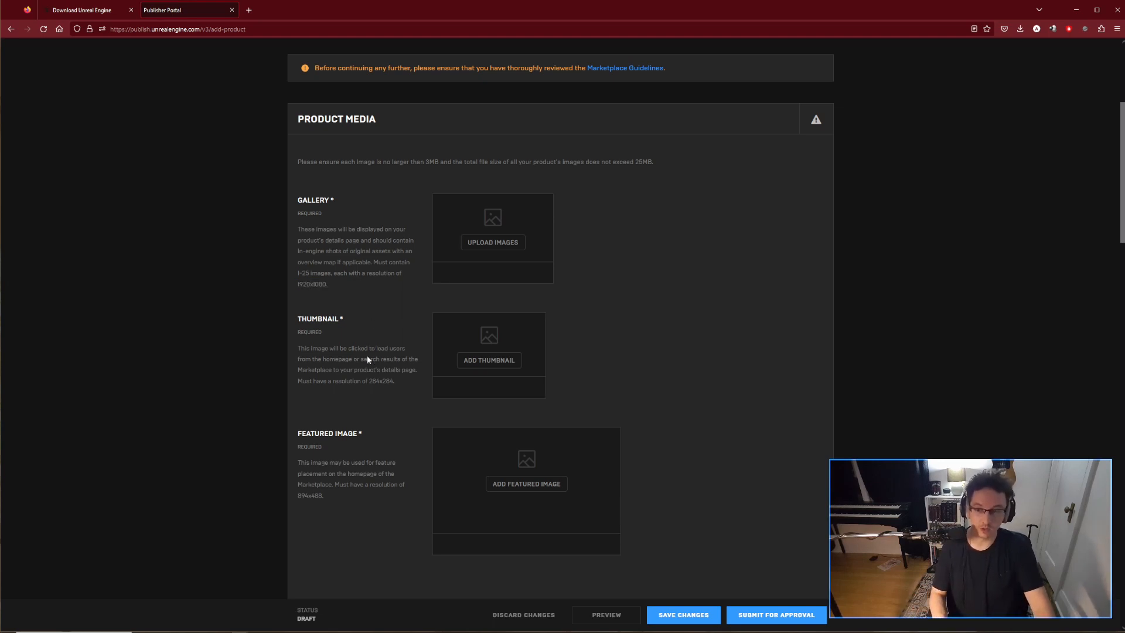
double_click(379, 380)
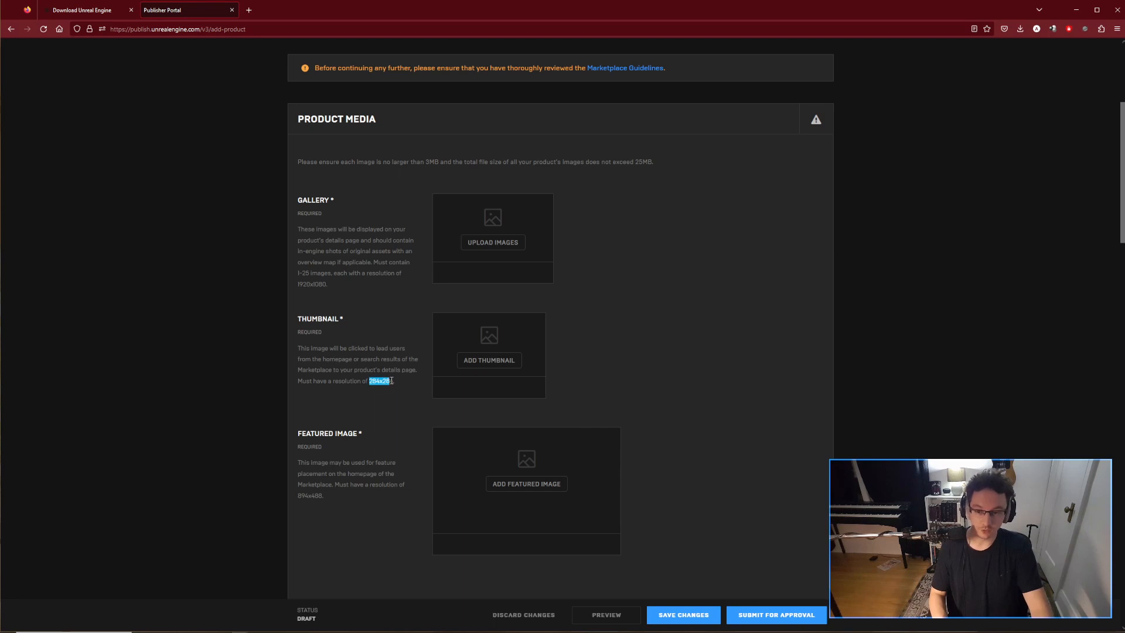
scroll(down, 3)
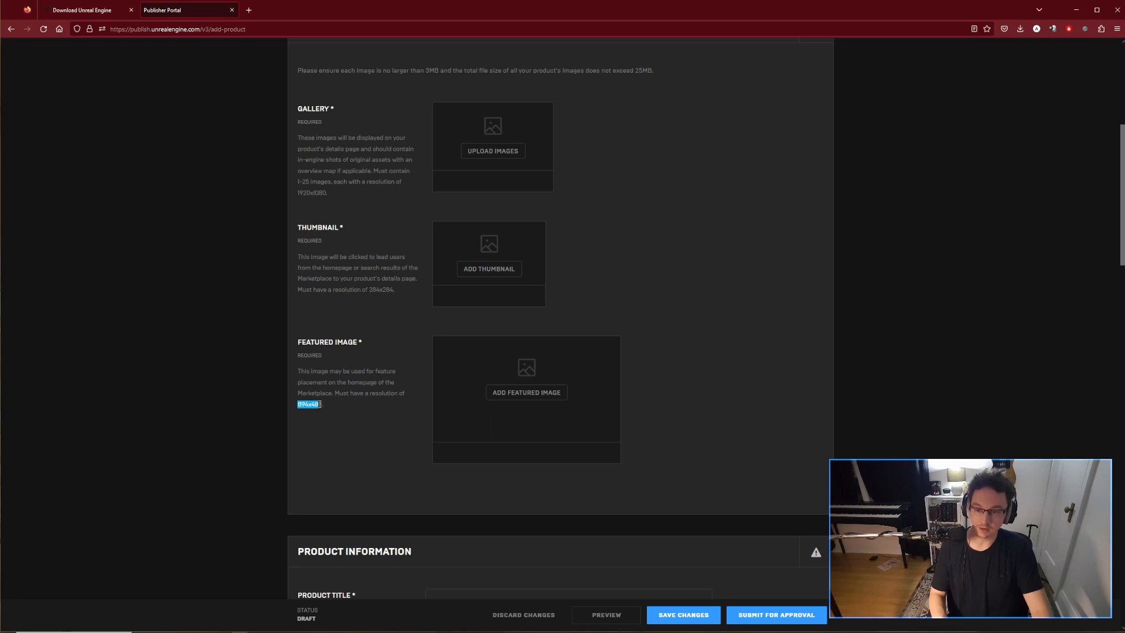
scroll(down, 3)
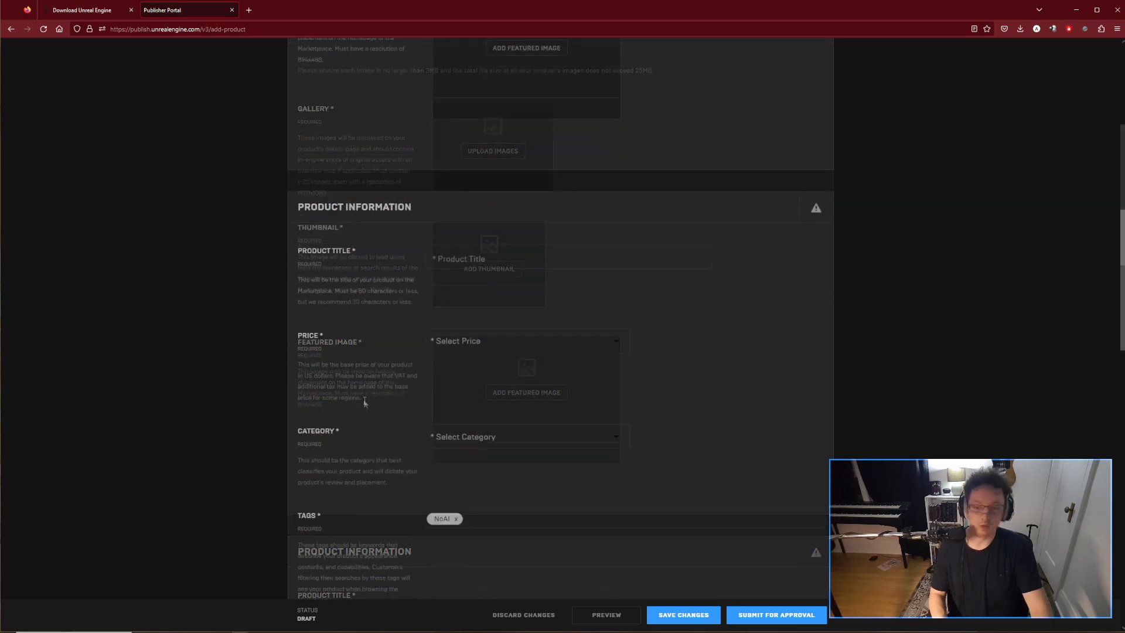
scroll(down, 3)
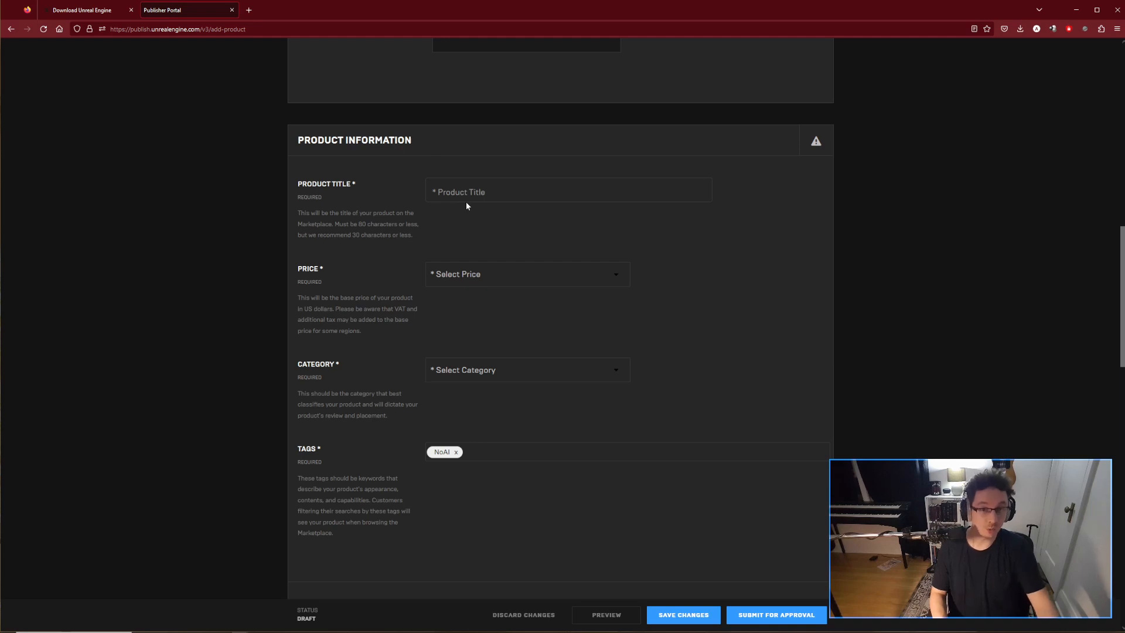
Step: Close the Price list without choosing, and scroll down to Product Files
click(527, 274)
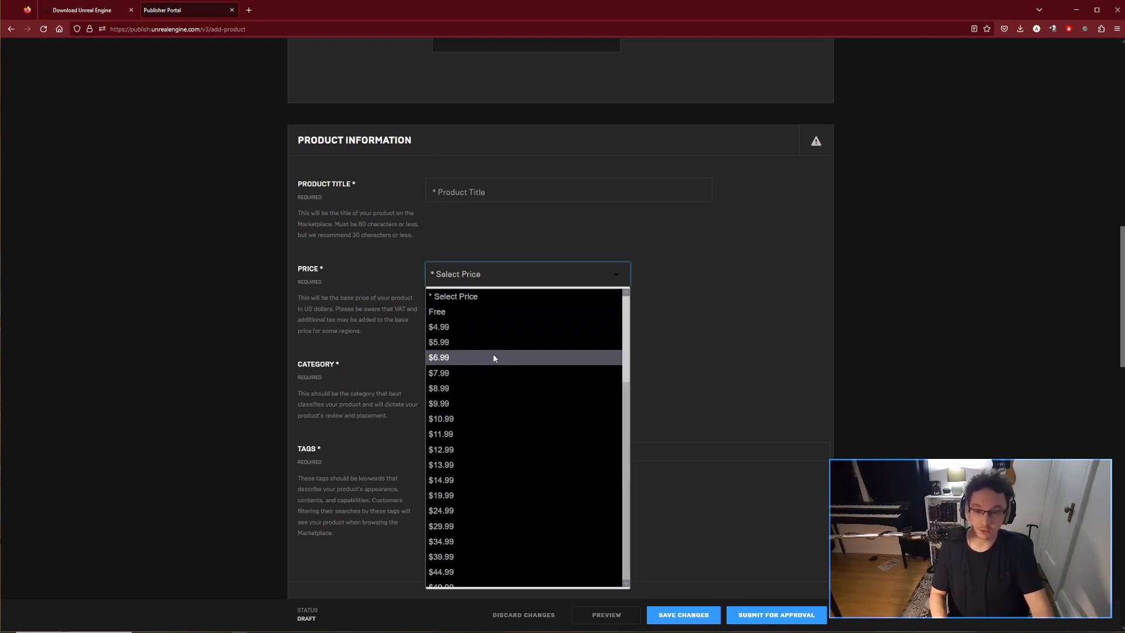
scroll(down, 3)
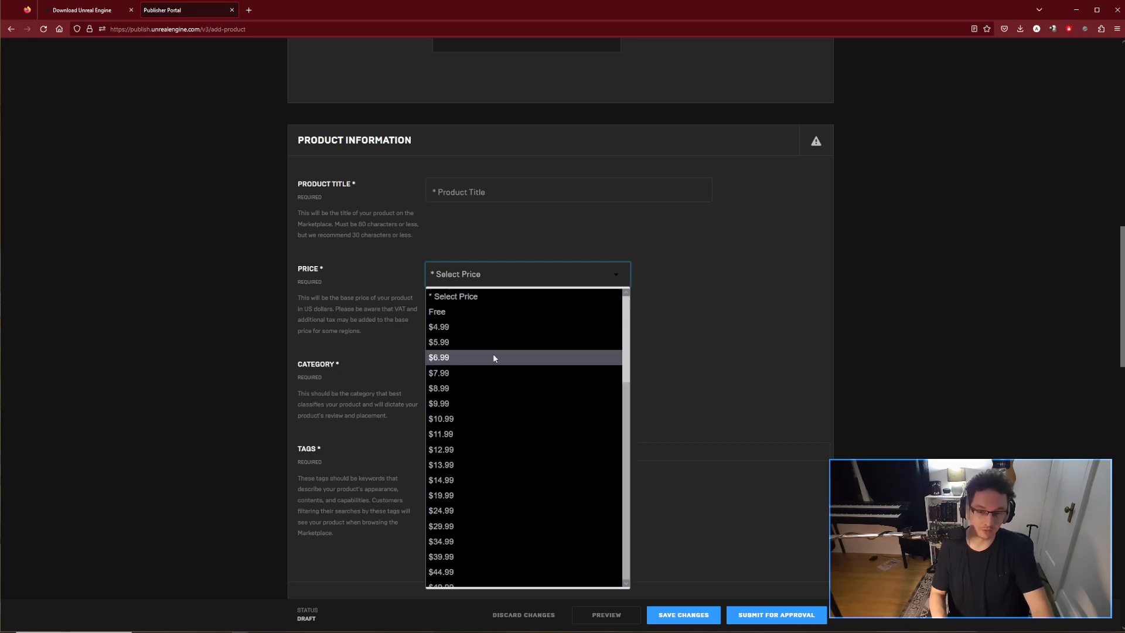
mouse_move(530, 403)
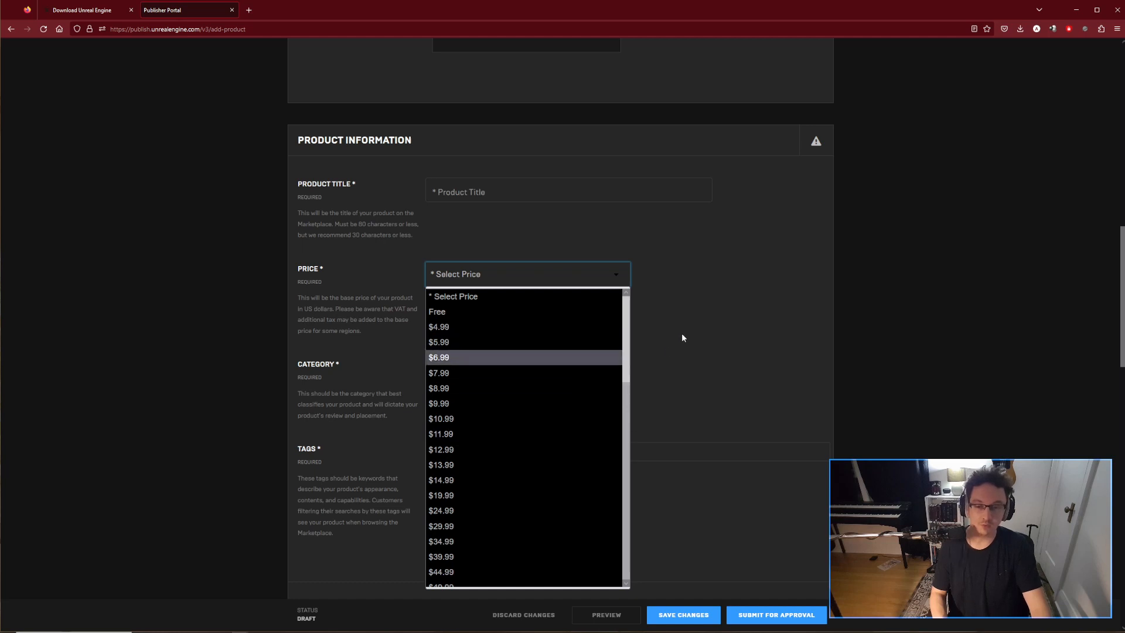
click(528, 370)
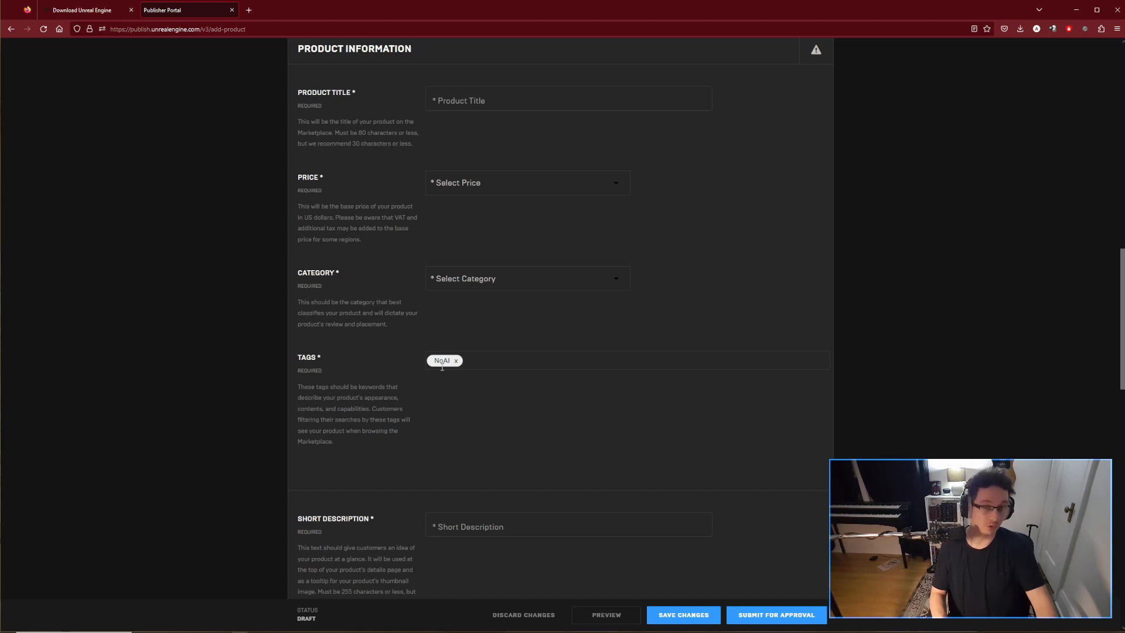
mouse_move(450, 407)
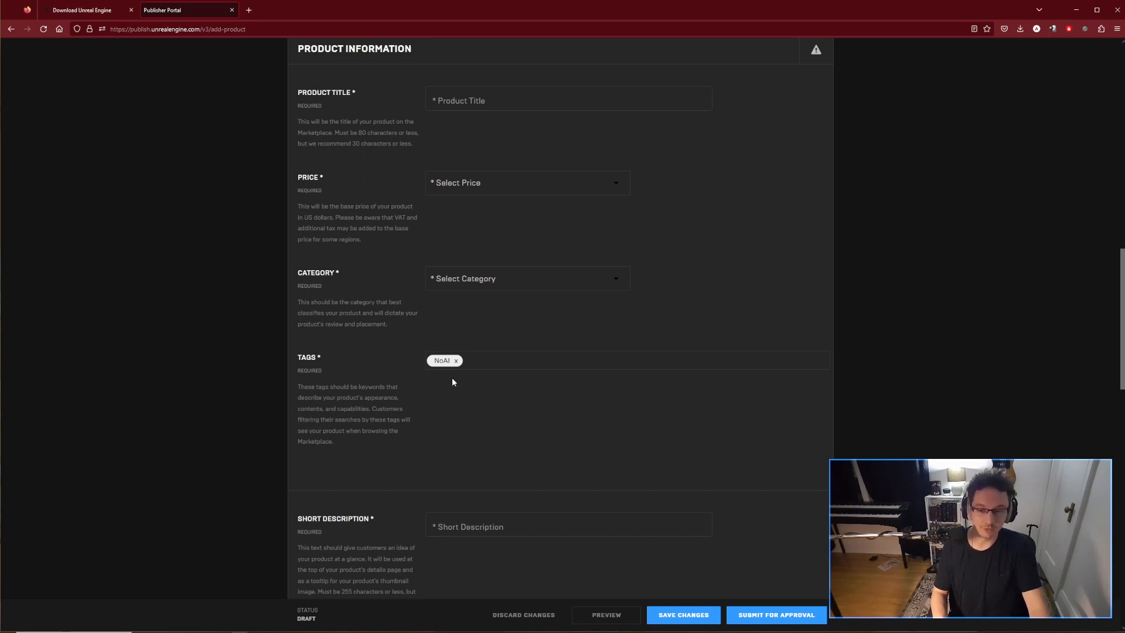
scroll(down, 3)
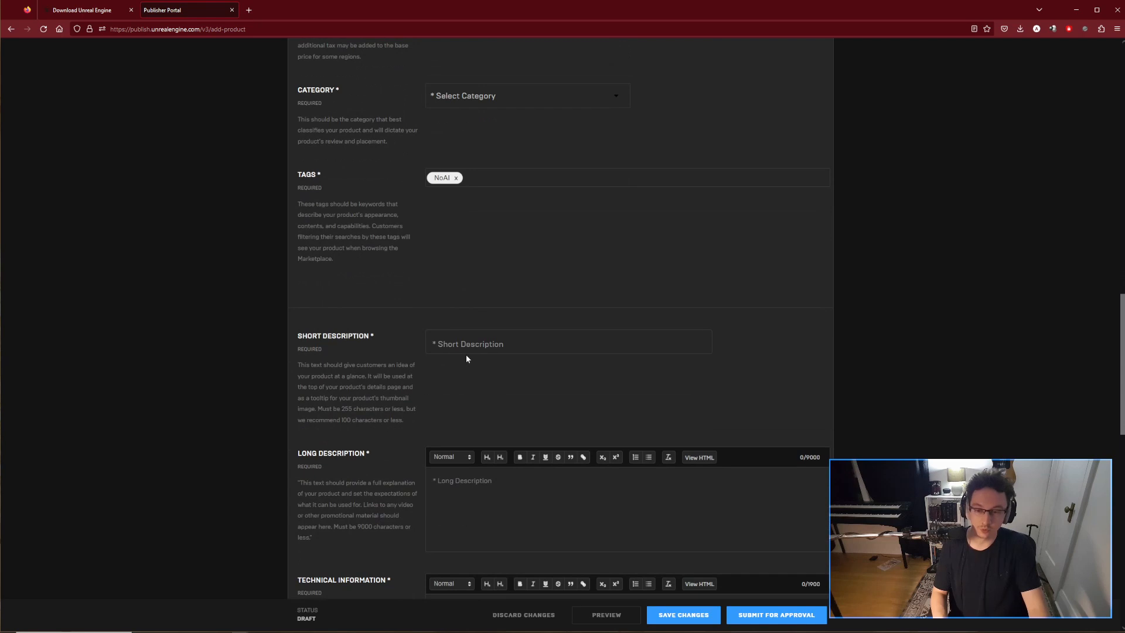
scroll(down, 3)
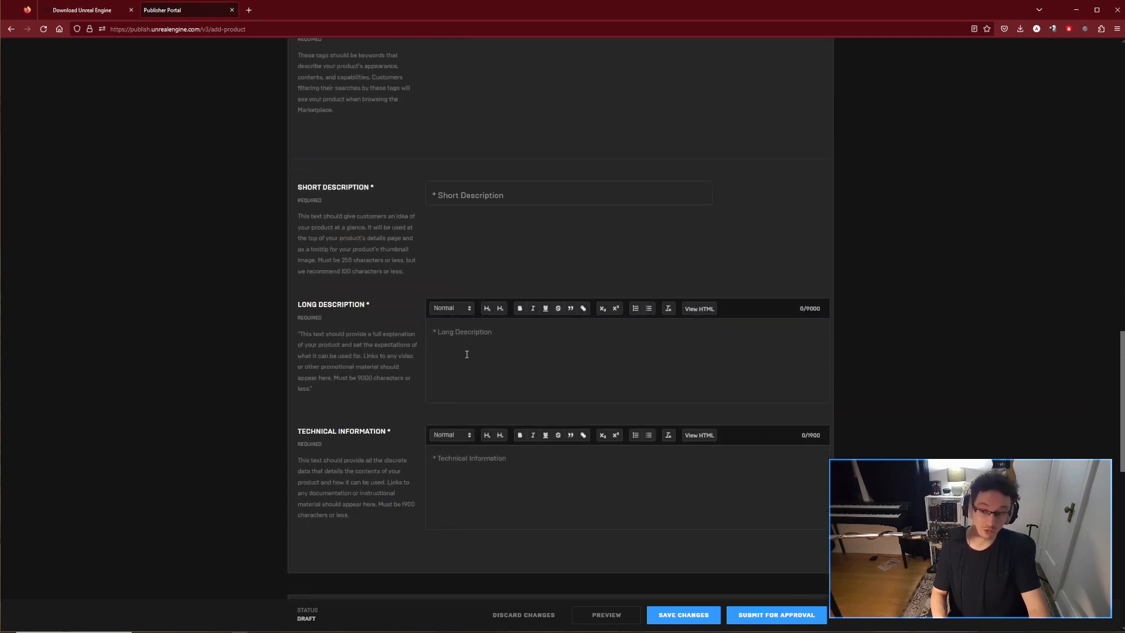
scroll(down, 3)
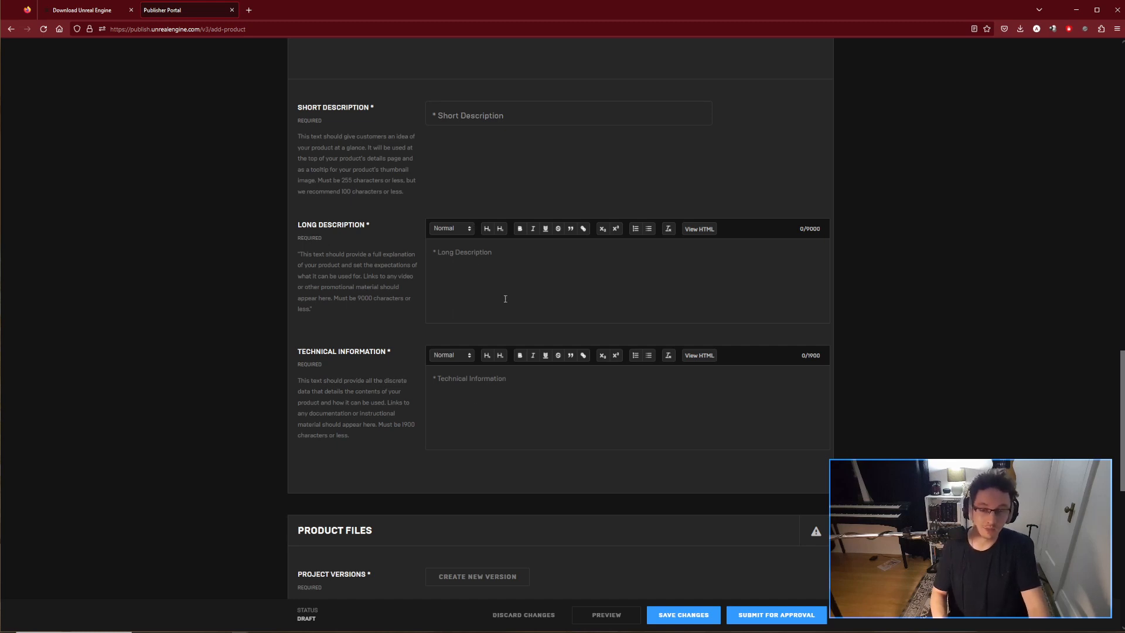
scroll(down, 3)
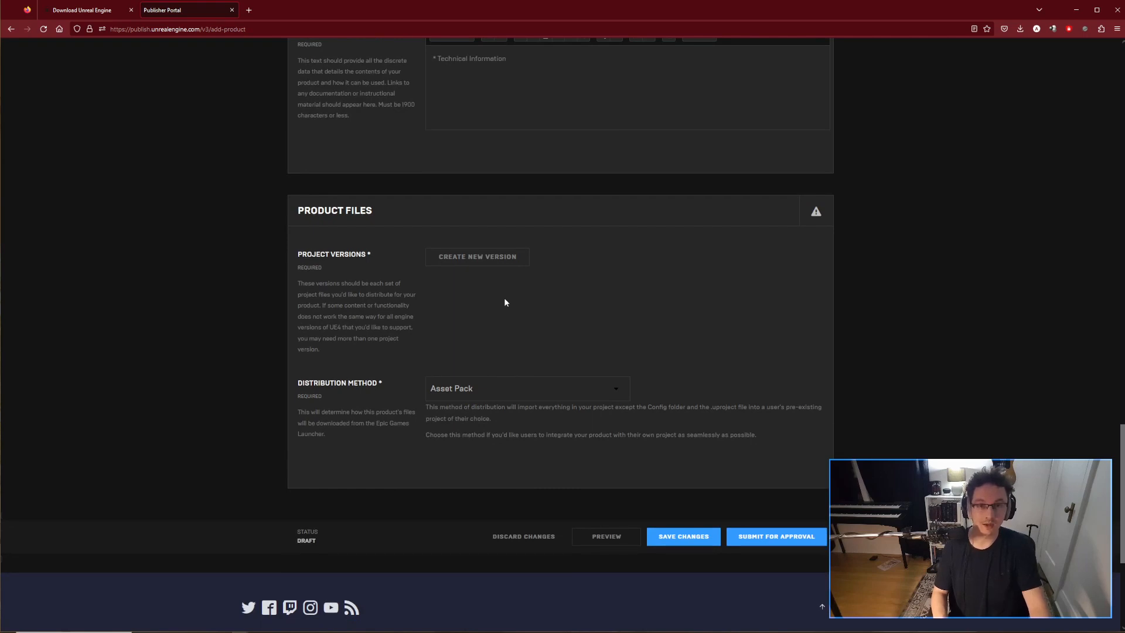
mouse_move(440, 265)
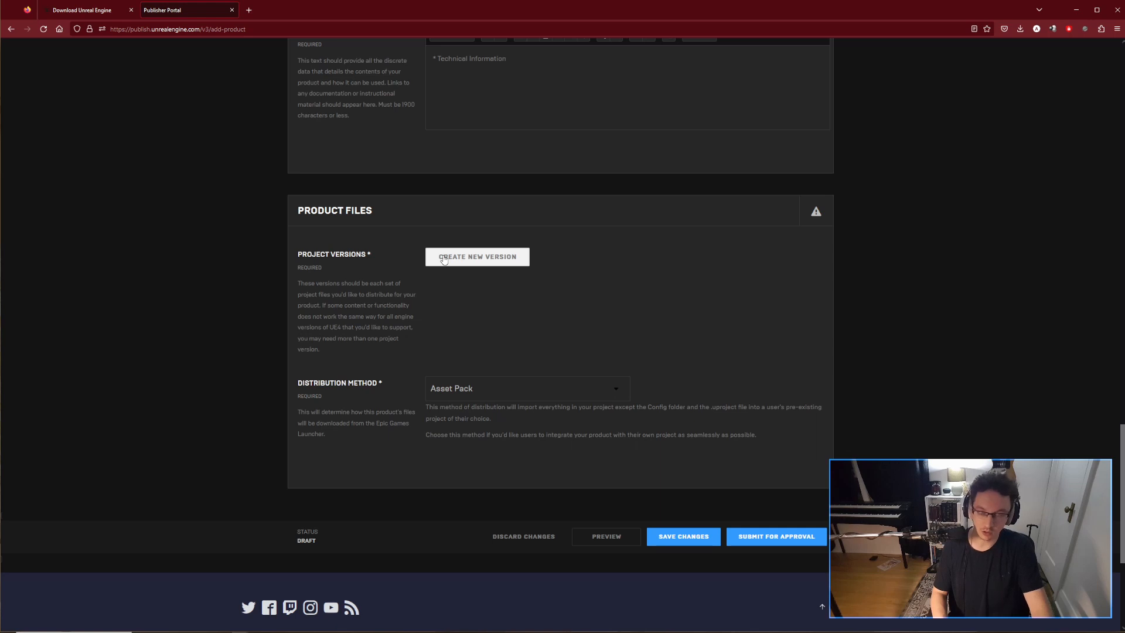
Step: Create a new version and enter 'Orchestral Fantasy 2.0' as its Version Title
click(477, 257)
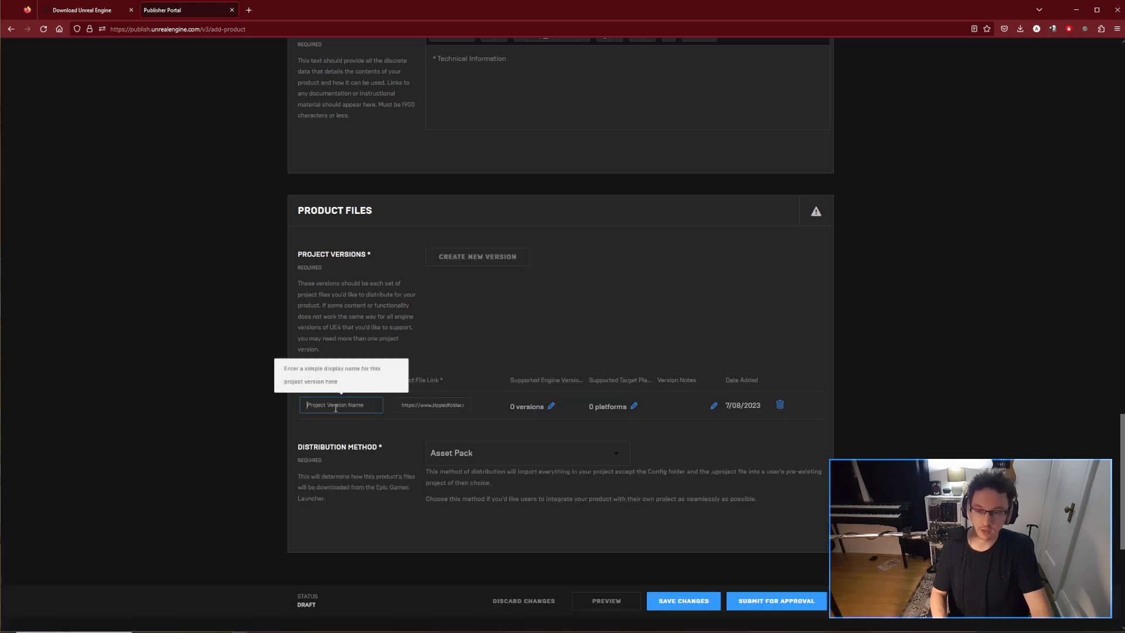
click(341, 405)
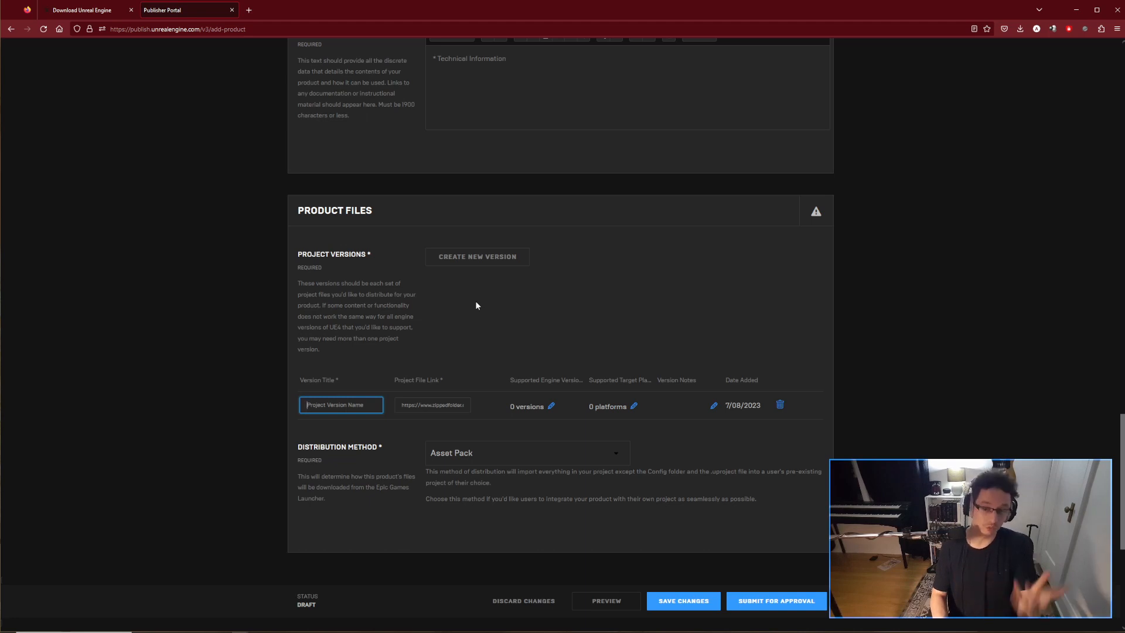
text(Orchestral Fantasy 1.0)
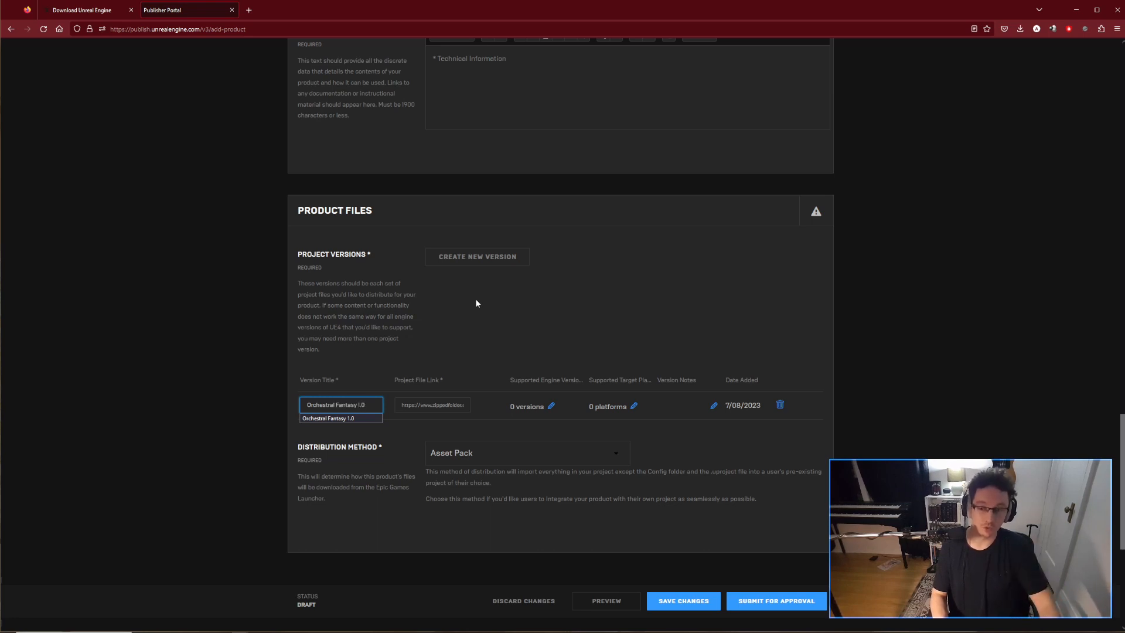
key(Backspace)
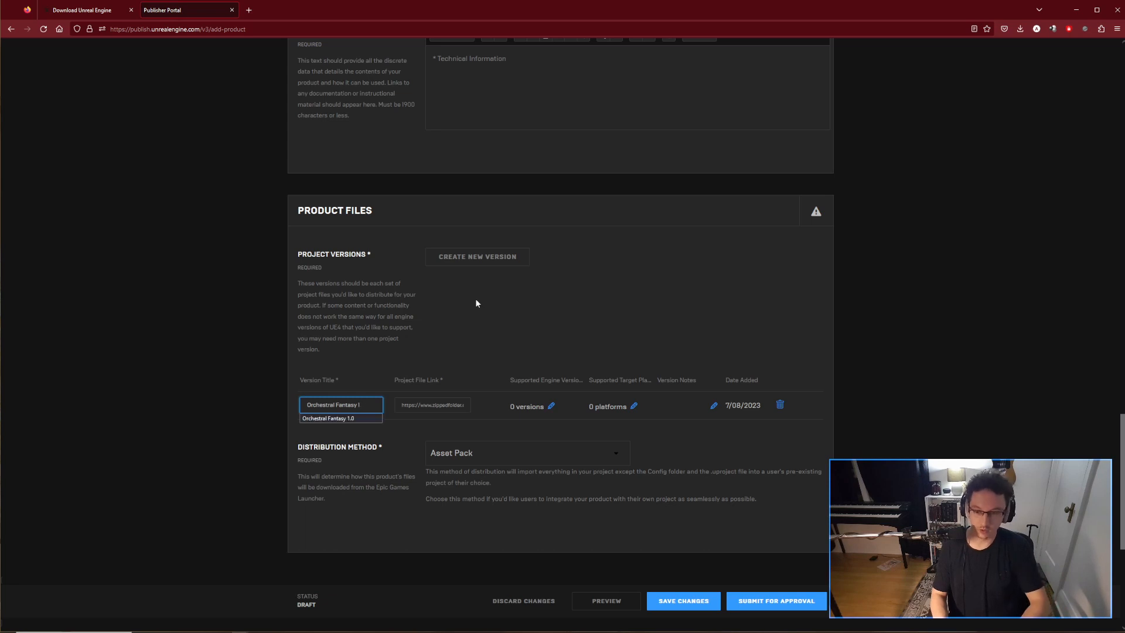
text(1.0)
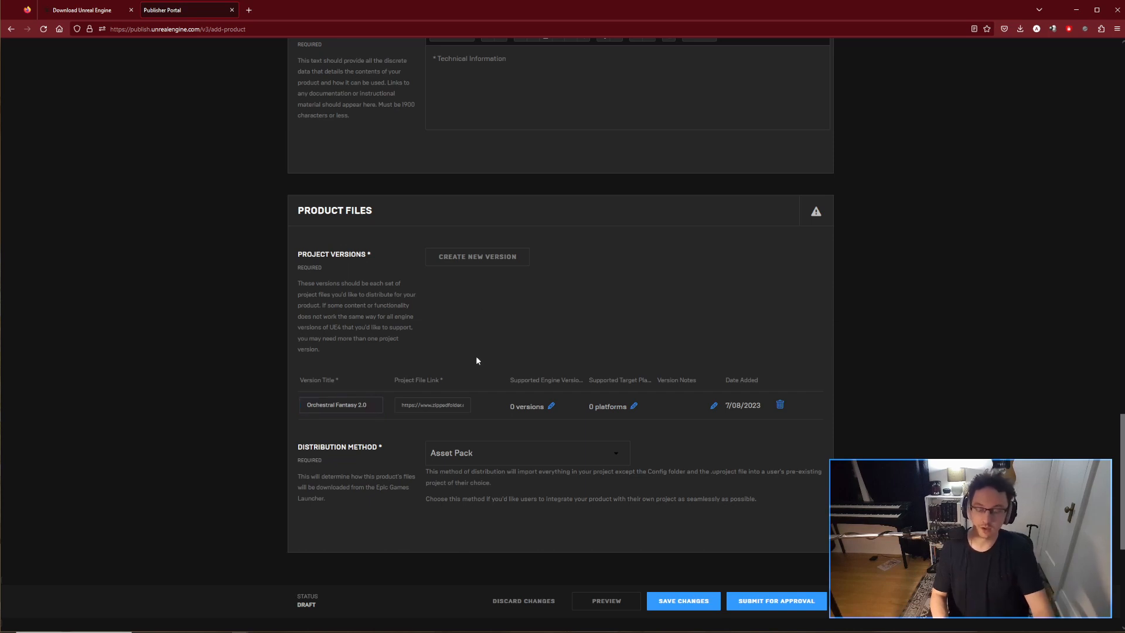
click(432, 405)
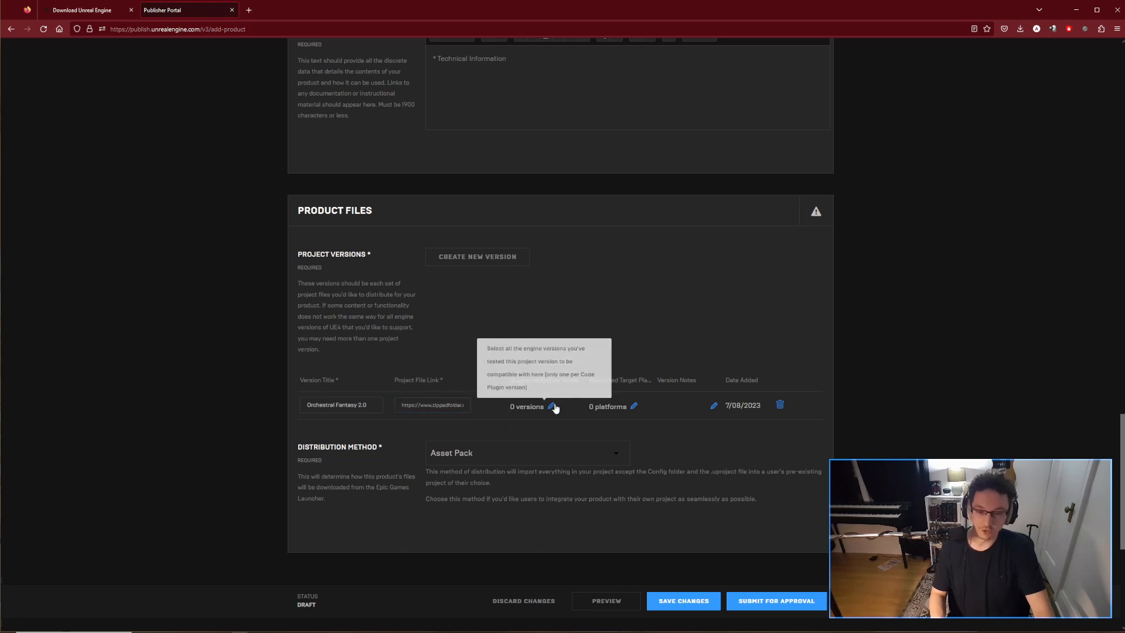
click(552, 406)
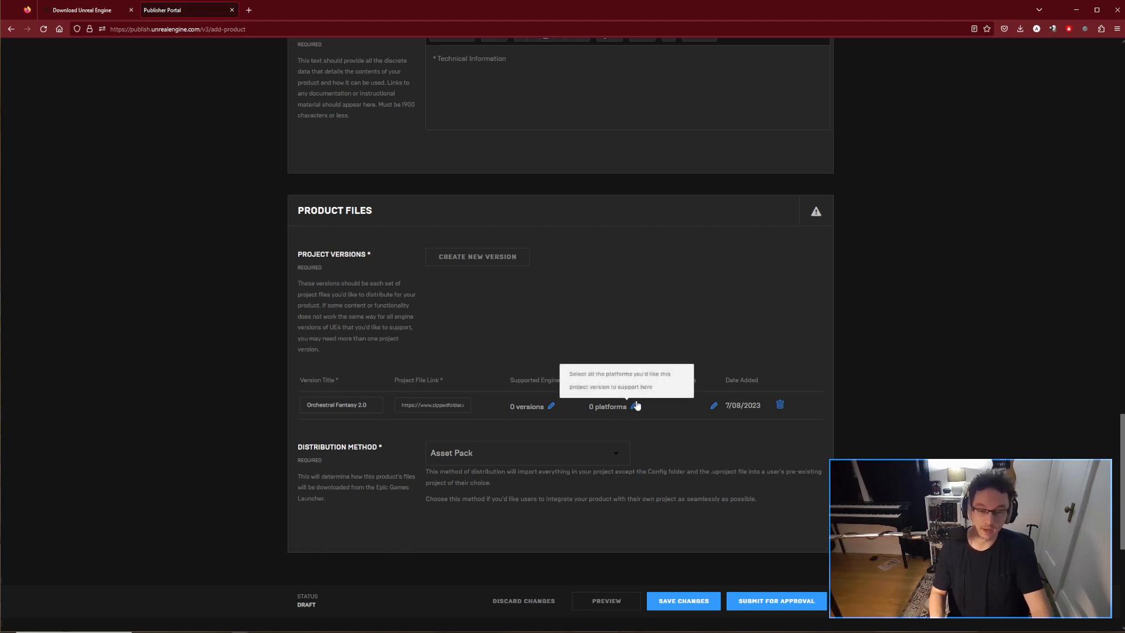
click(634, 406)
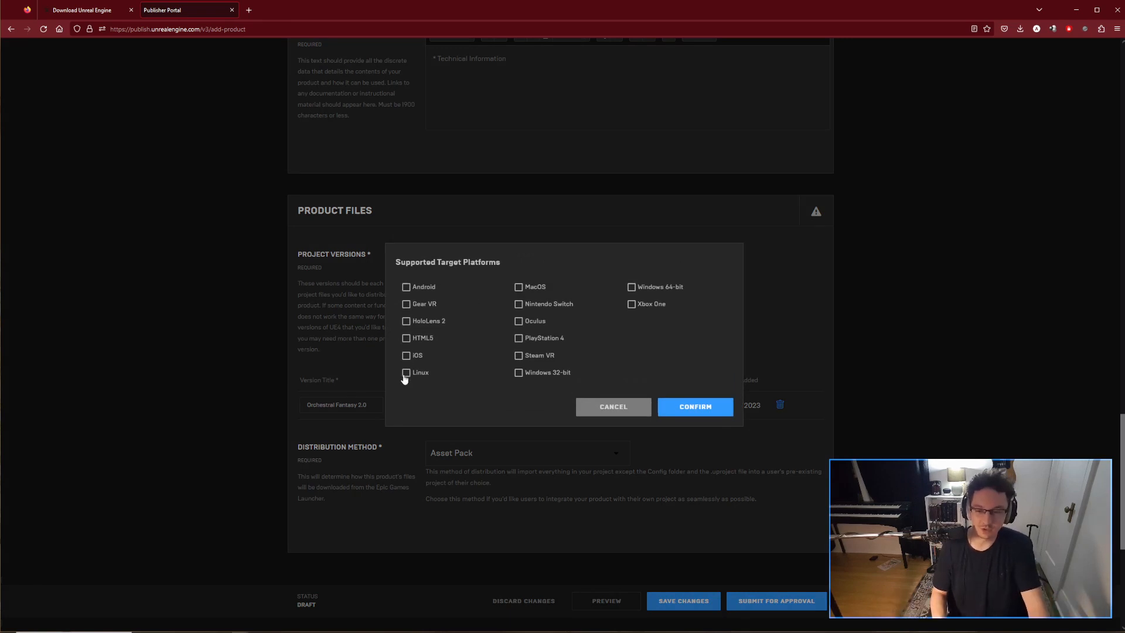
click(695, 407)
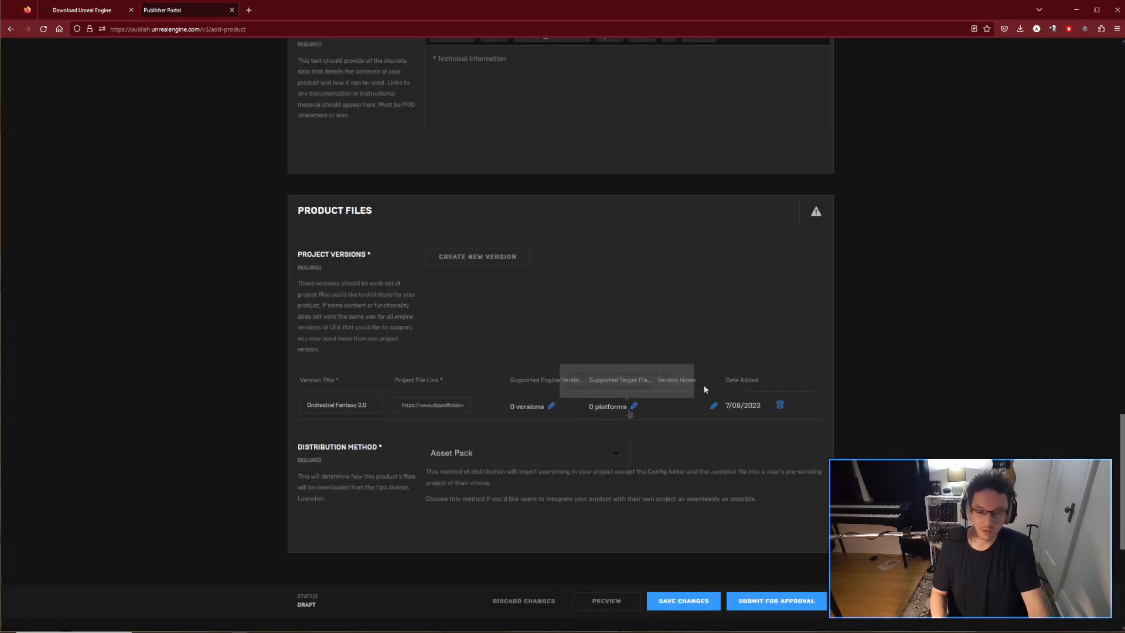
scroll(down, 3)
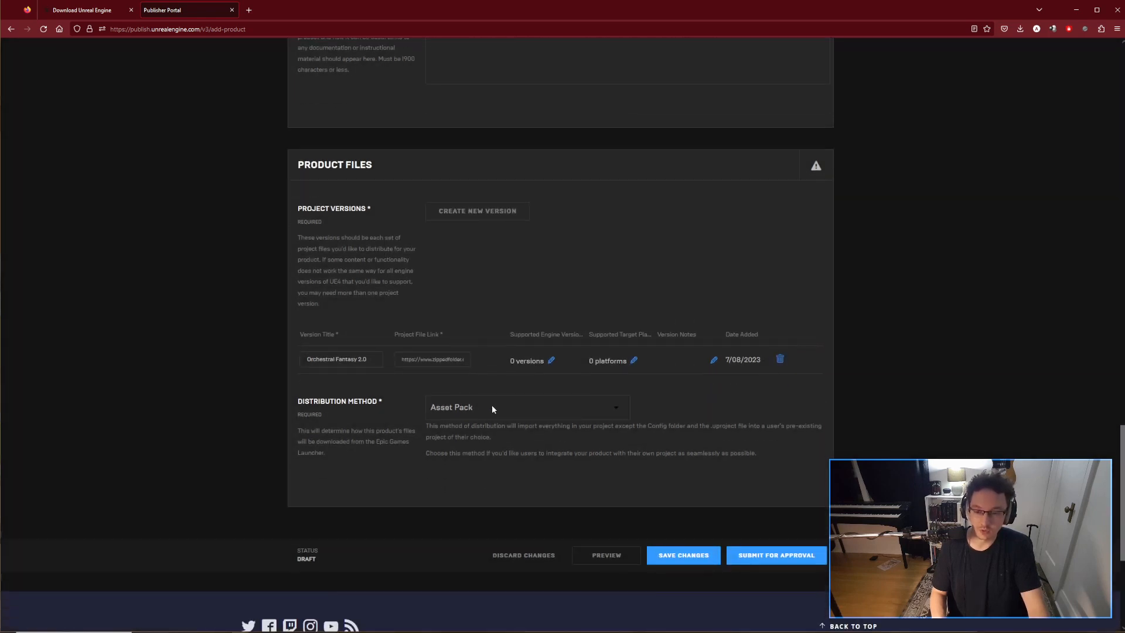
Step: Bring up File Explorer on Documents > Unreal Projects over the browser
click(528, 407)
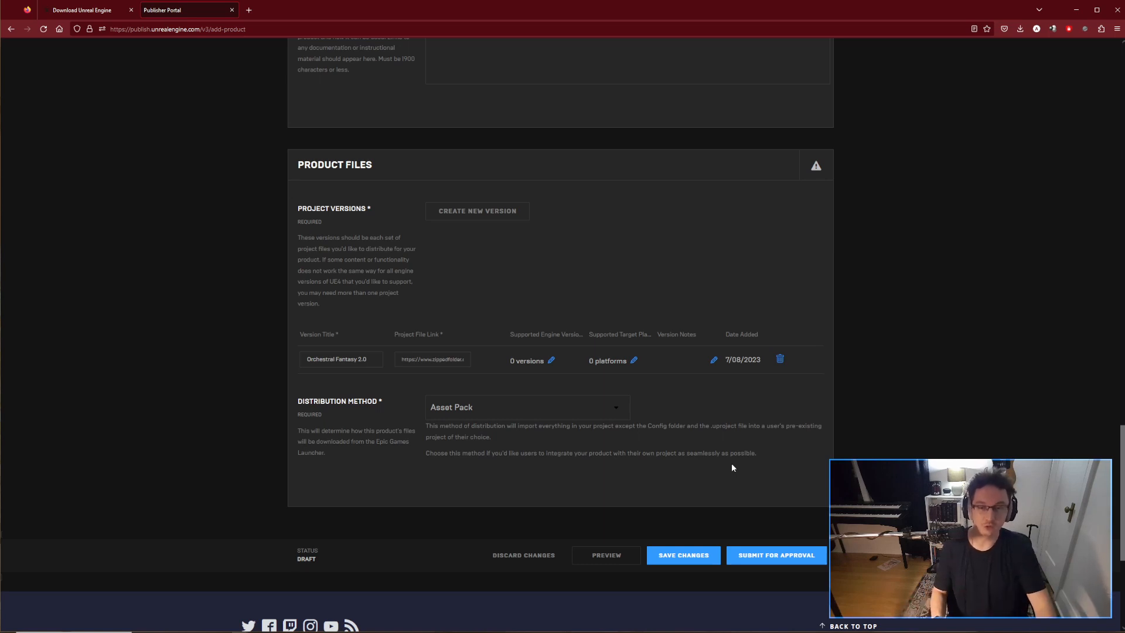
mouse_move(166, 517)
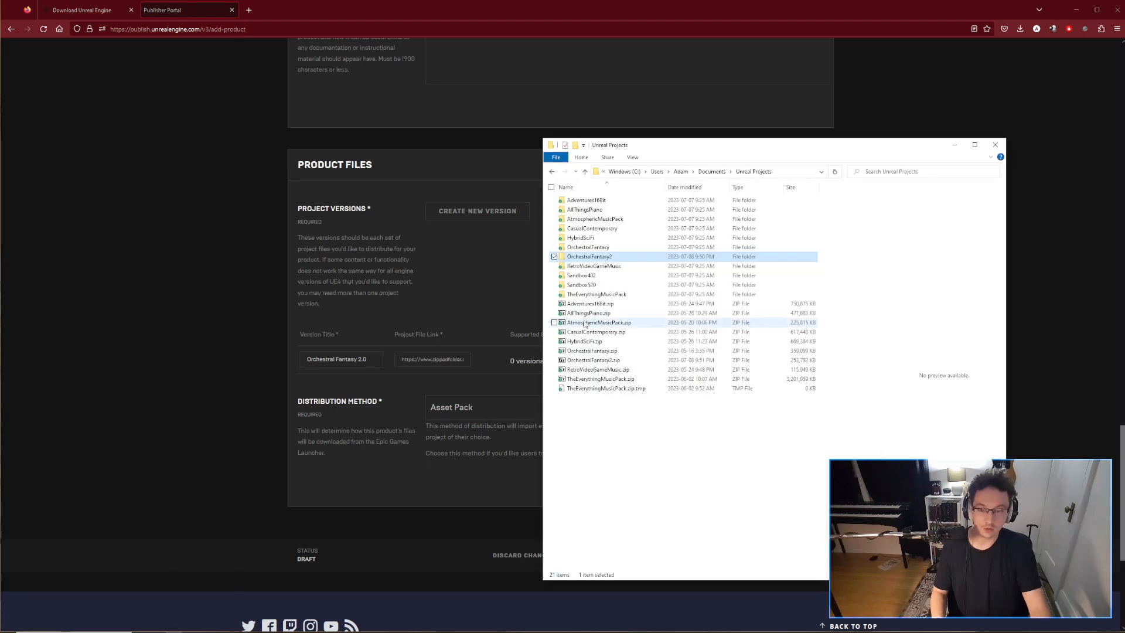
Step: Open OrchestralFantasy2's Content folder, then minimize File Explorer
double_click(589, 256)
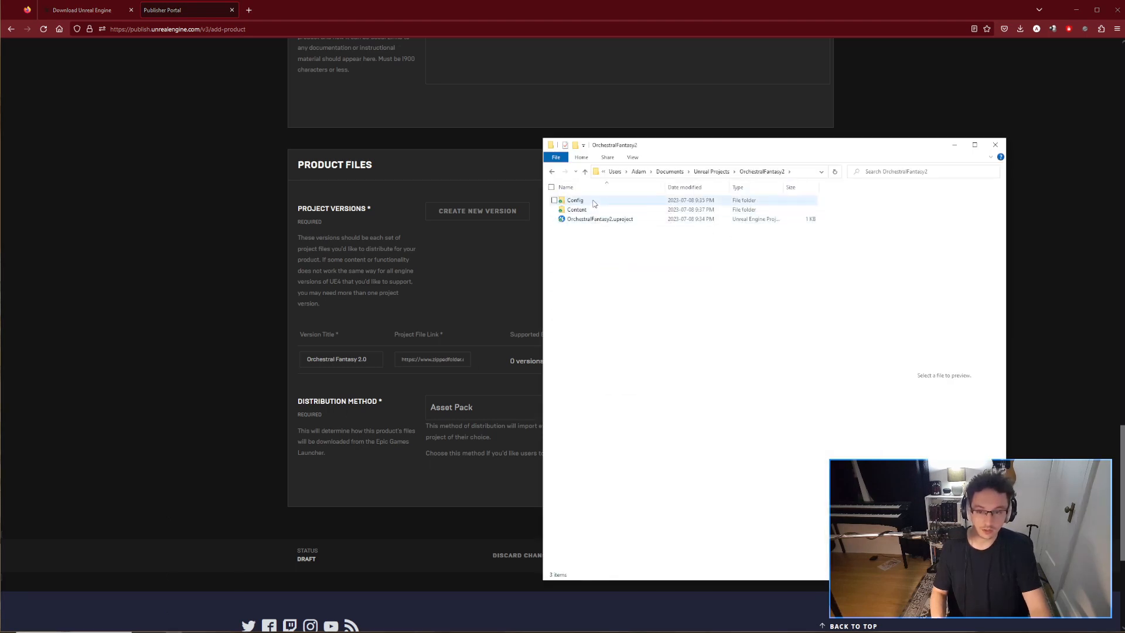
double_click(577, 209)
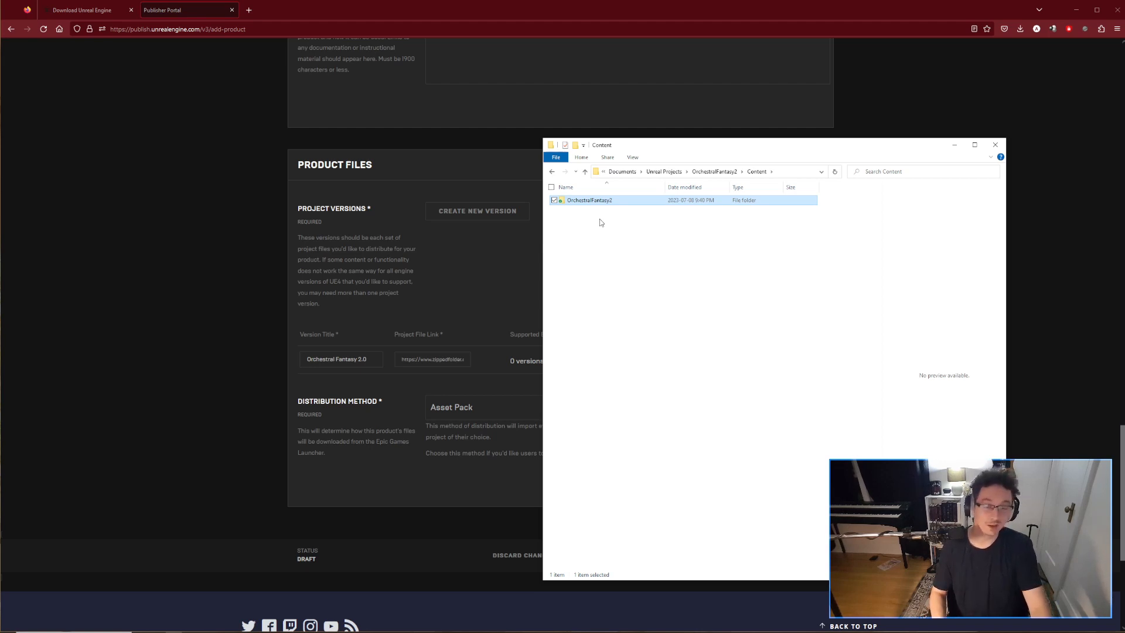
click(996, 144)
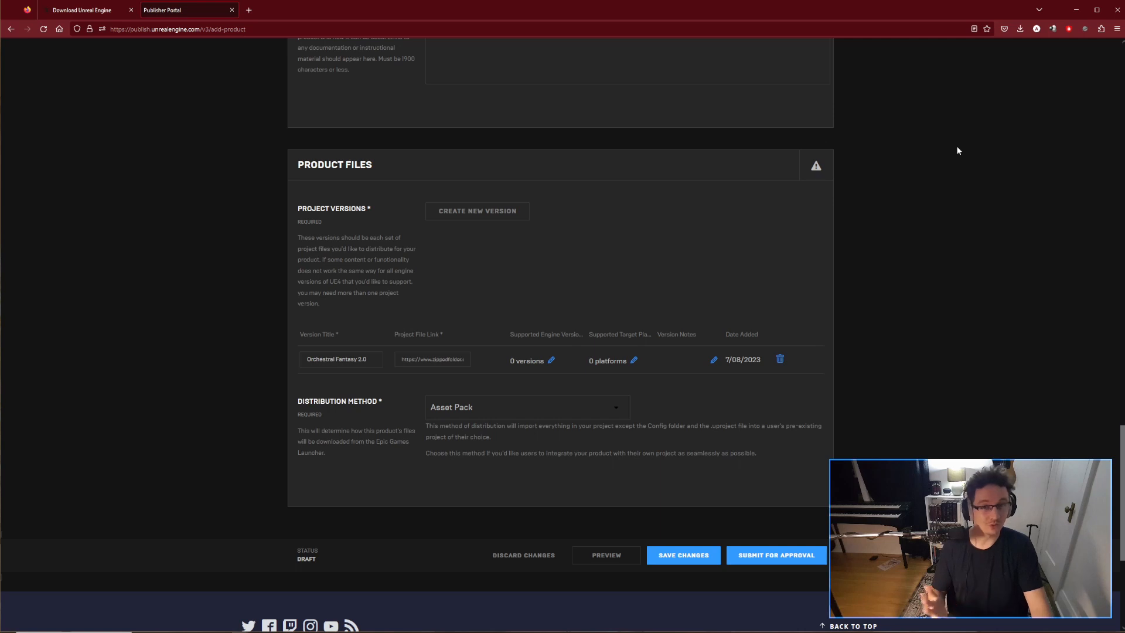